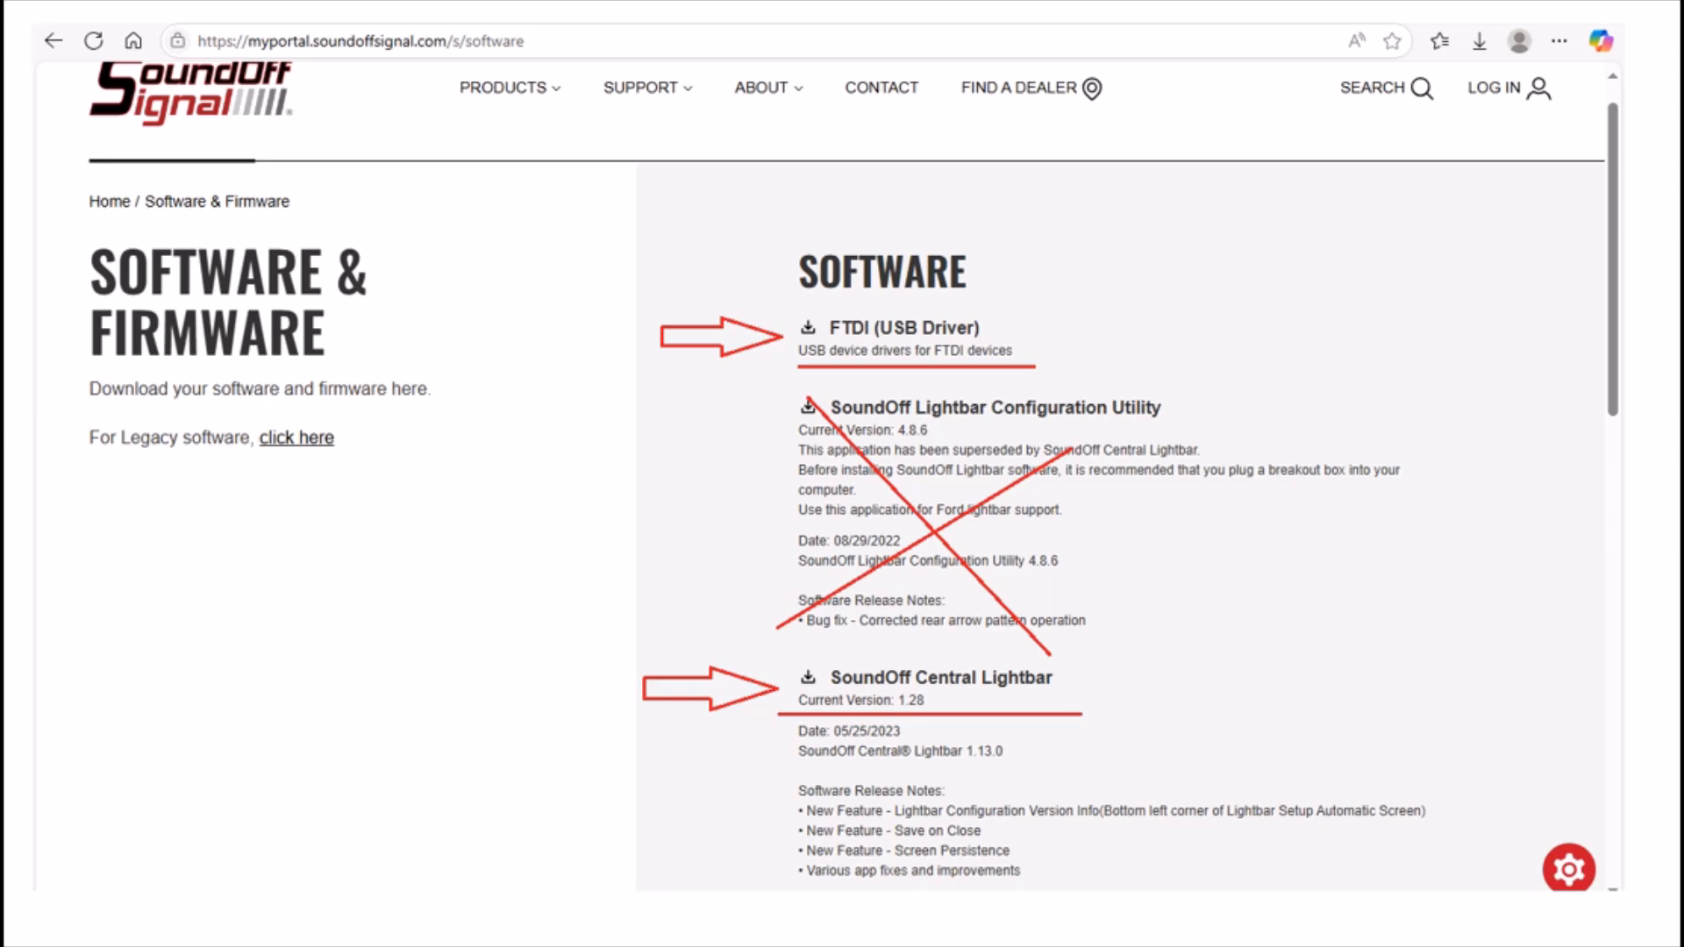
pyautogui.moveTo(540, 168)
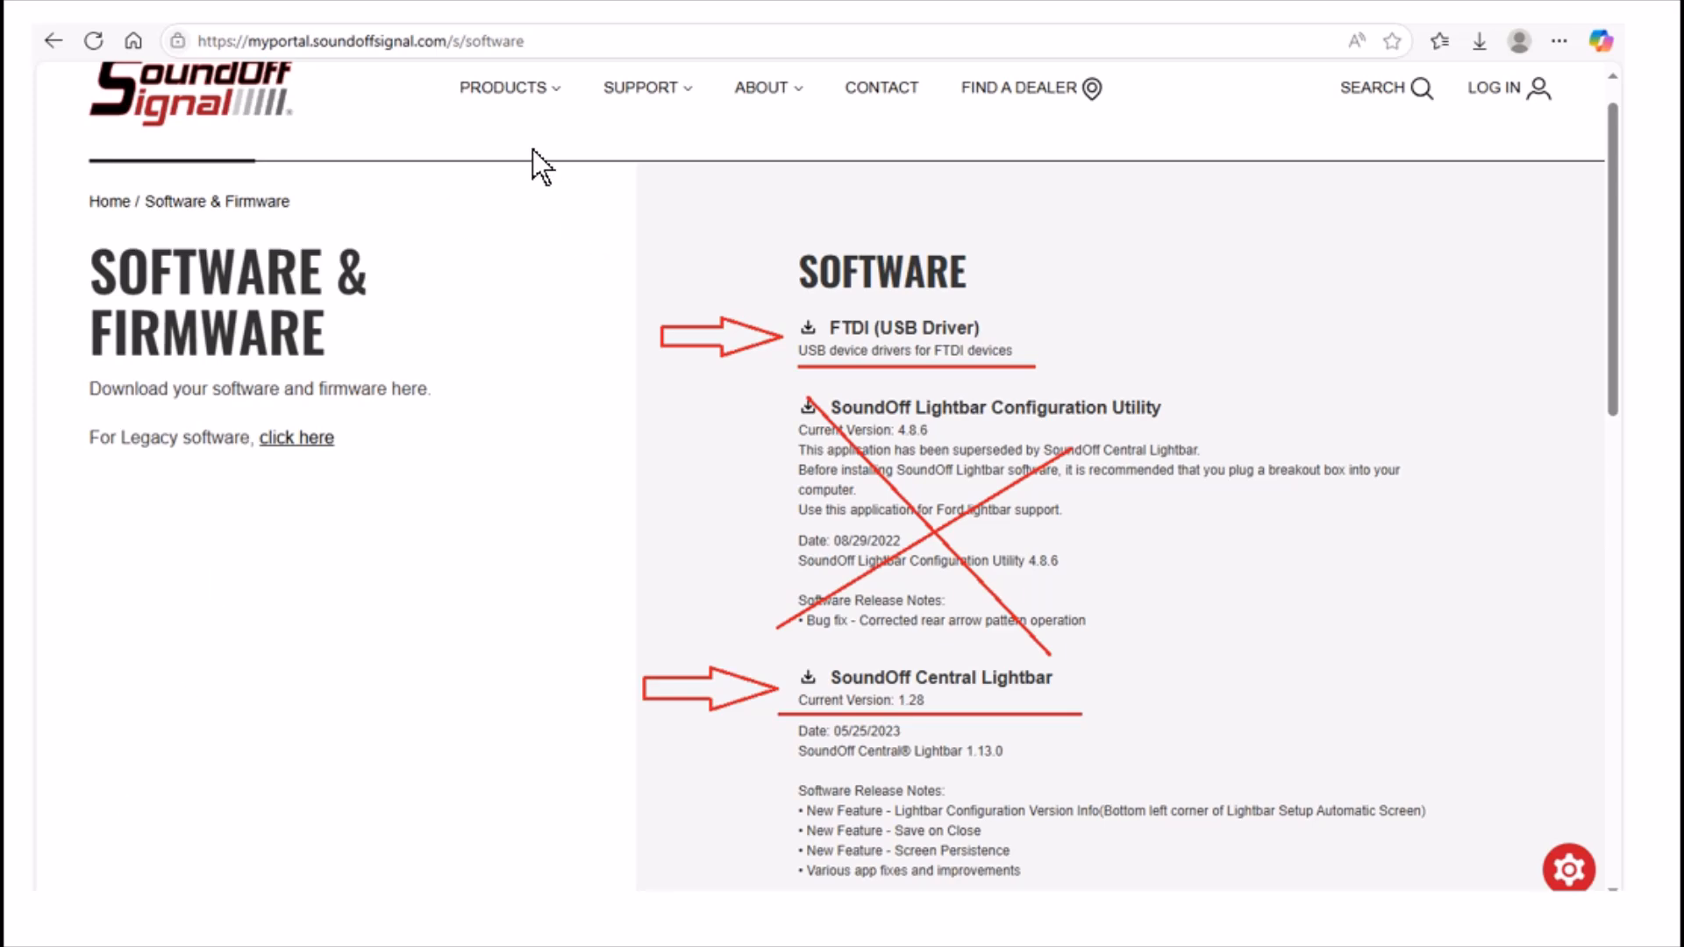
pyautogui.moveTo(611, 295)
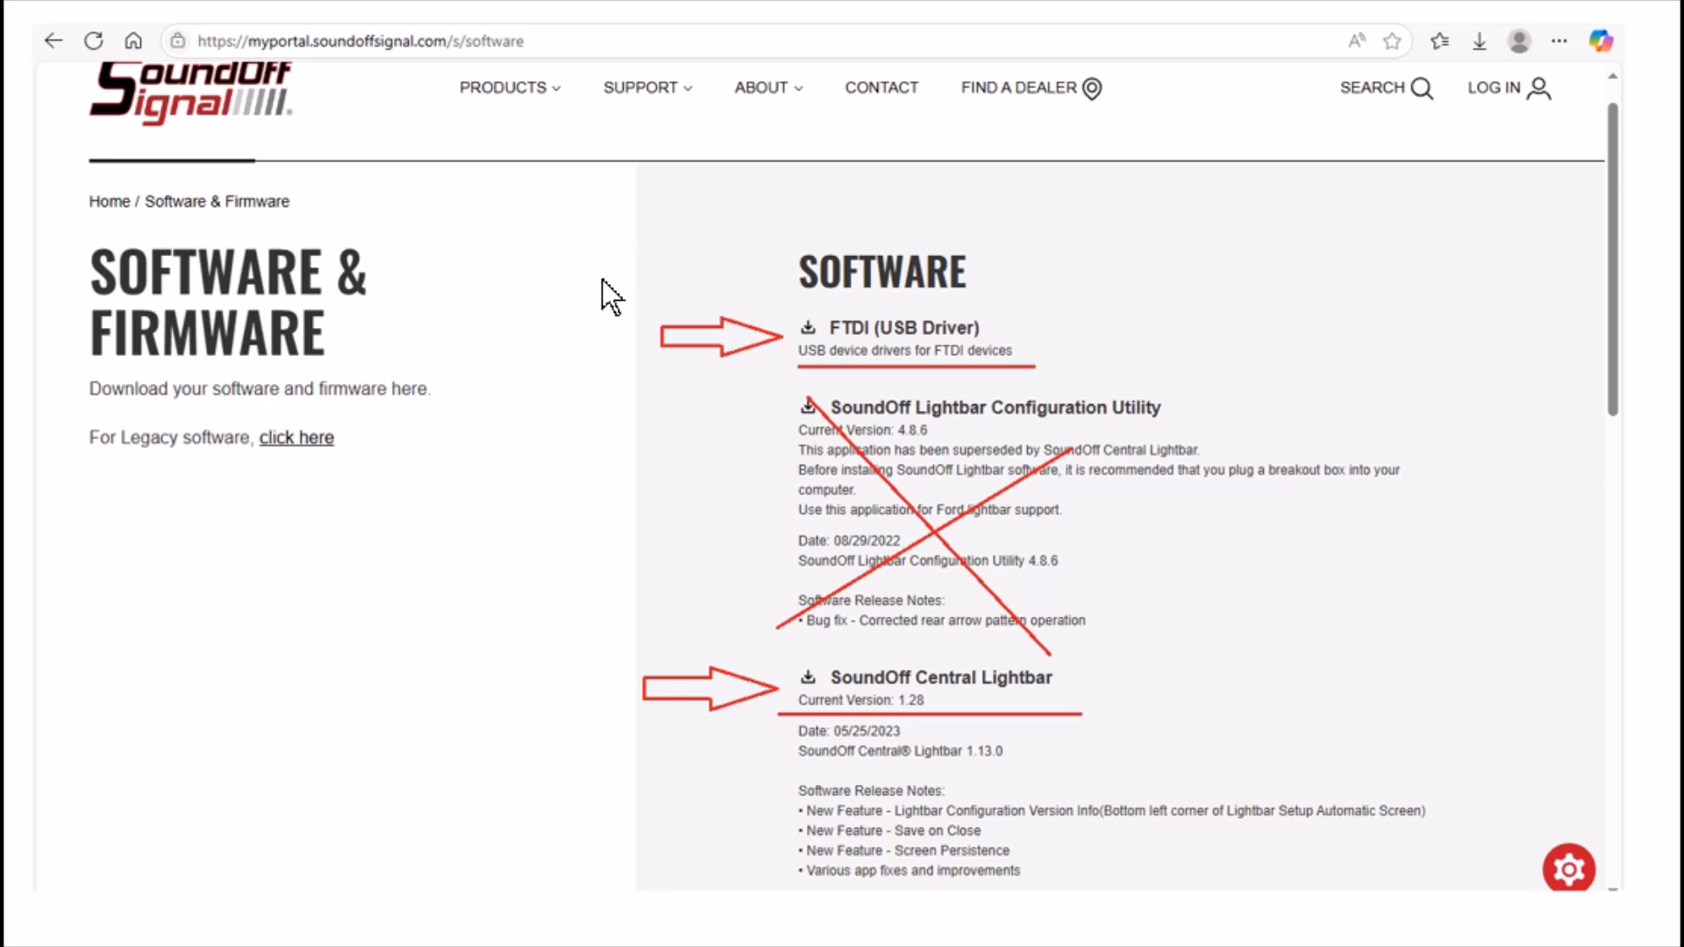
pyautogui.moveTo(930, 354)
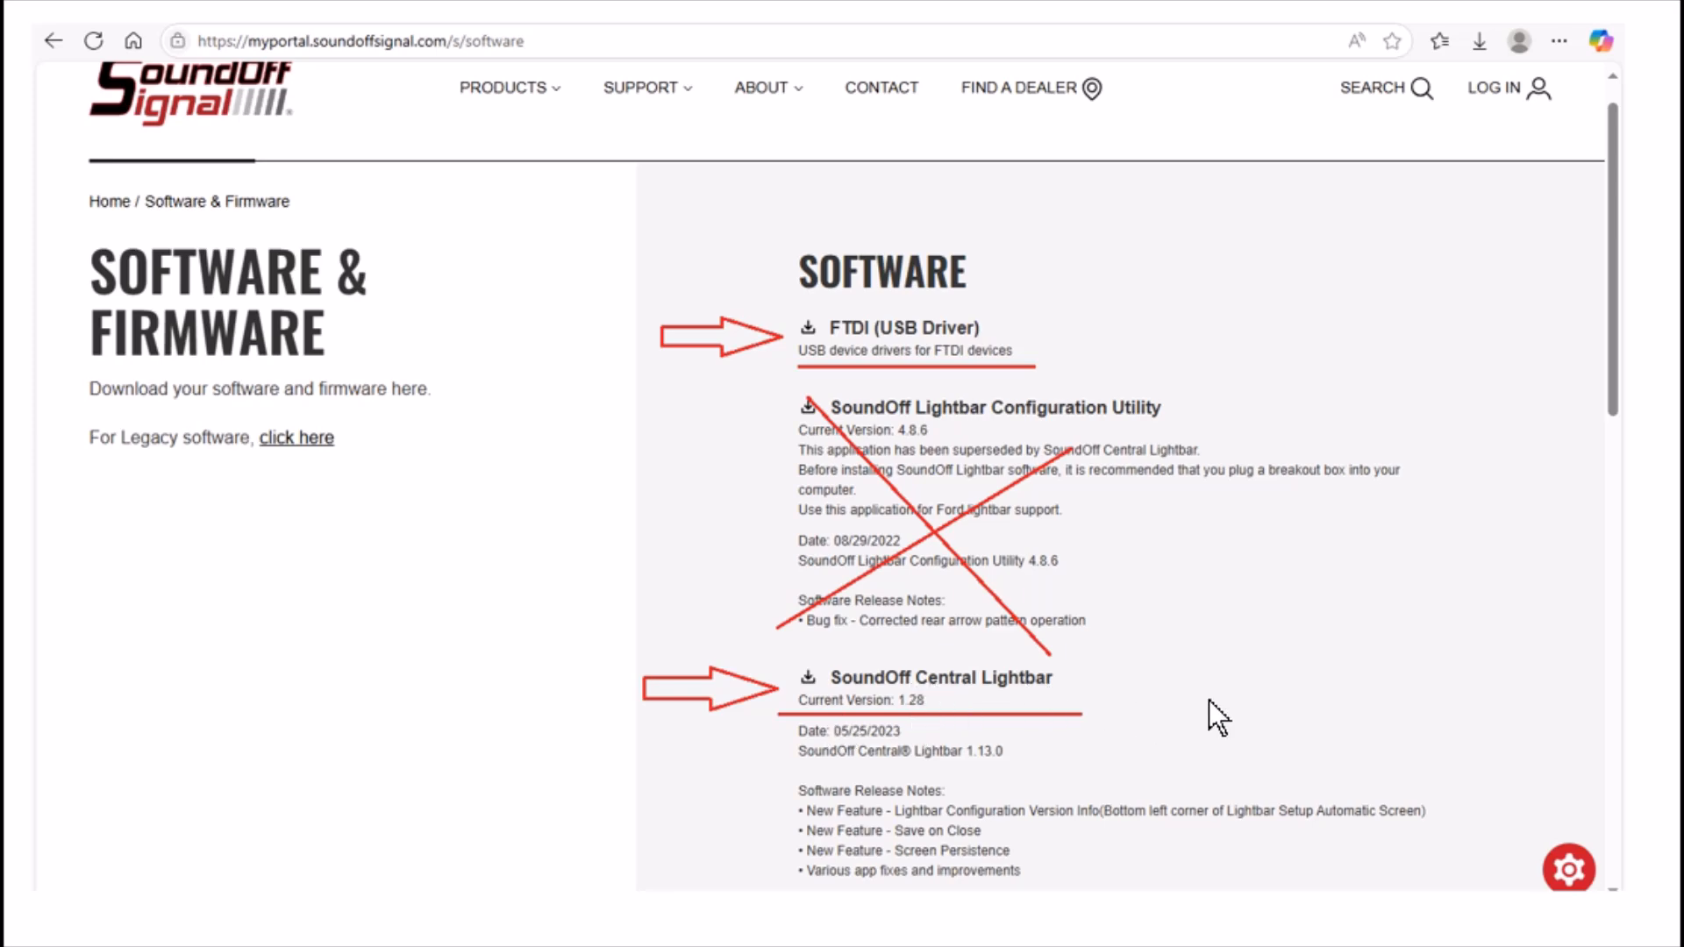
pyautogui.moveTo(909, 921)
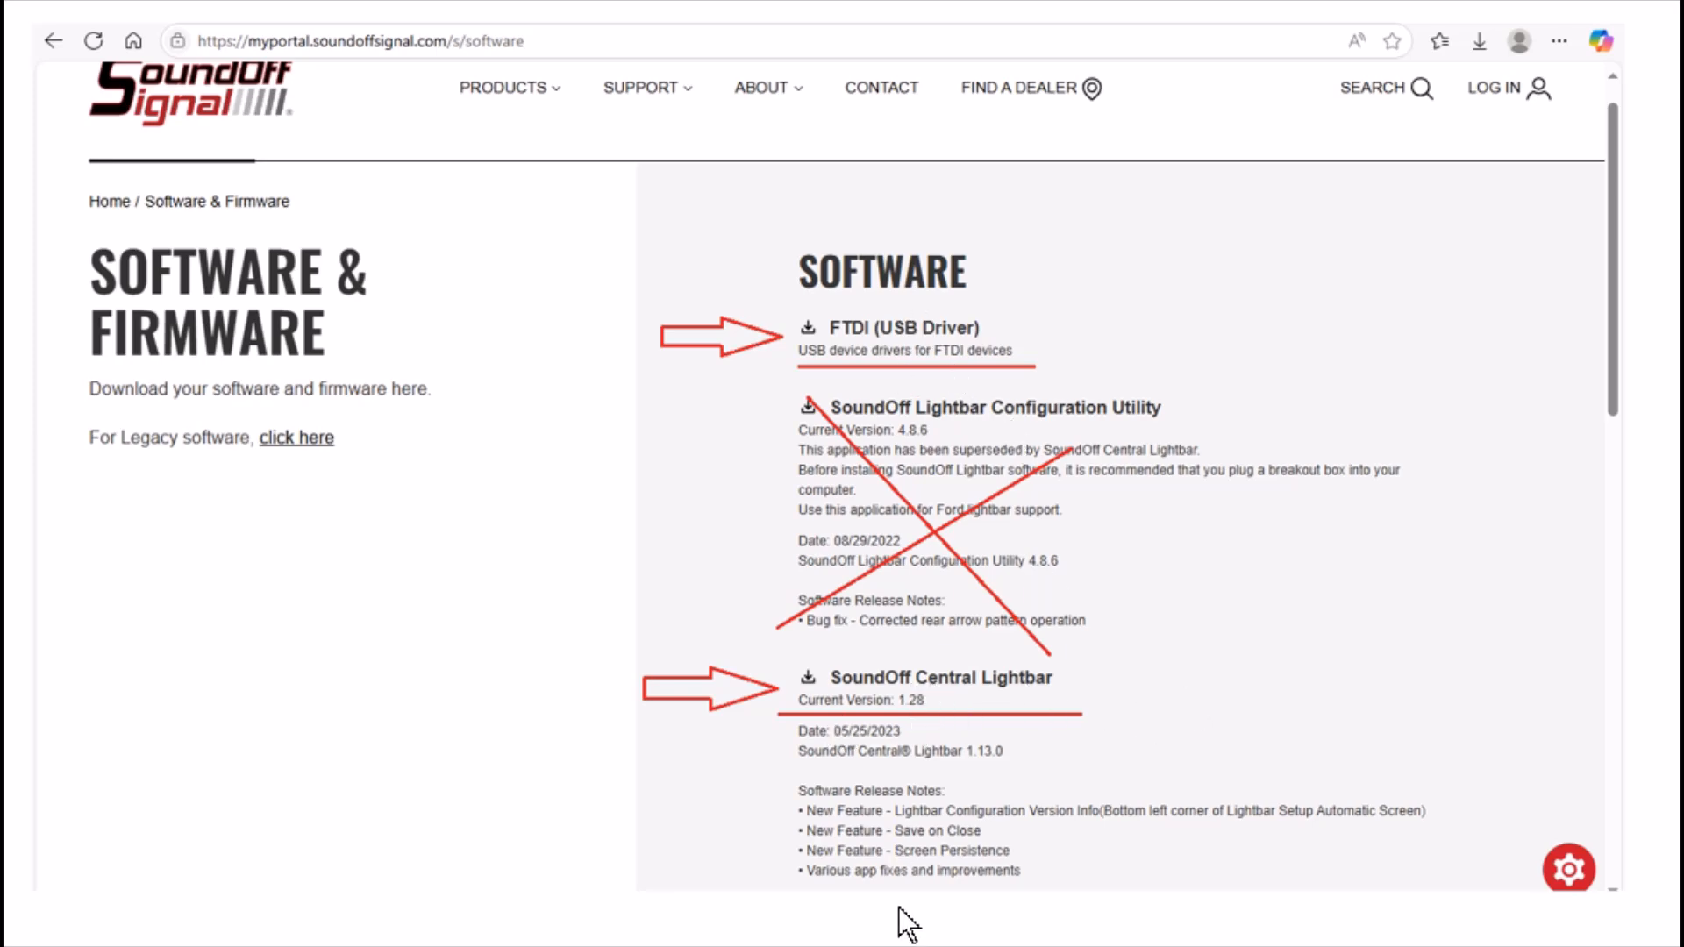
pyautogui.moveTo(1109, 258)
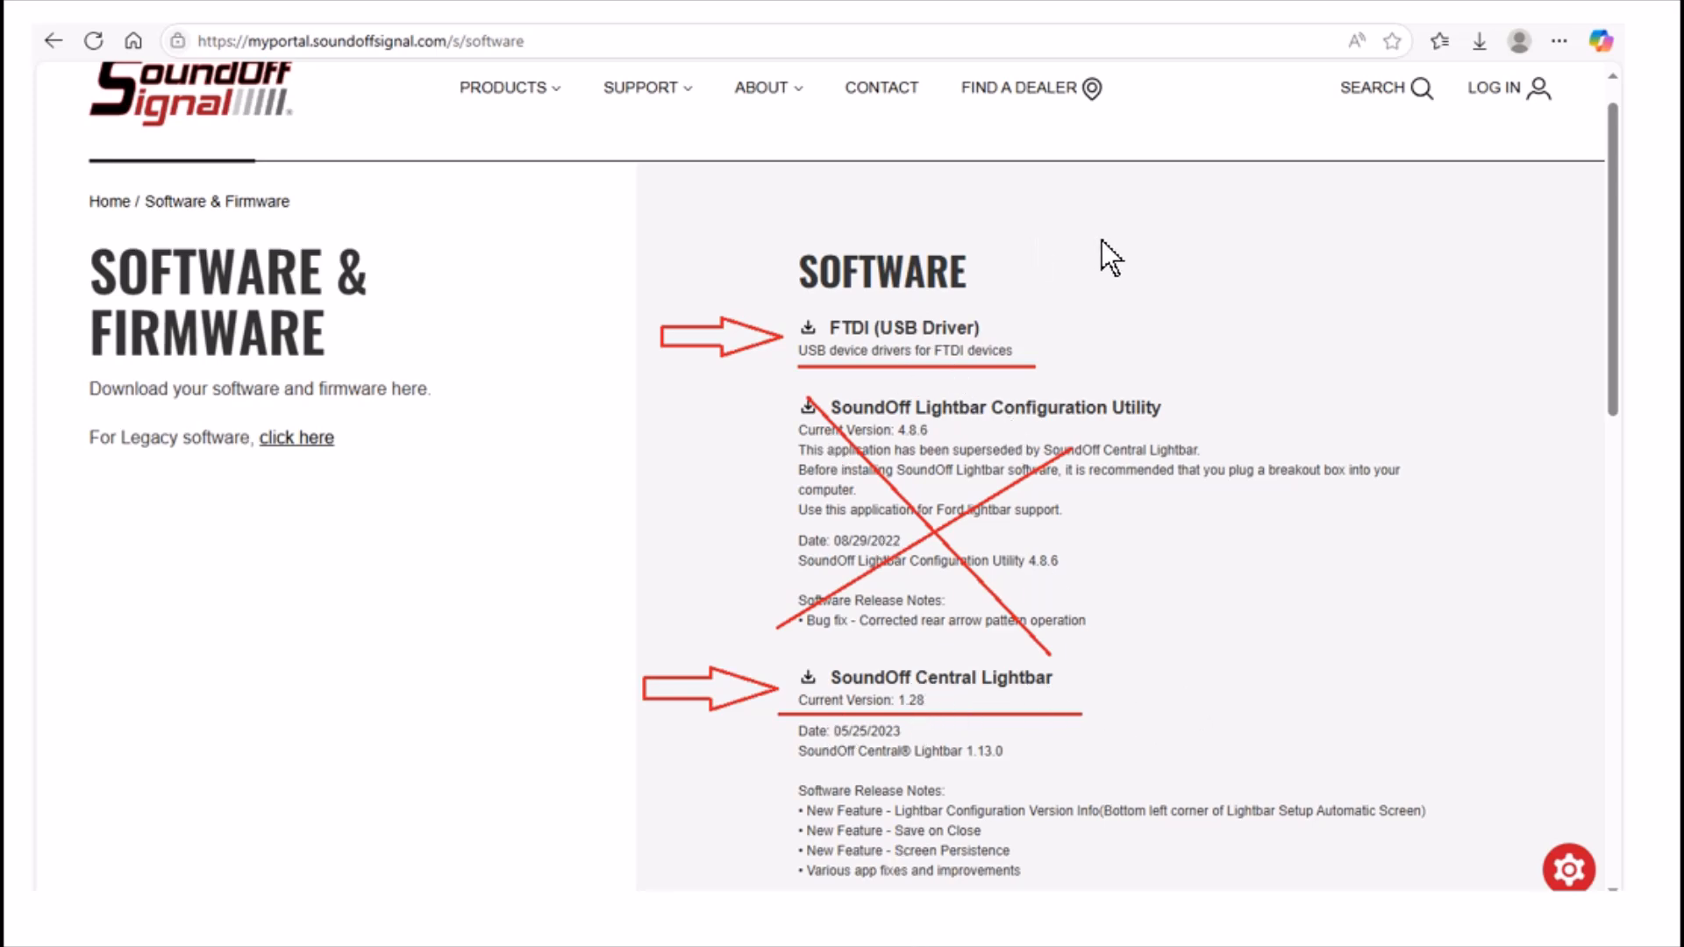
pyautogui.moveTo(1127, 265)
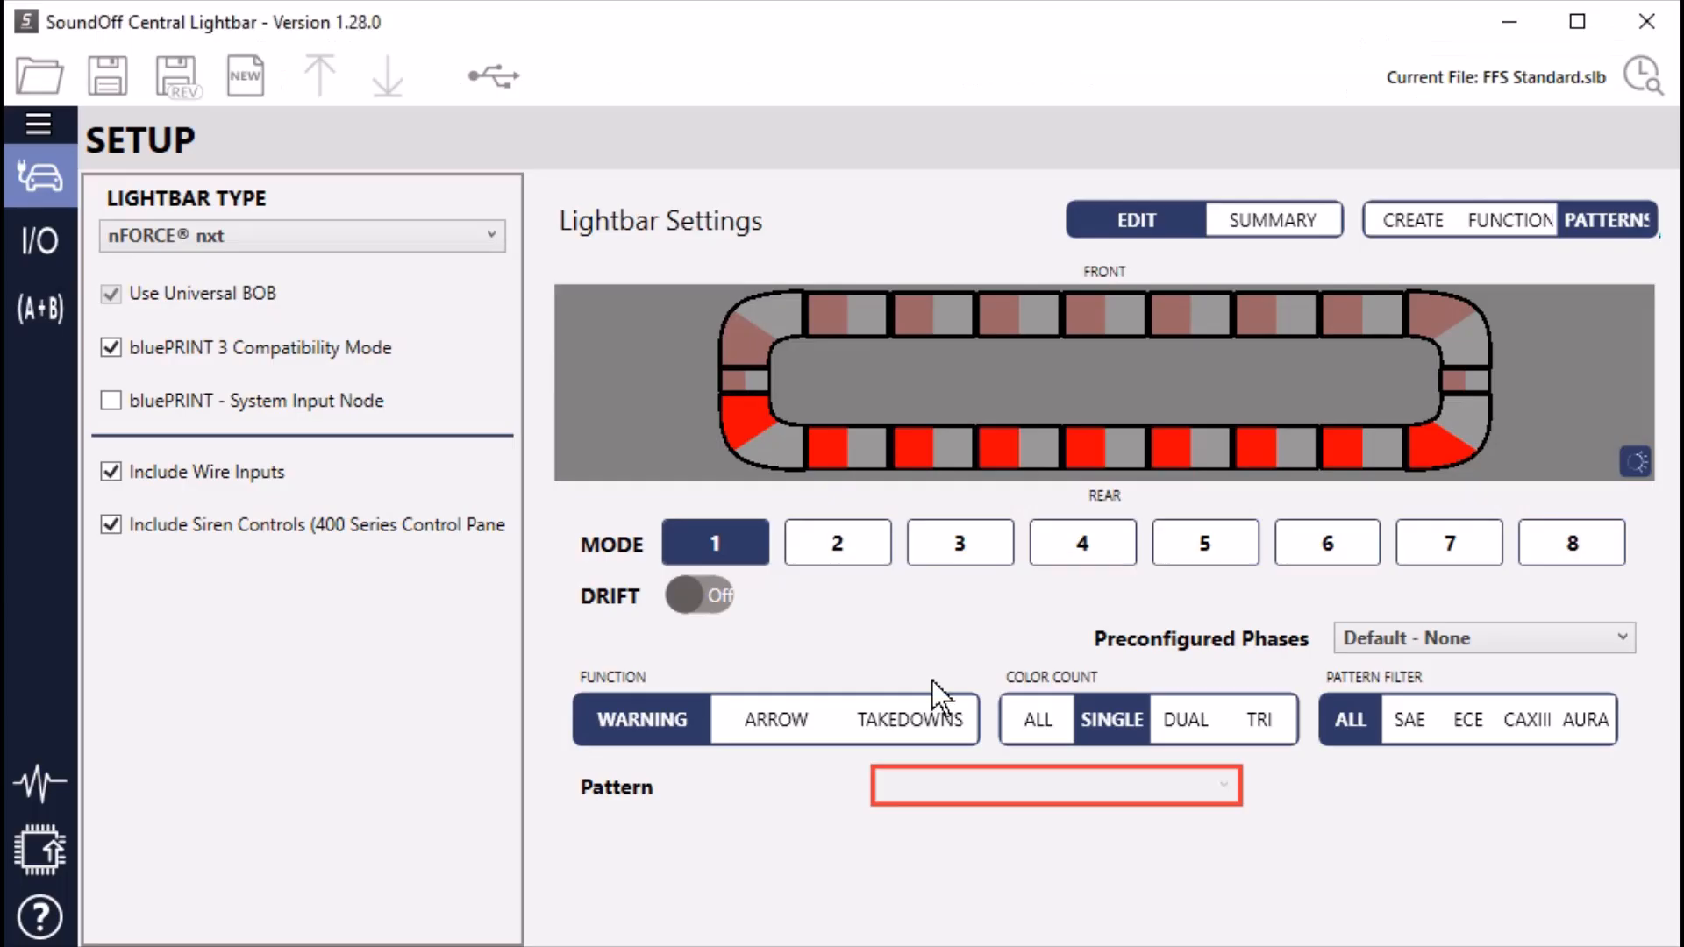
pyautogui.moveTo(435, 623)
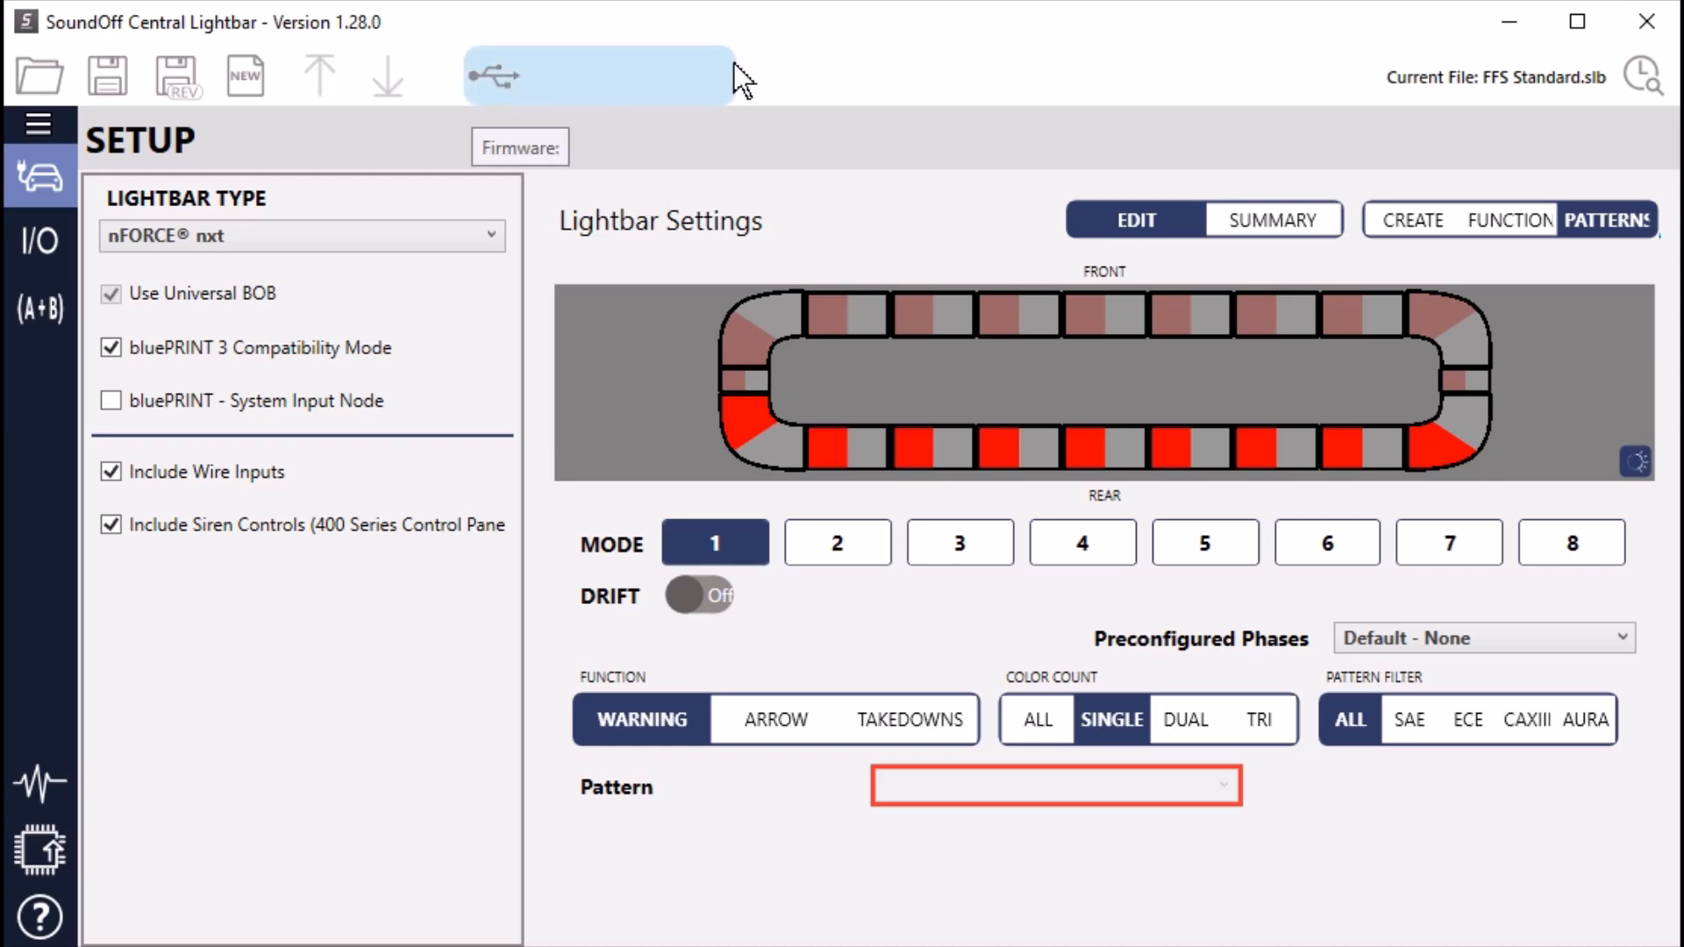
pyautogui.moveTo(91, 221)
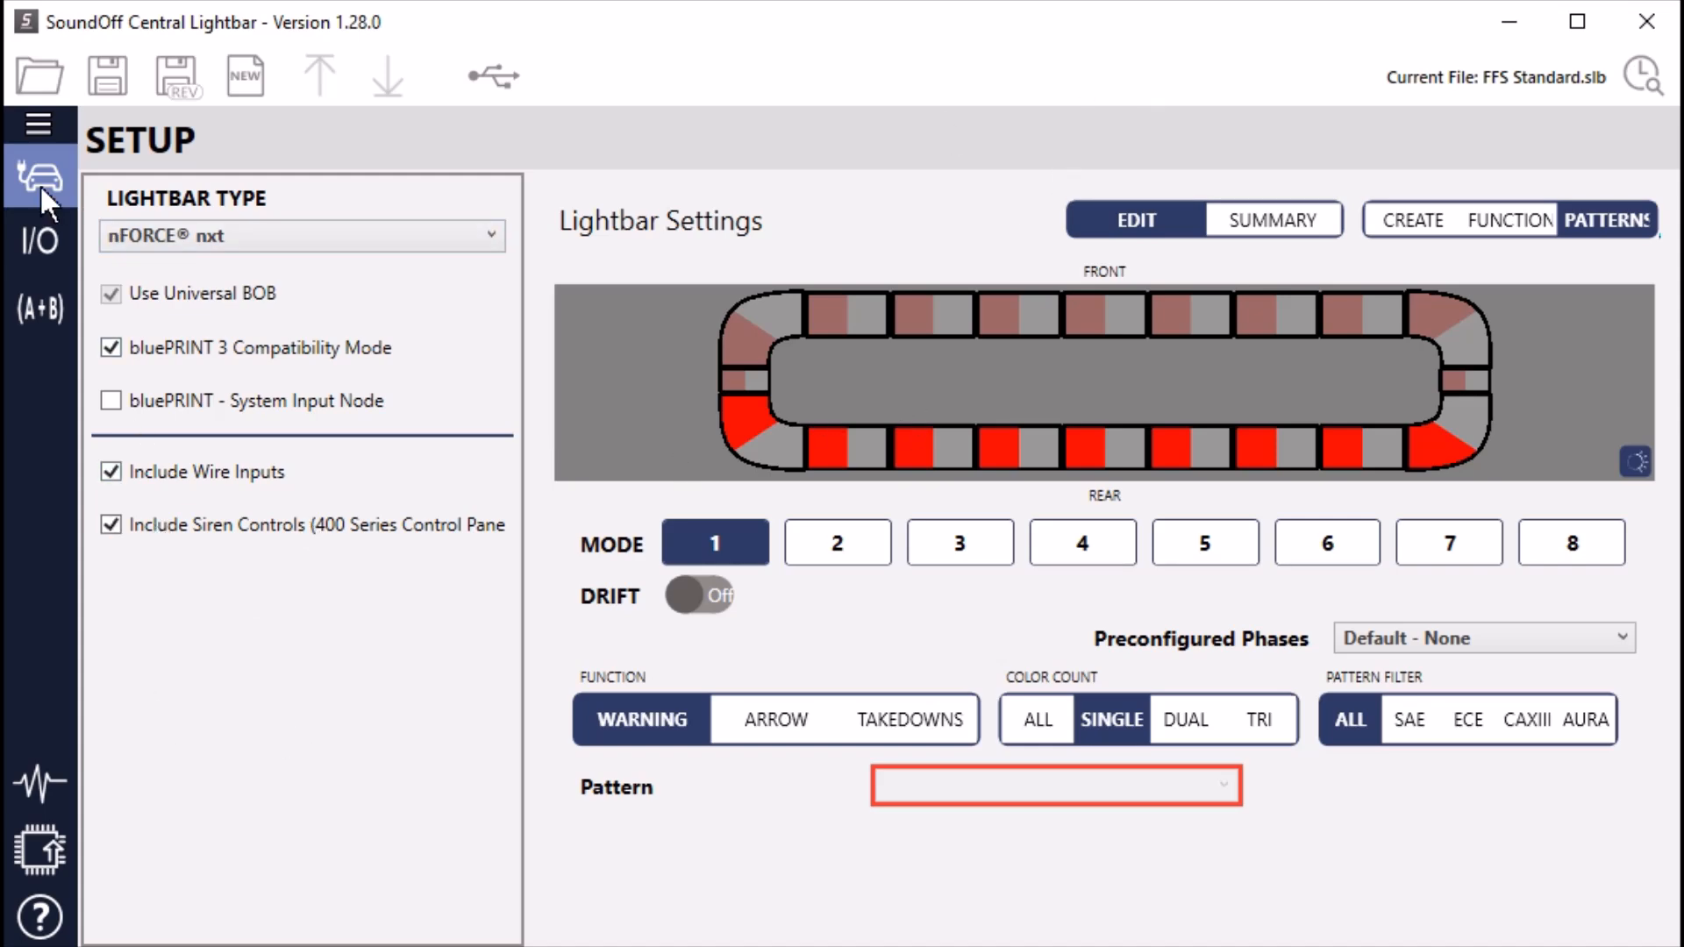
pyautogui.moveTo(740, 142)
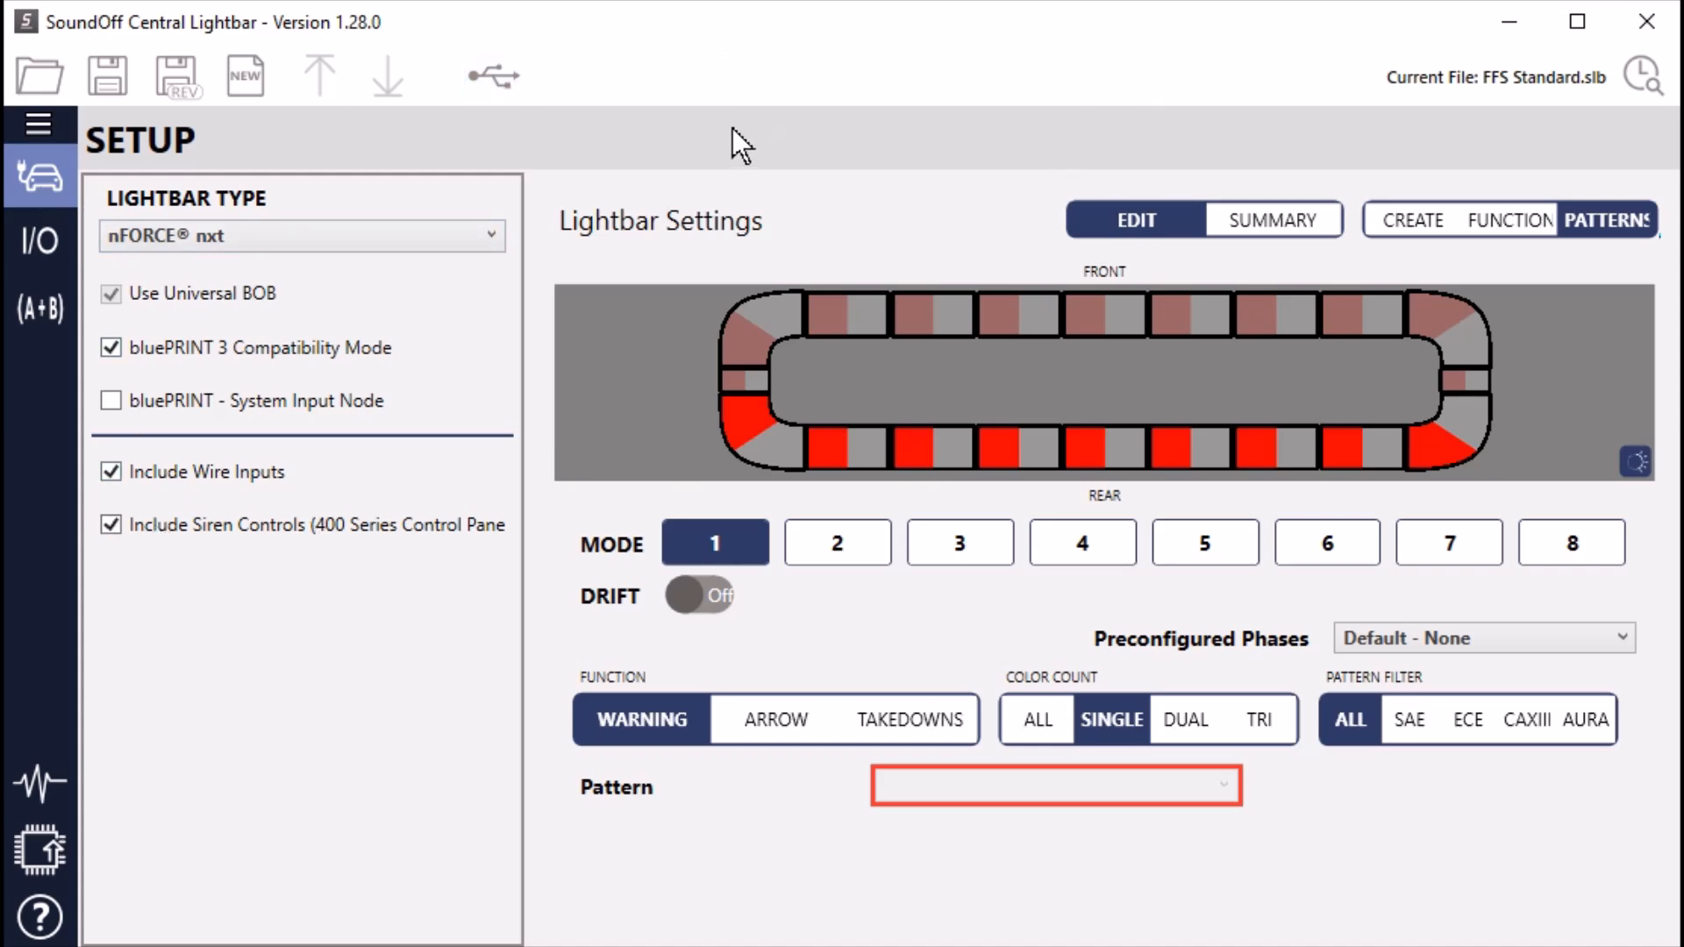
pyautogui.moveTo(677, 116)
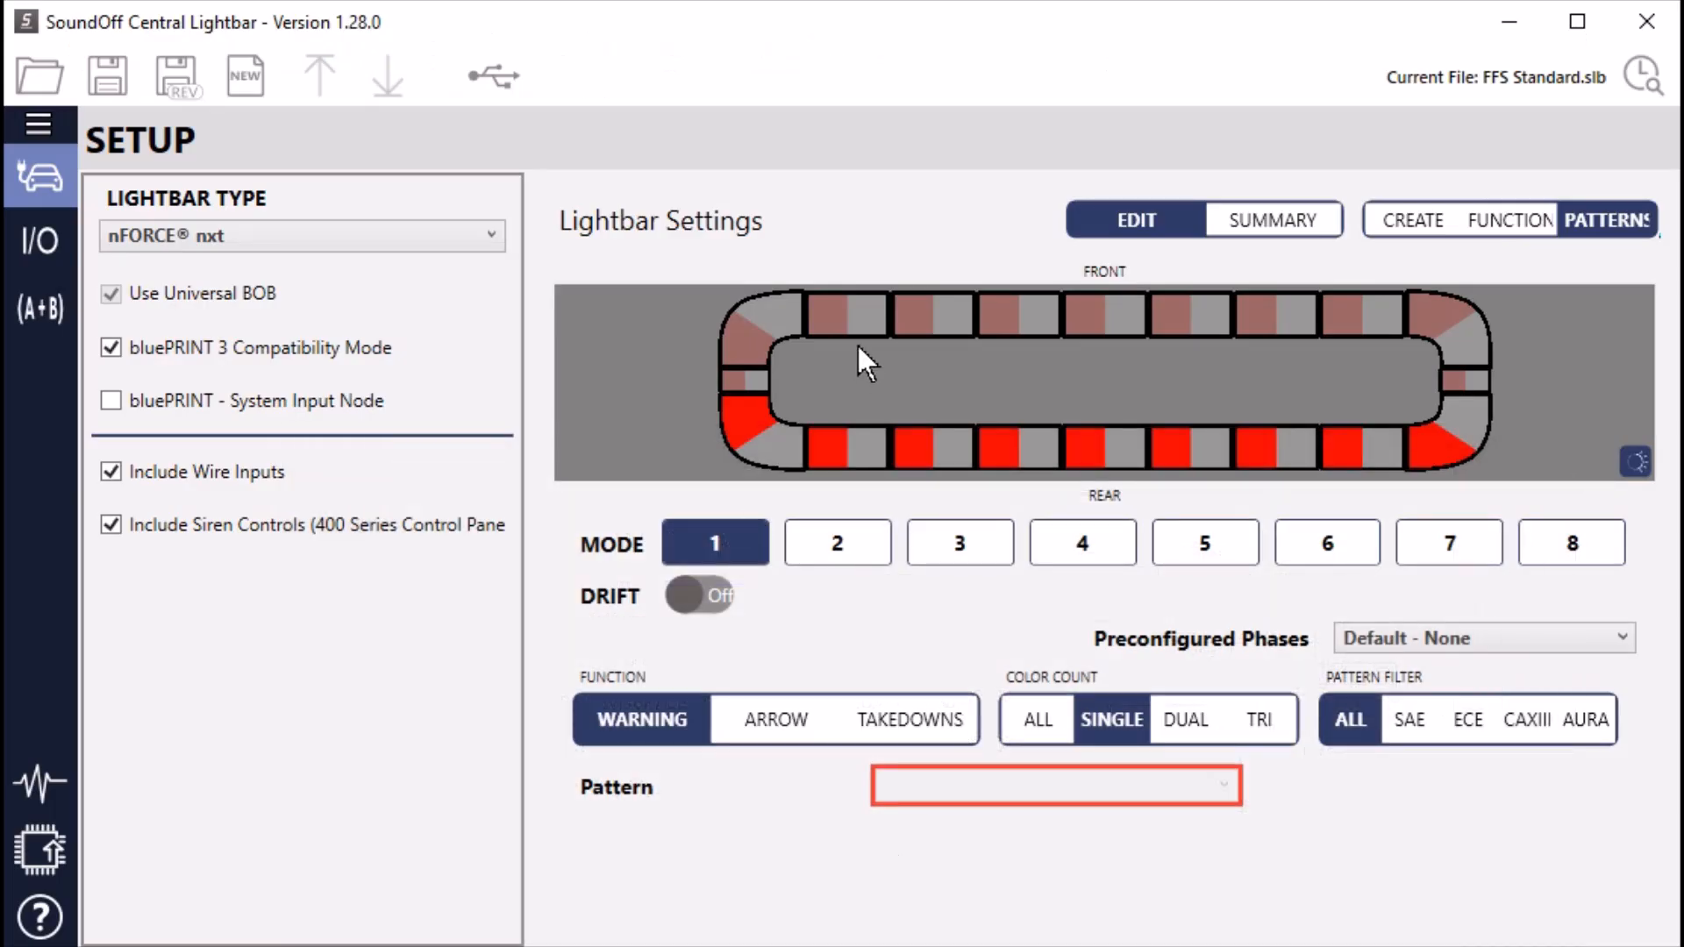
pyautogui.moveTo(709, 552)
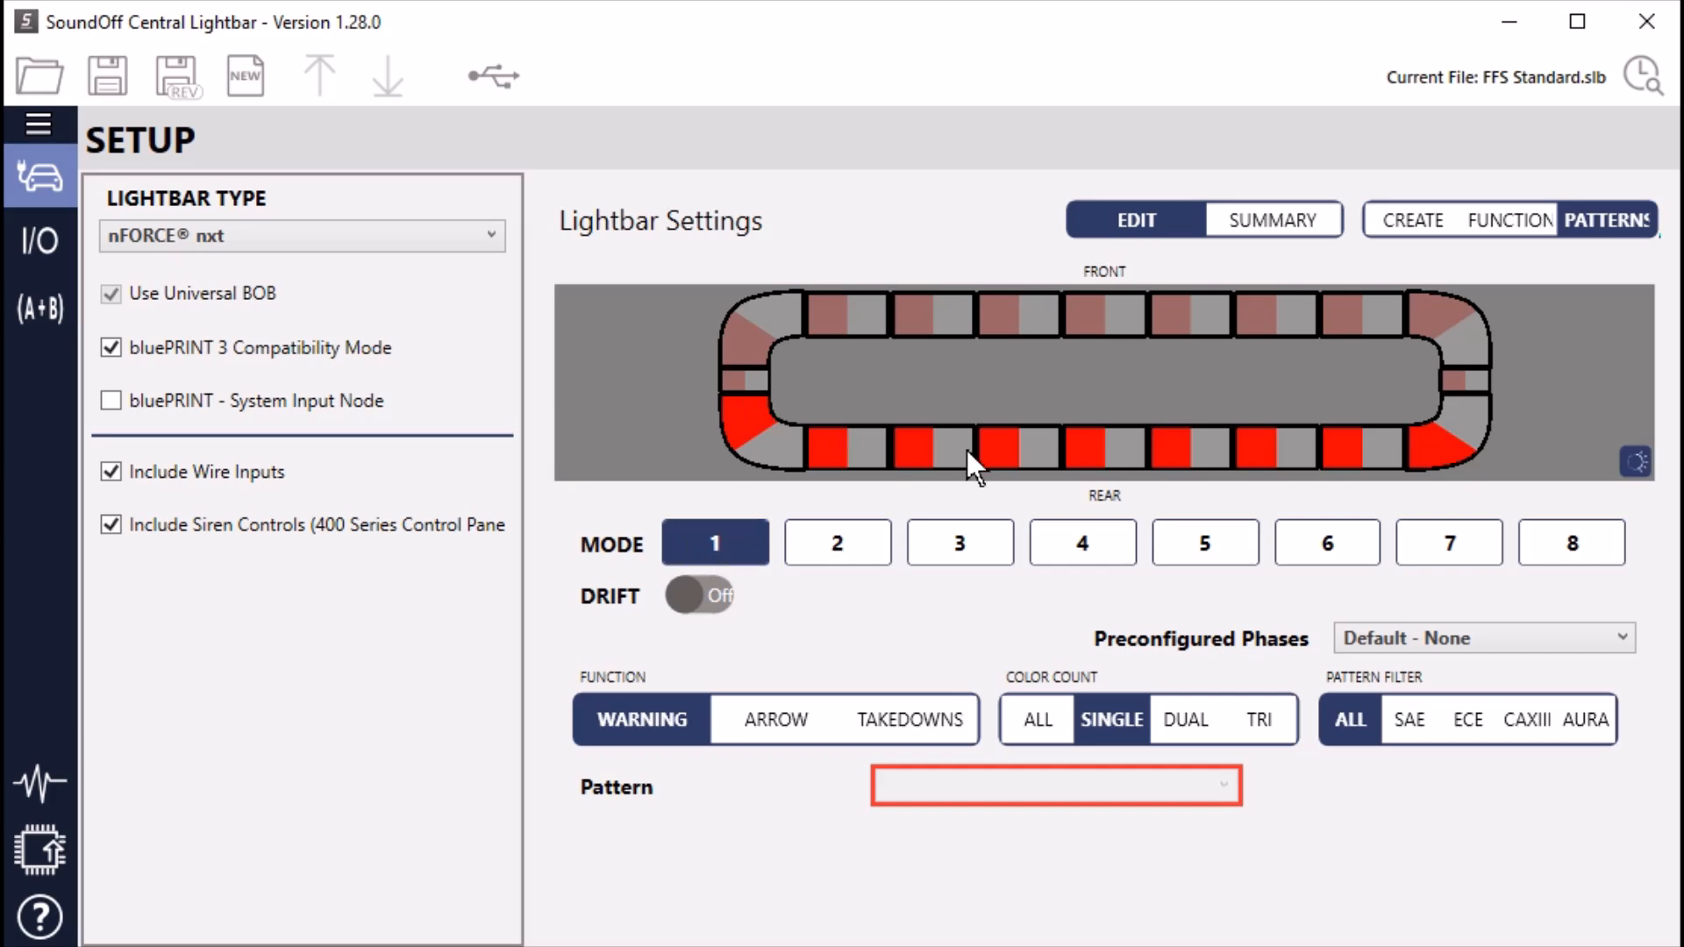
pyautogui.moveTo(1295, 484)
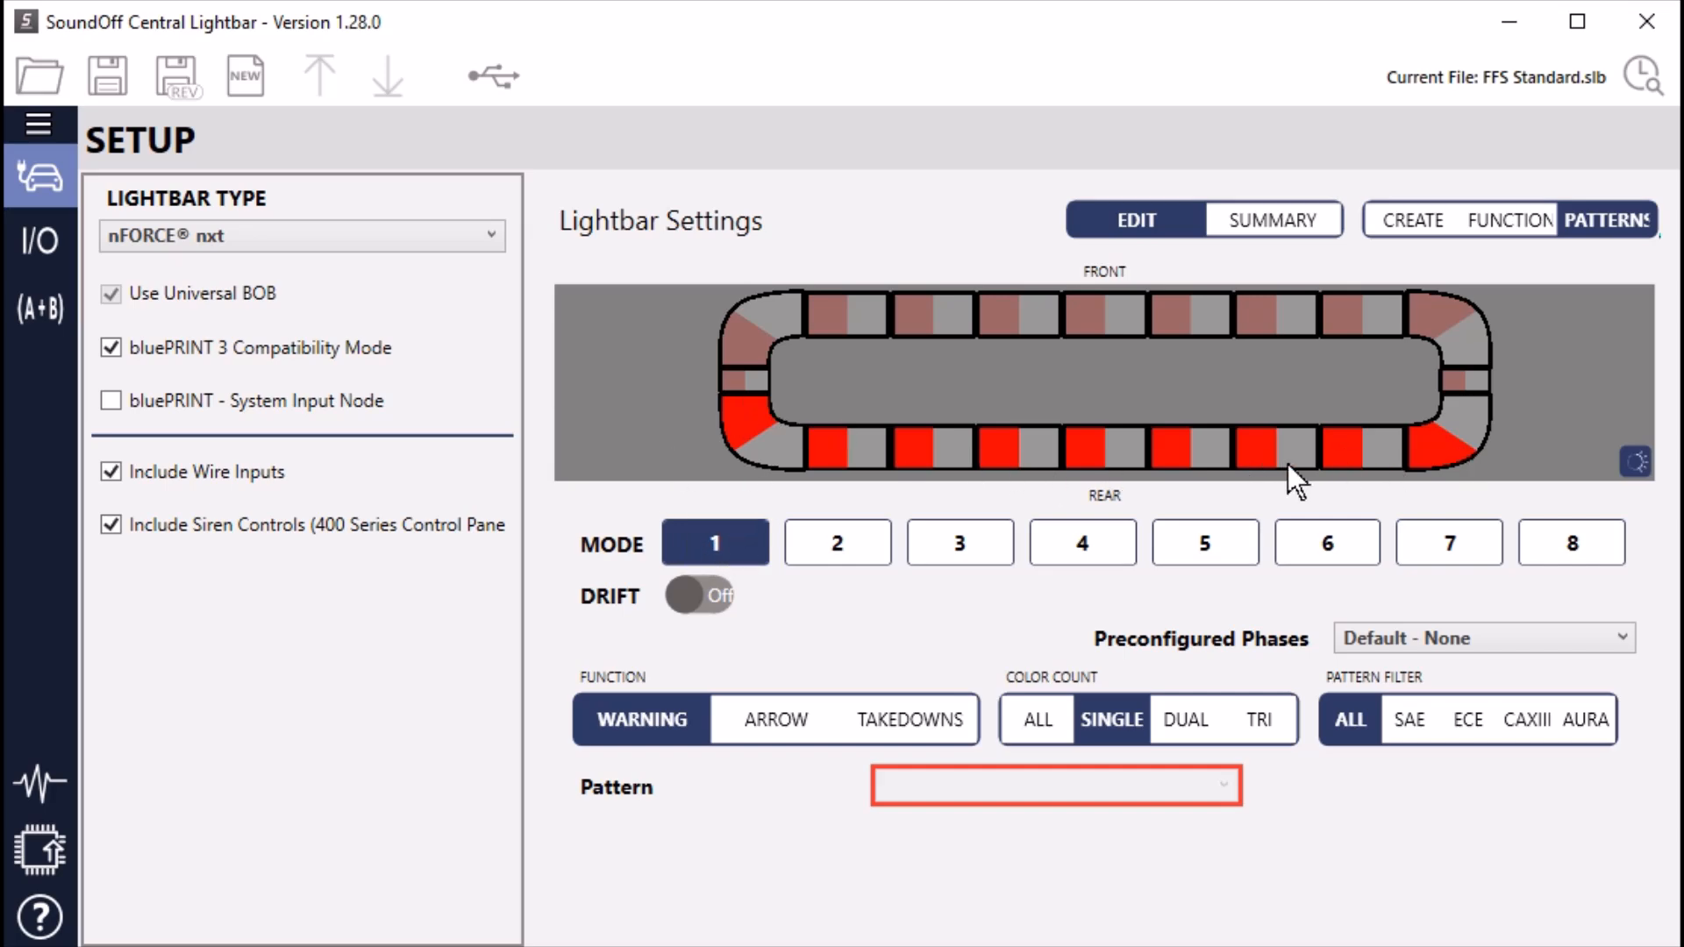
pyautogui.moveTo(1651, 476)
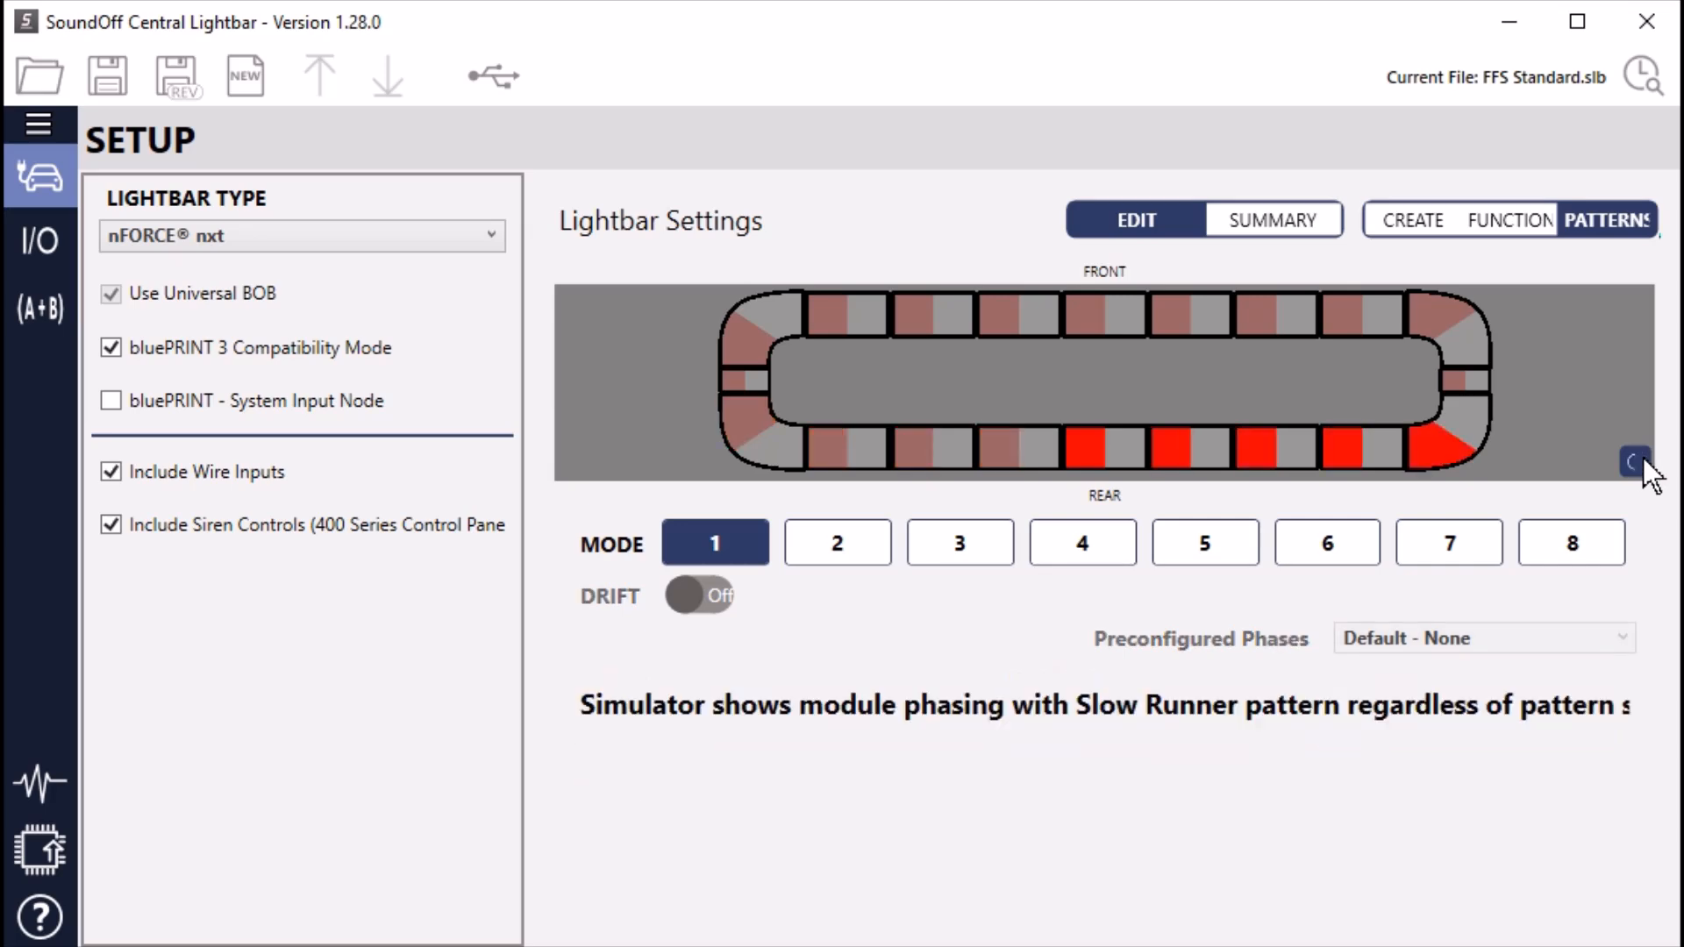
# Stop the simulator so Mode 1's Function, Color Count and Pattern options reappear
pyautogui.click(714, 542)
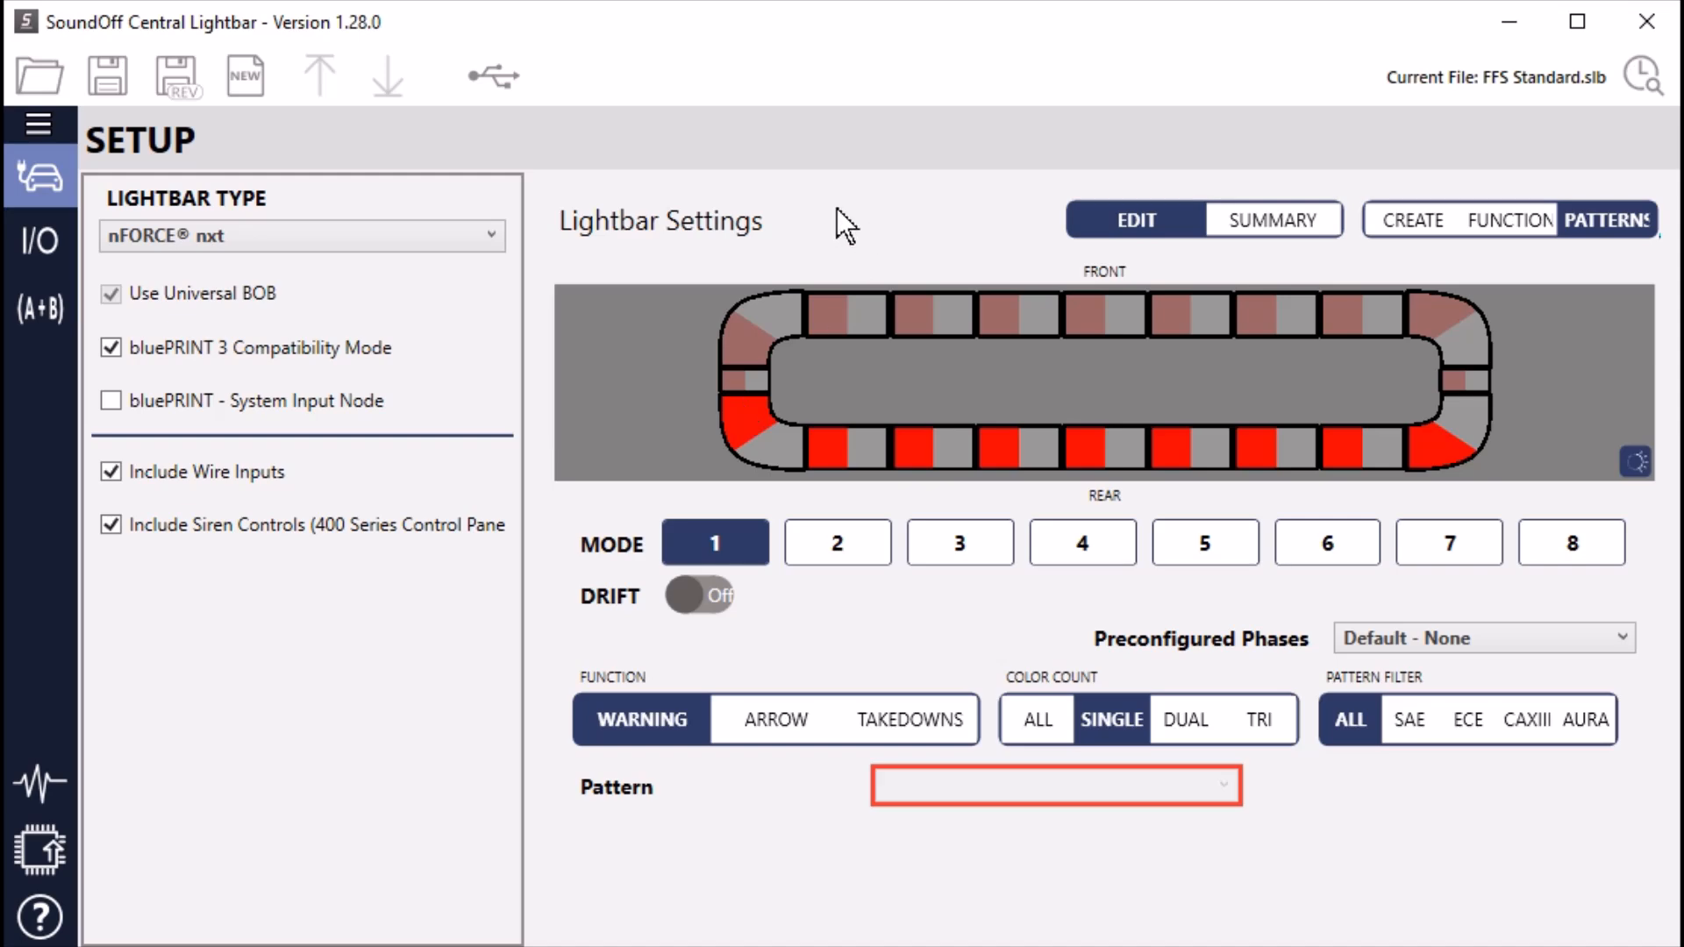
pyautogui.moveTo(740, 419)
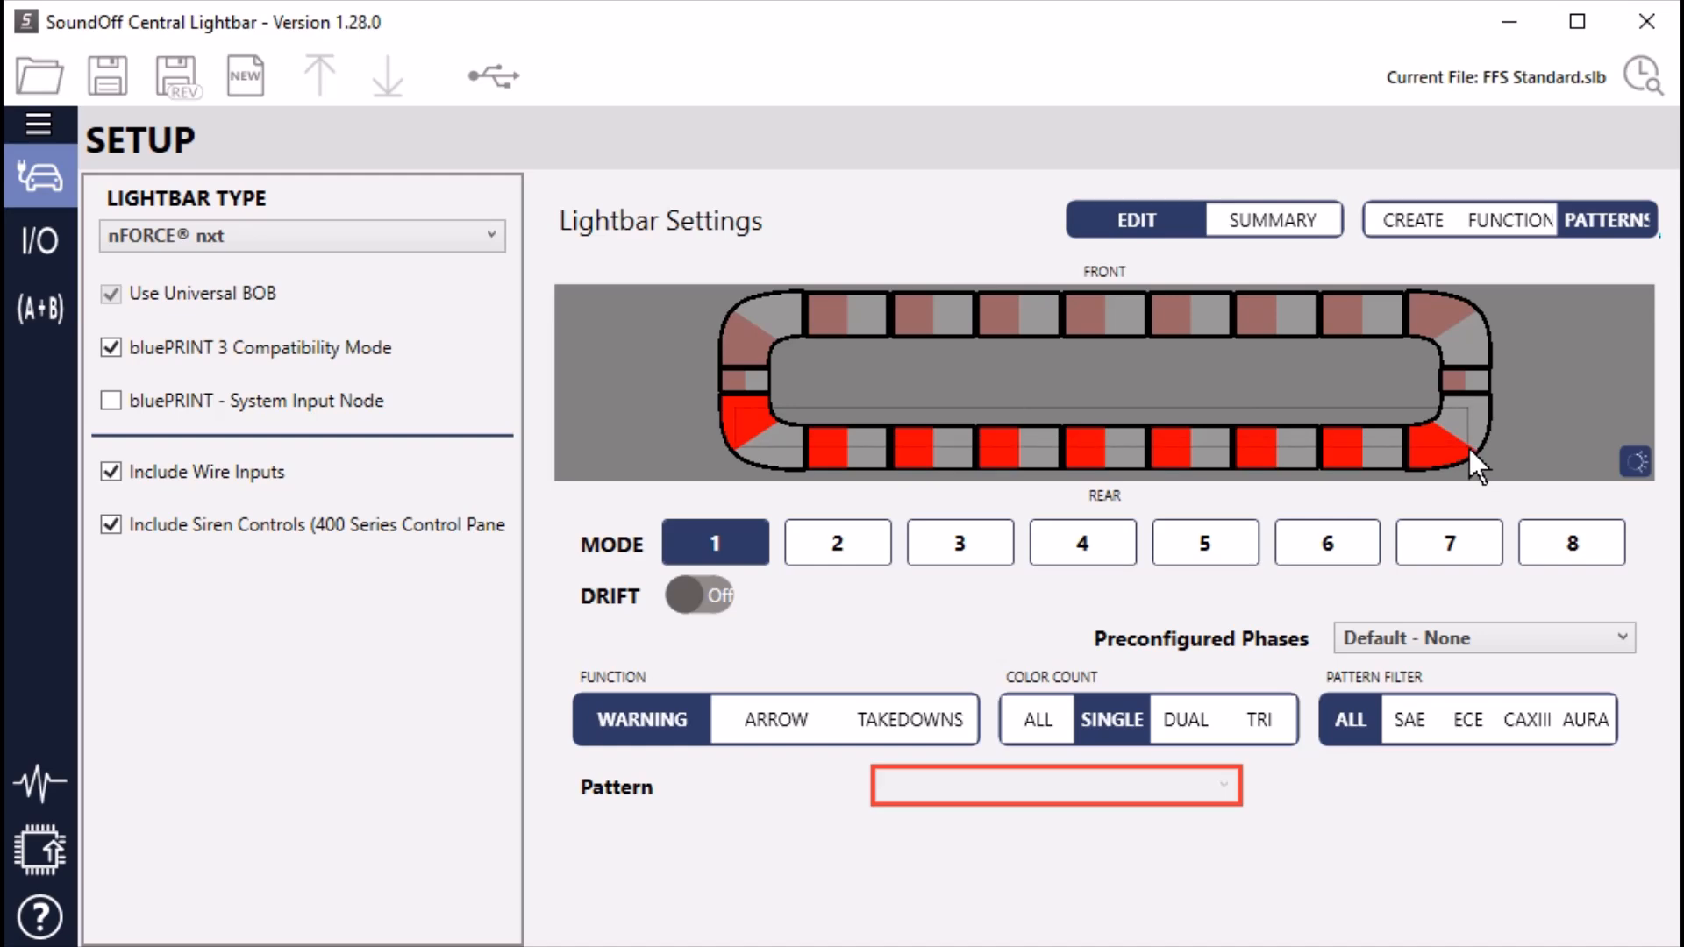
# Select the rear module group to reveal its SC8 : Road Runner pattern with red left and right
pyautogui.click(1054, 786)
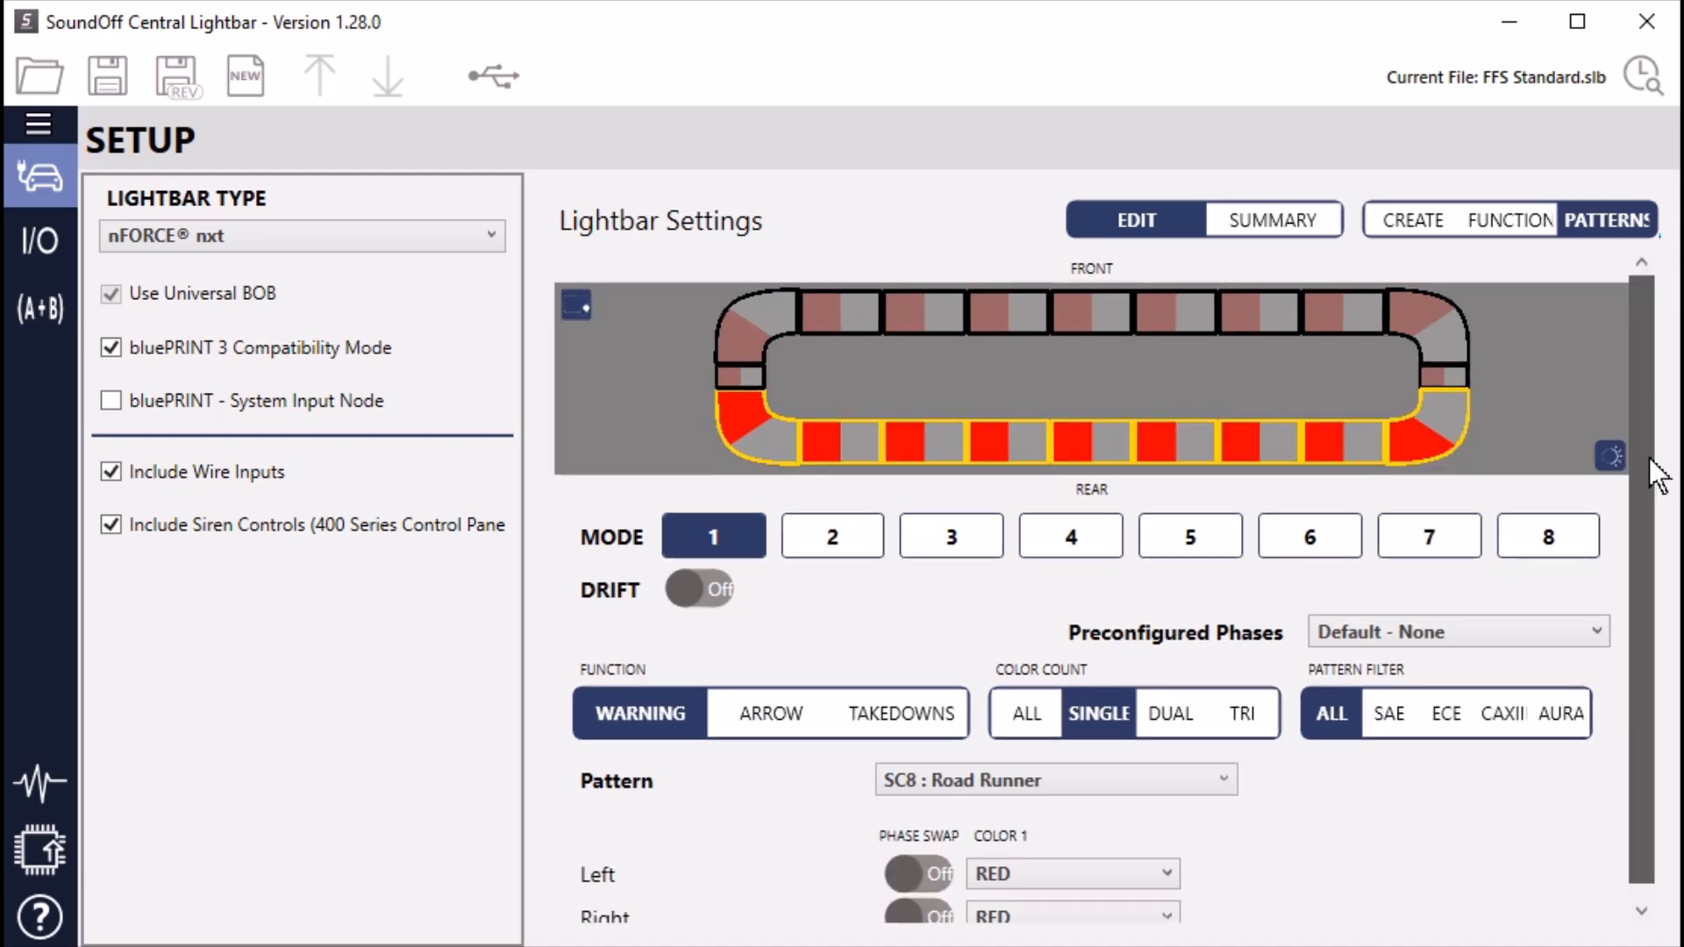
pyautogui.scroll(-3)
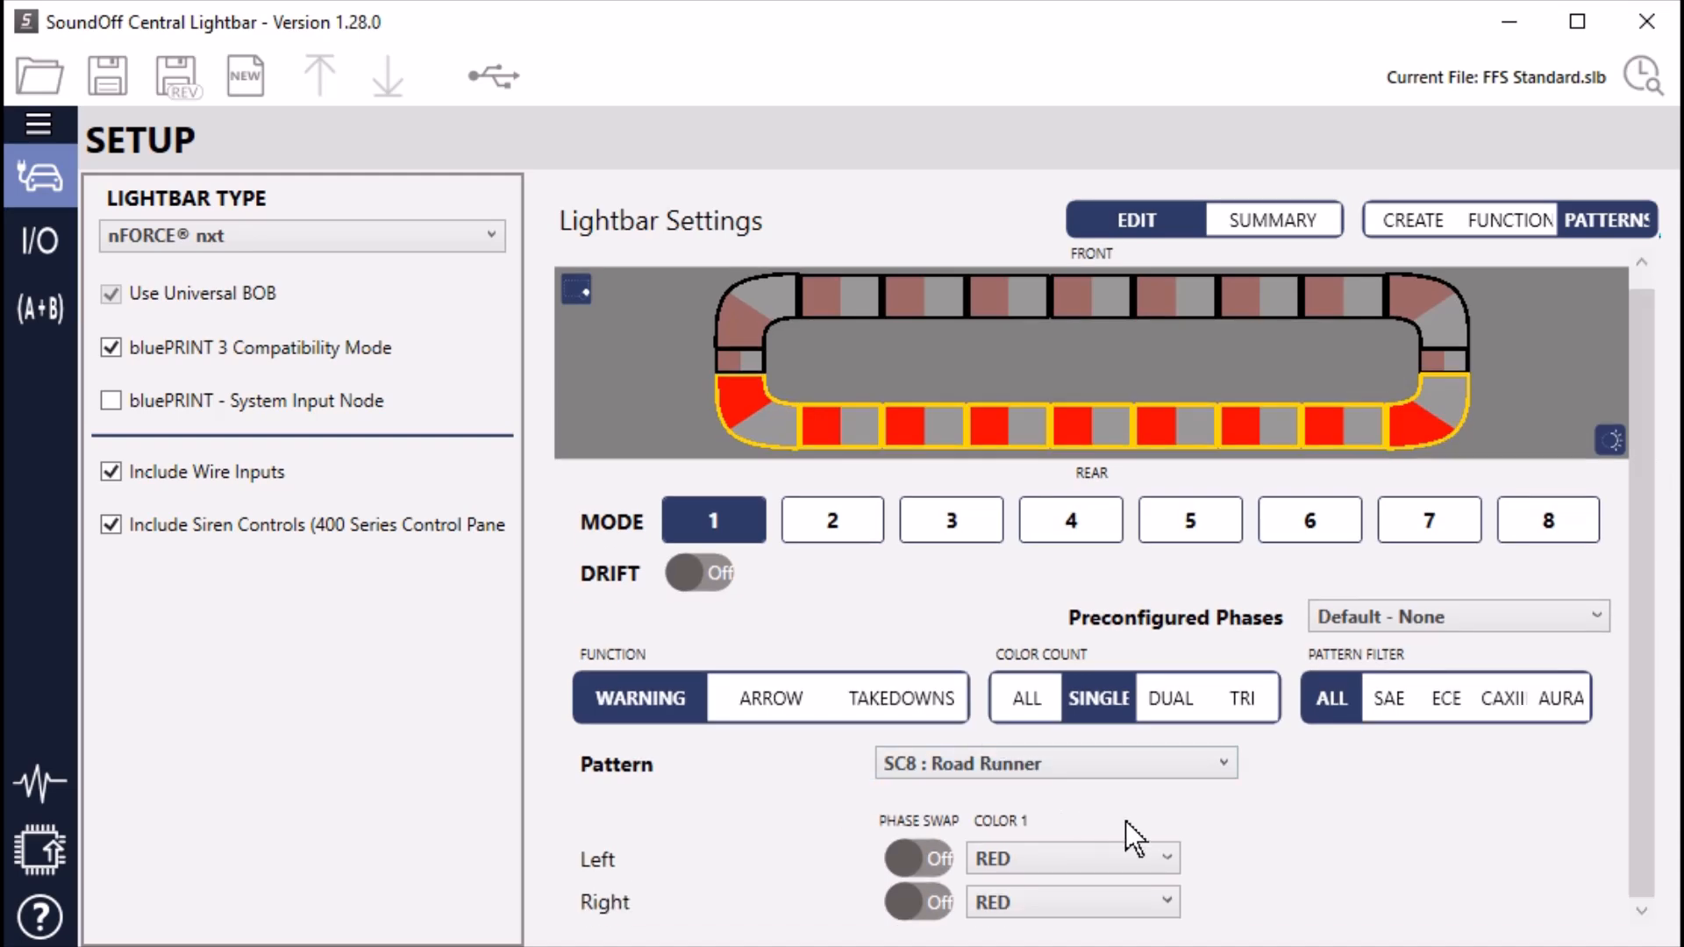
pyautogui.moveTo(1017, 602)
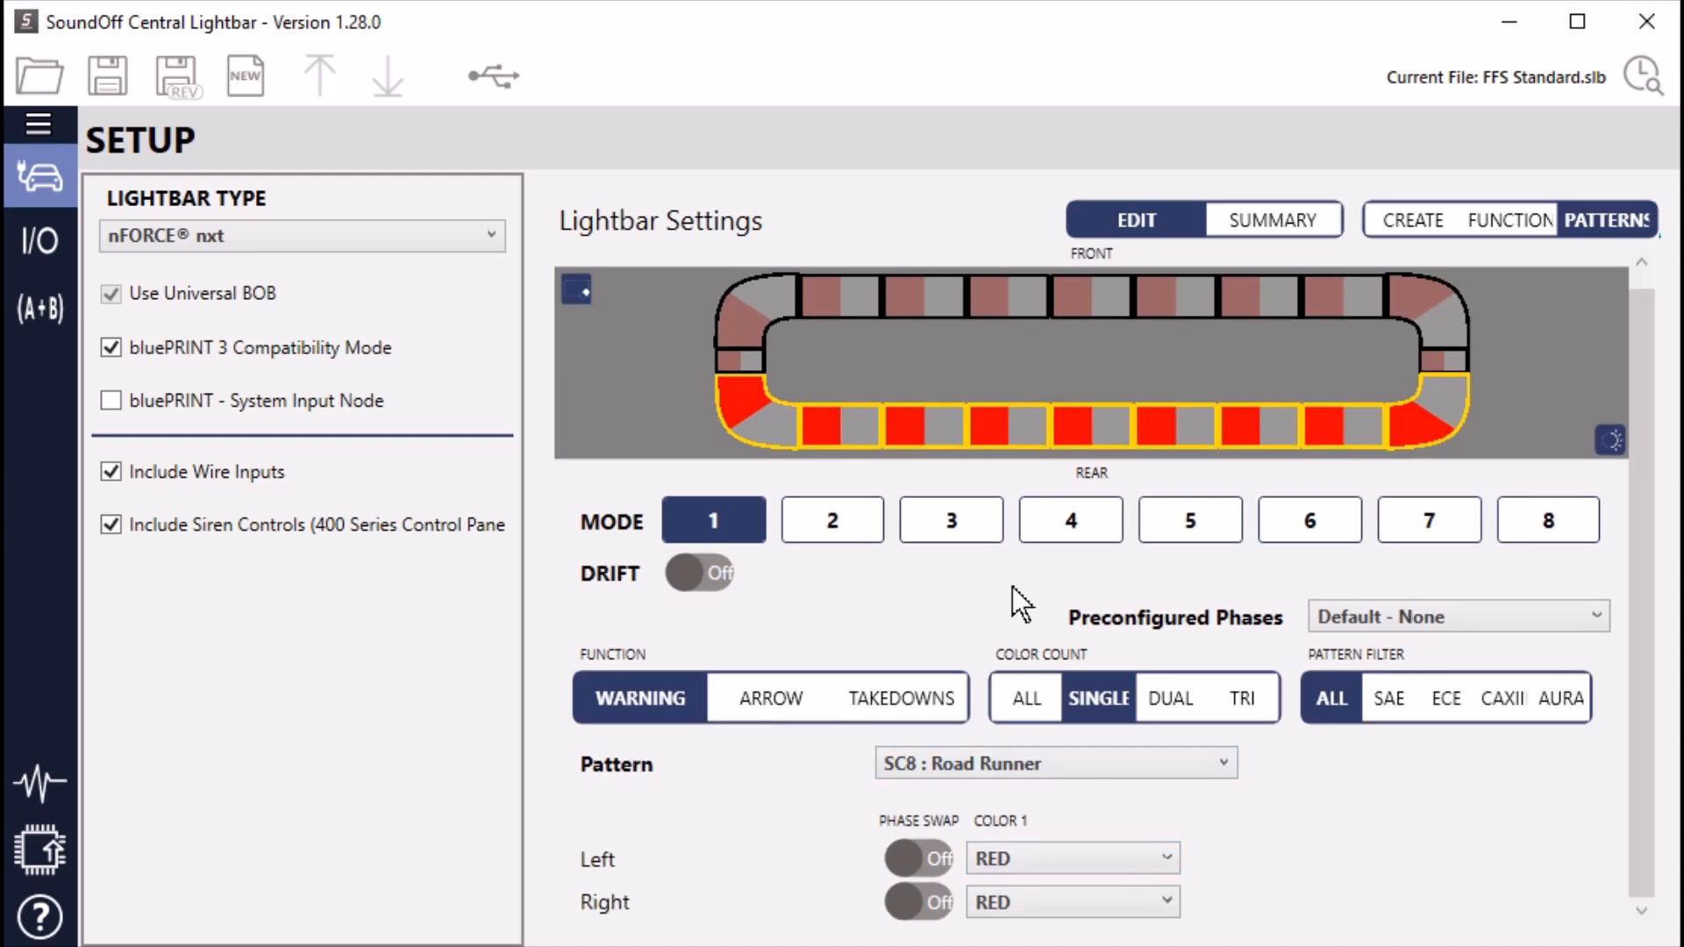
pyautogui.moveTo(1018, 816)
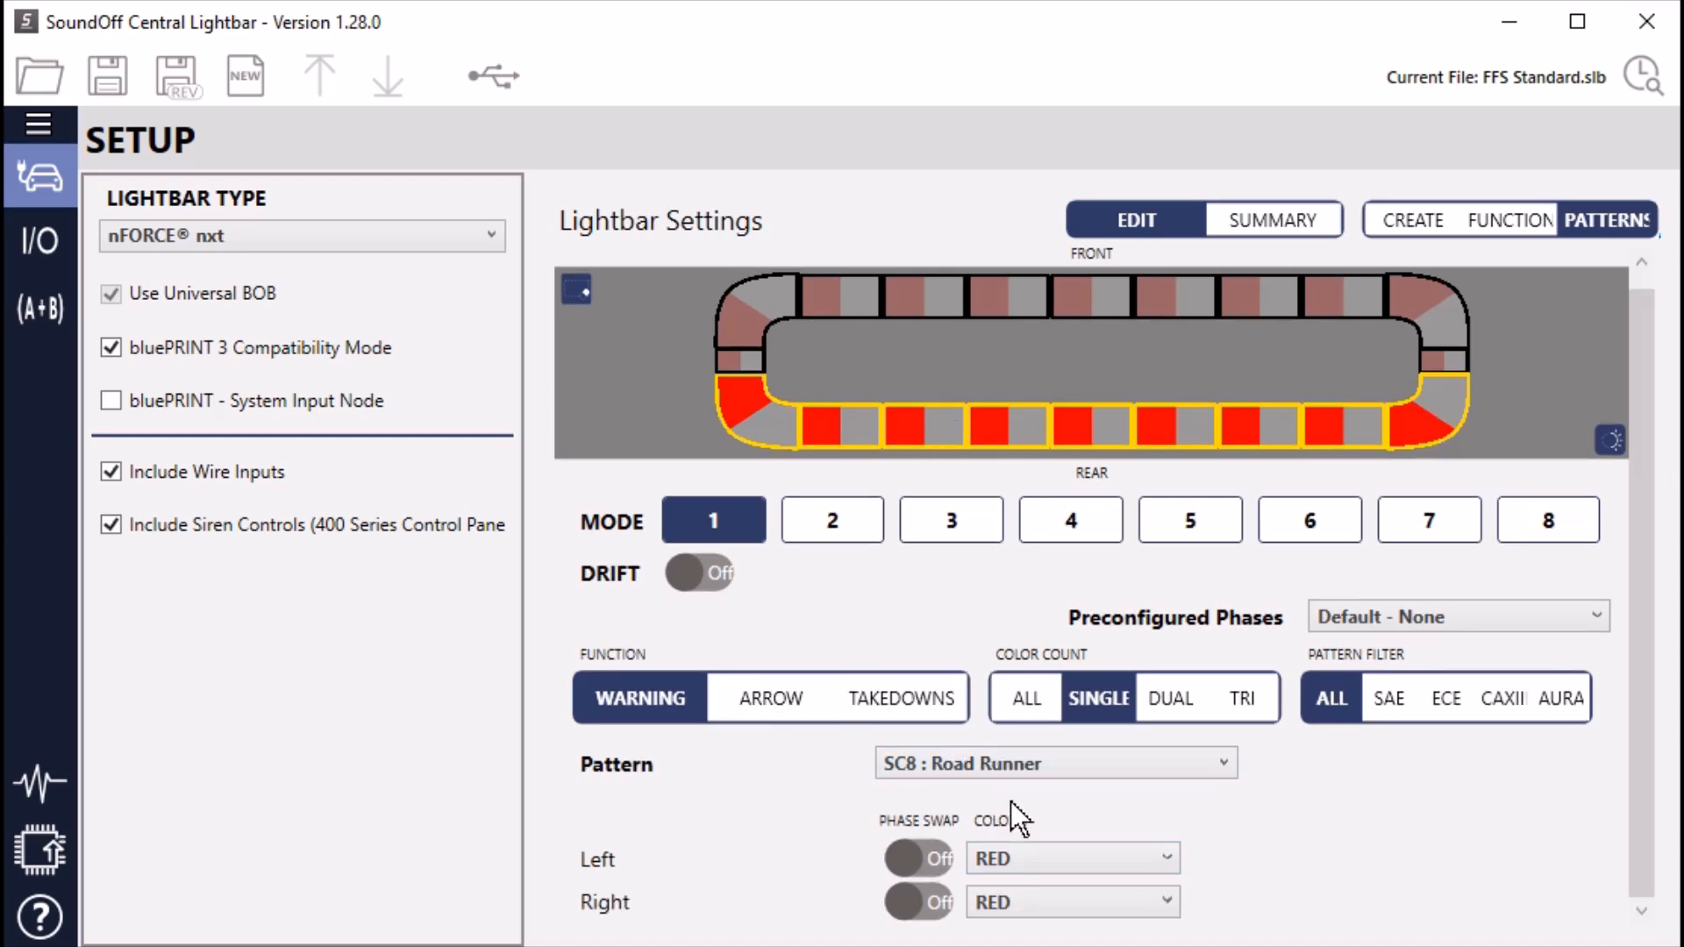
pyautogui.moveTo(1417, 815)
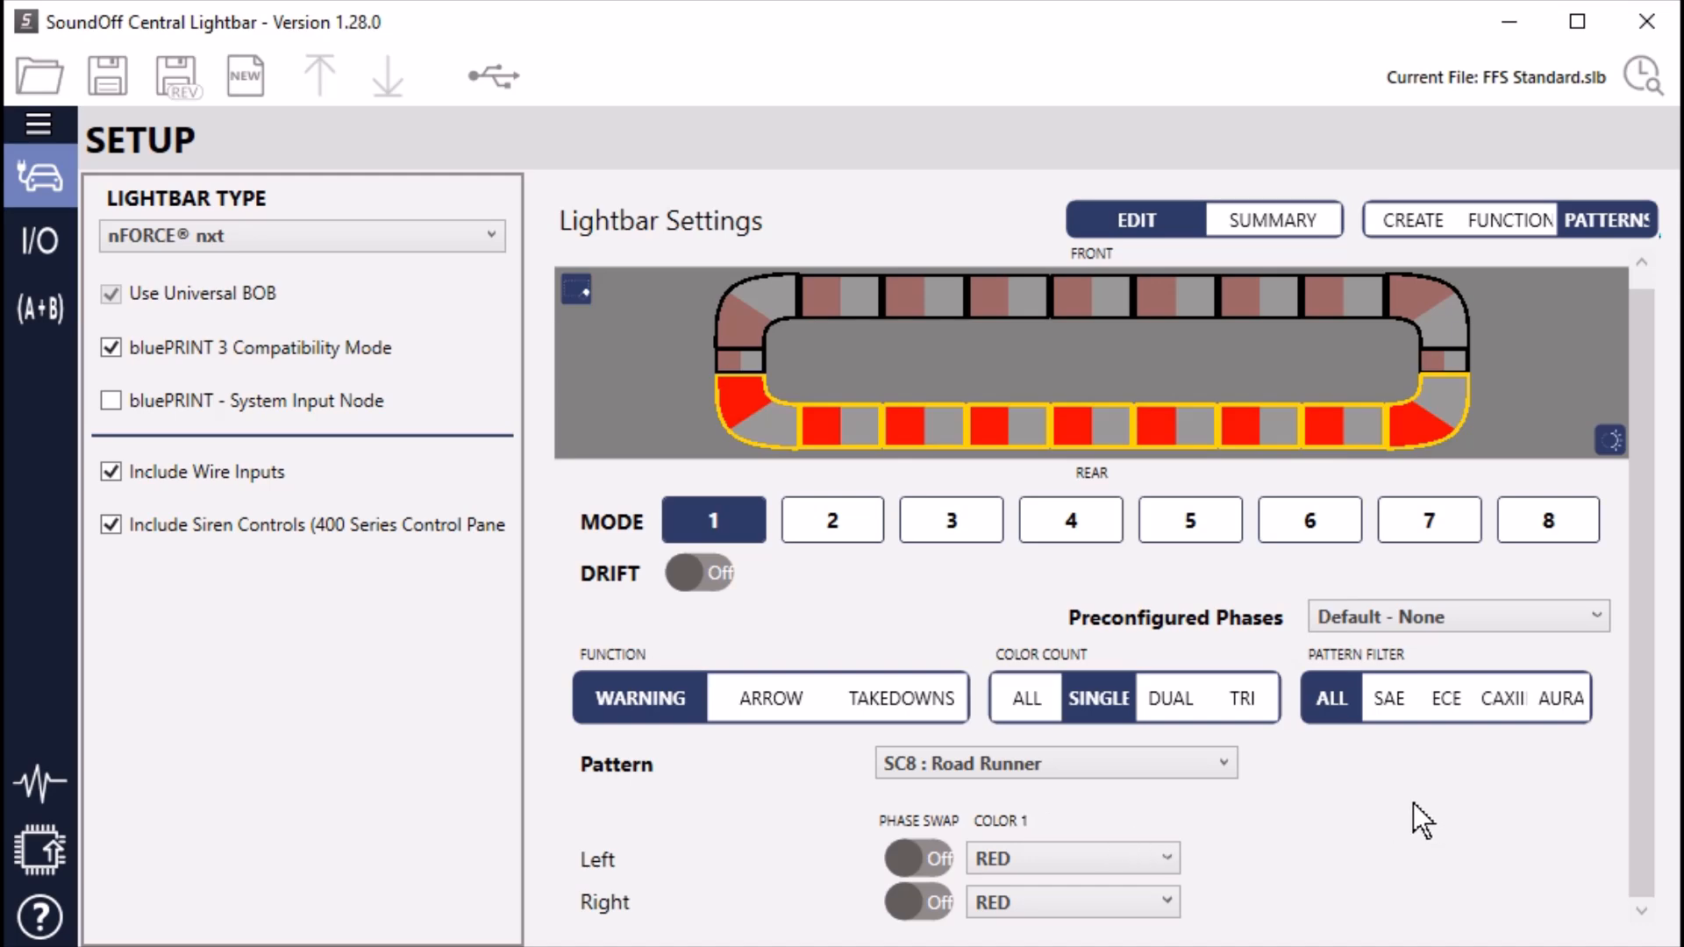
pyautogui.moveTo(1215, 749)
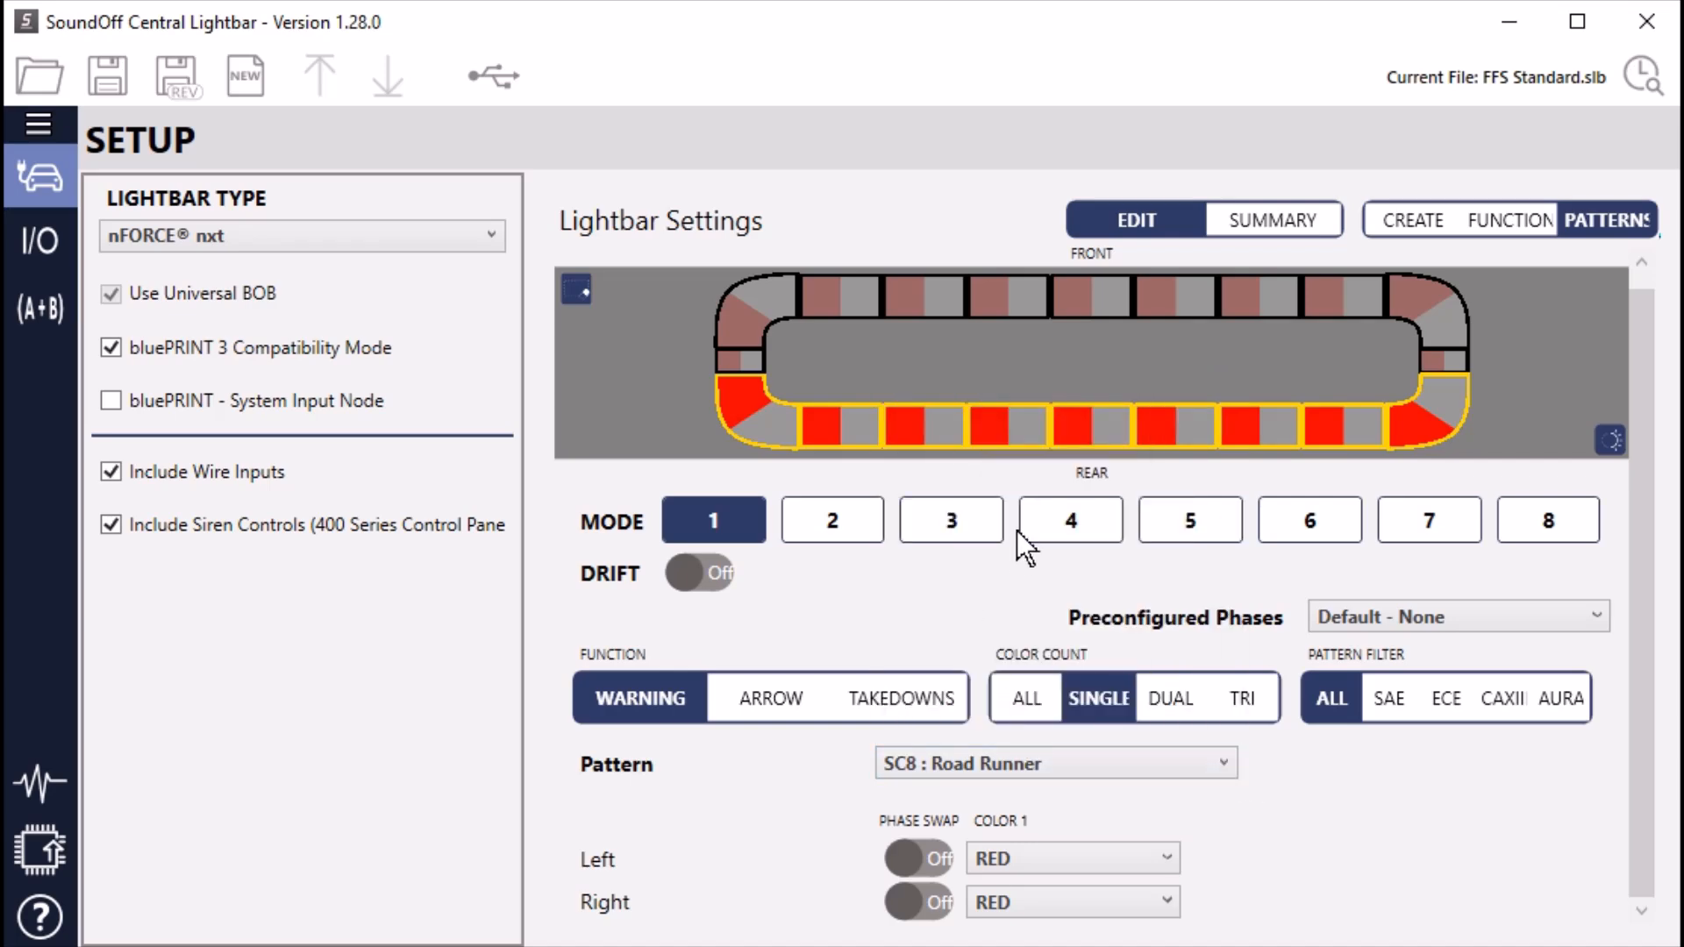
pyautogui.moveTo(921, 423)
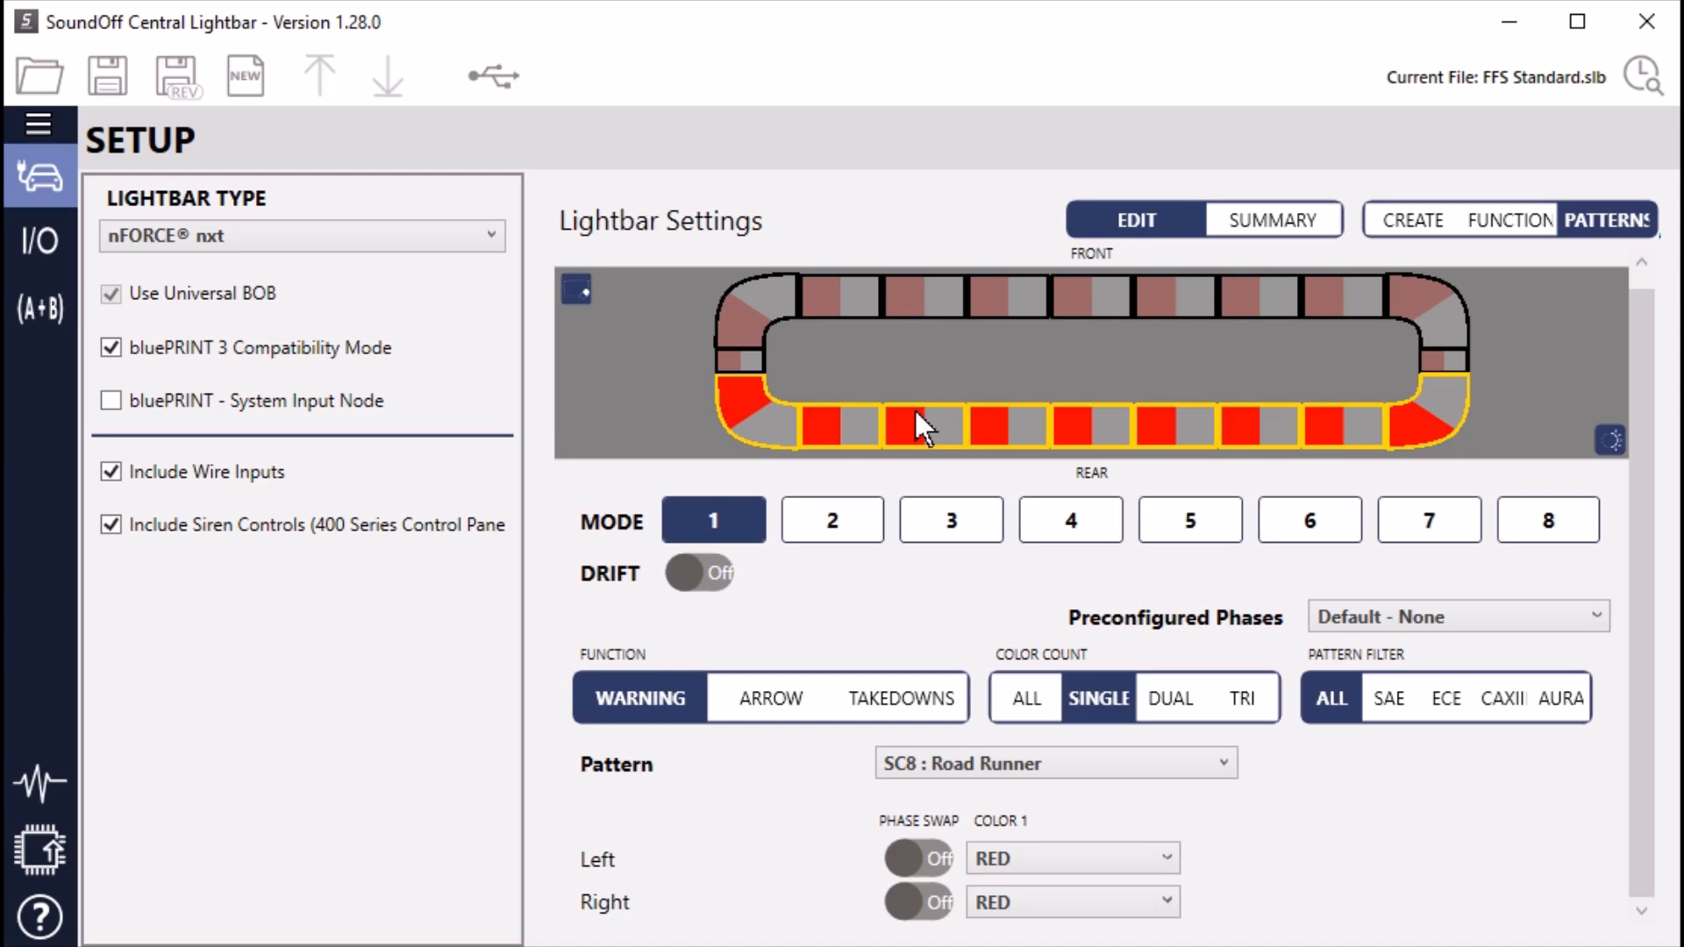
pyautogui.moveTo(1132, 628)
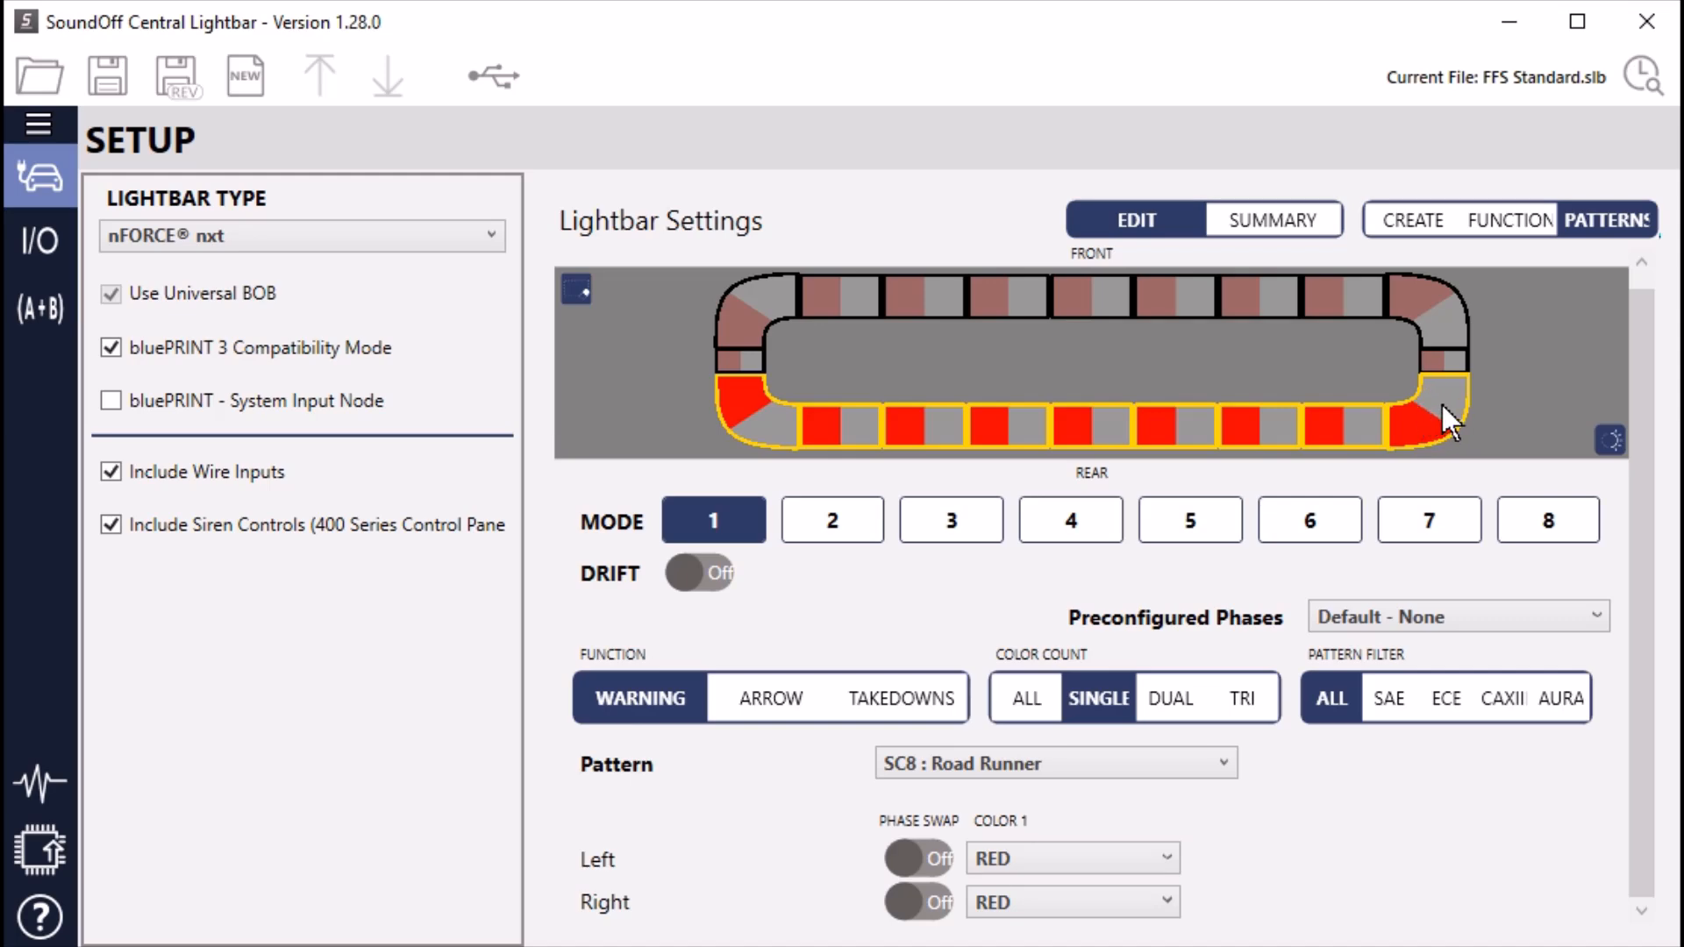
pyautogui.moveTo(1365, 430)
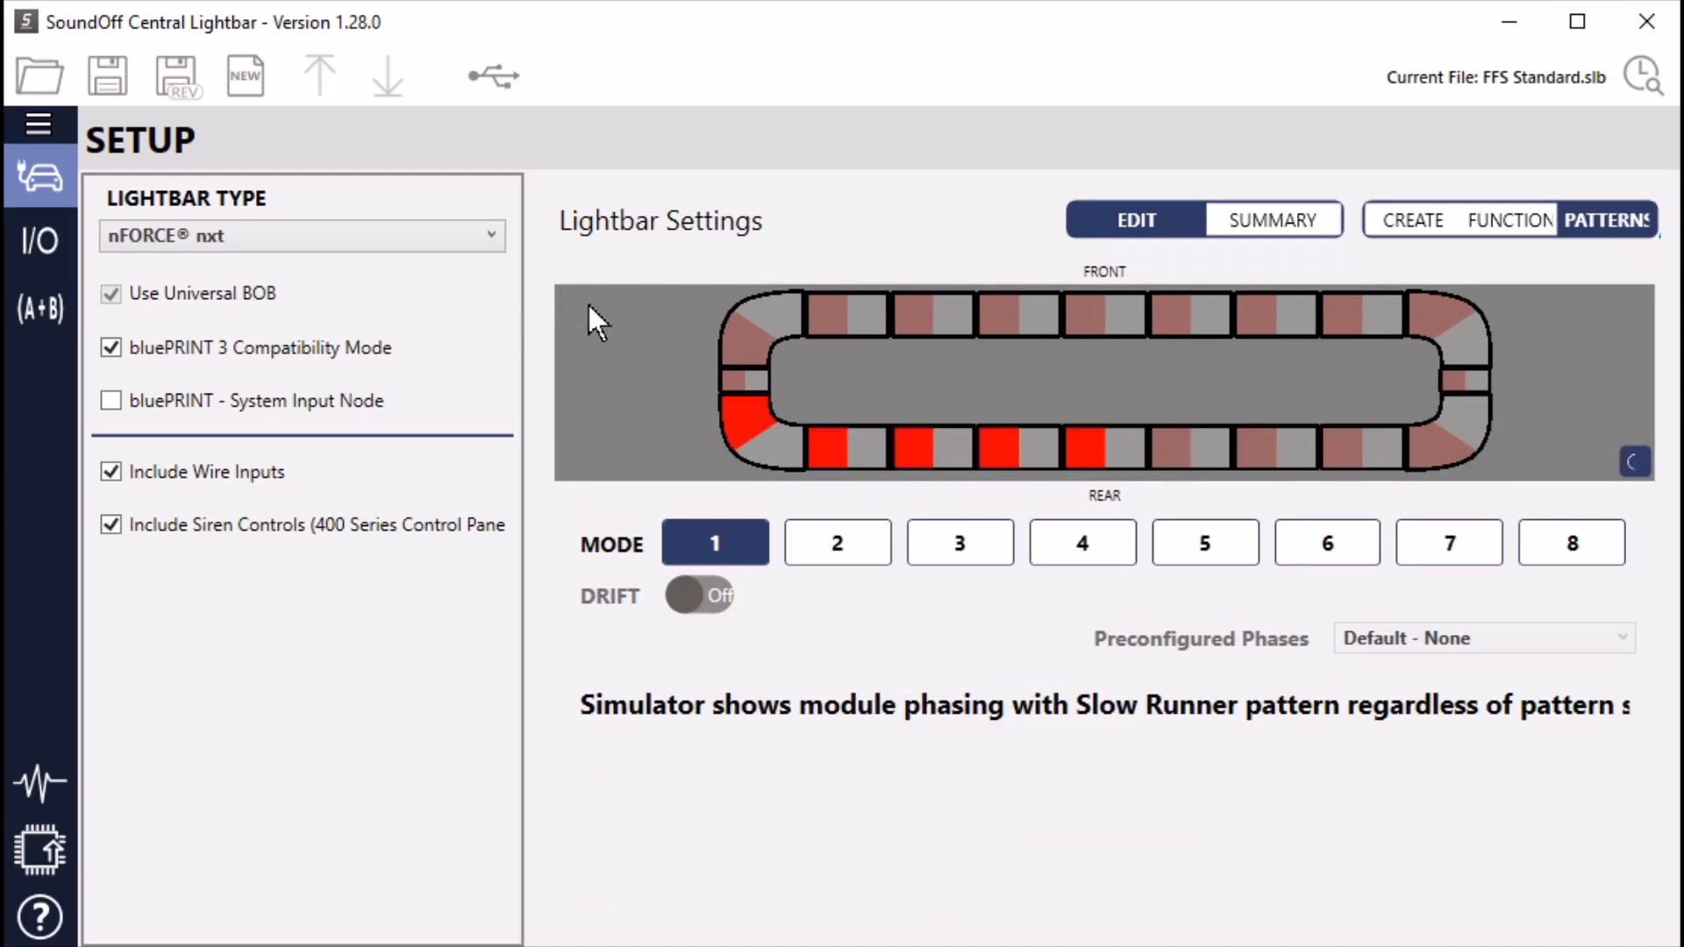
pyautogui.moveTo(1633, 463)
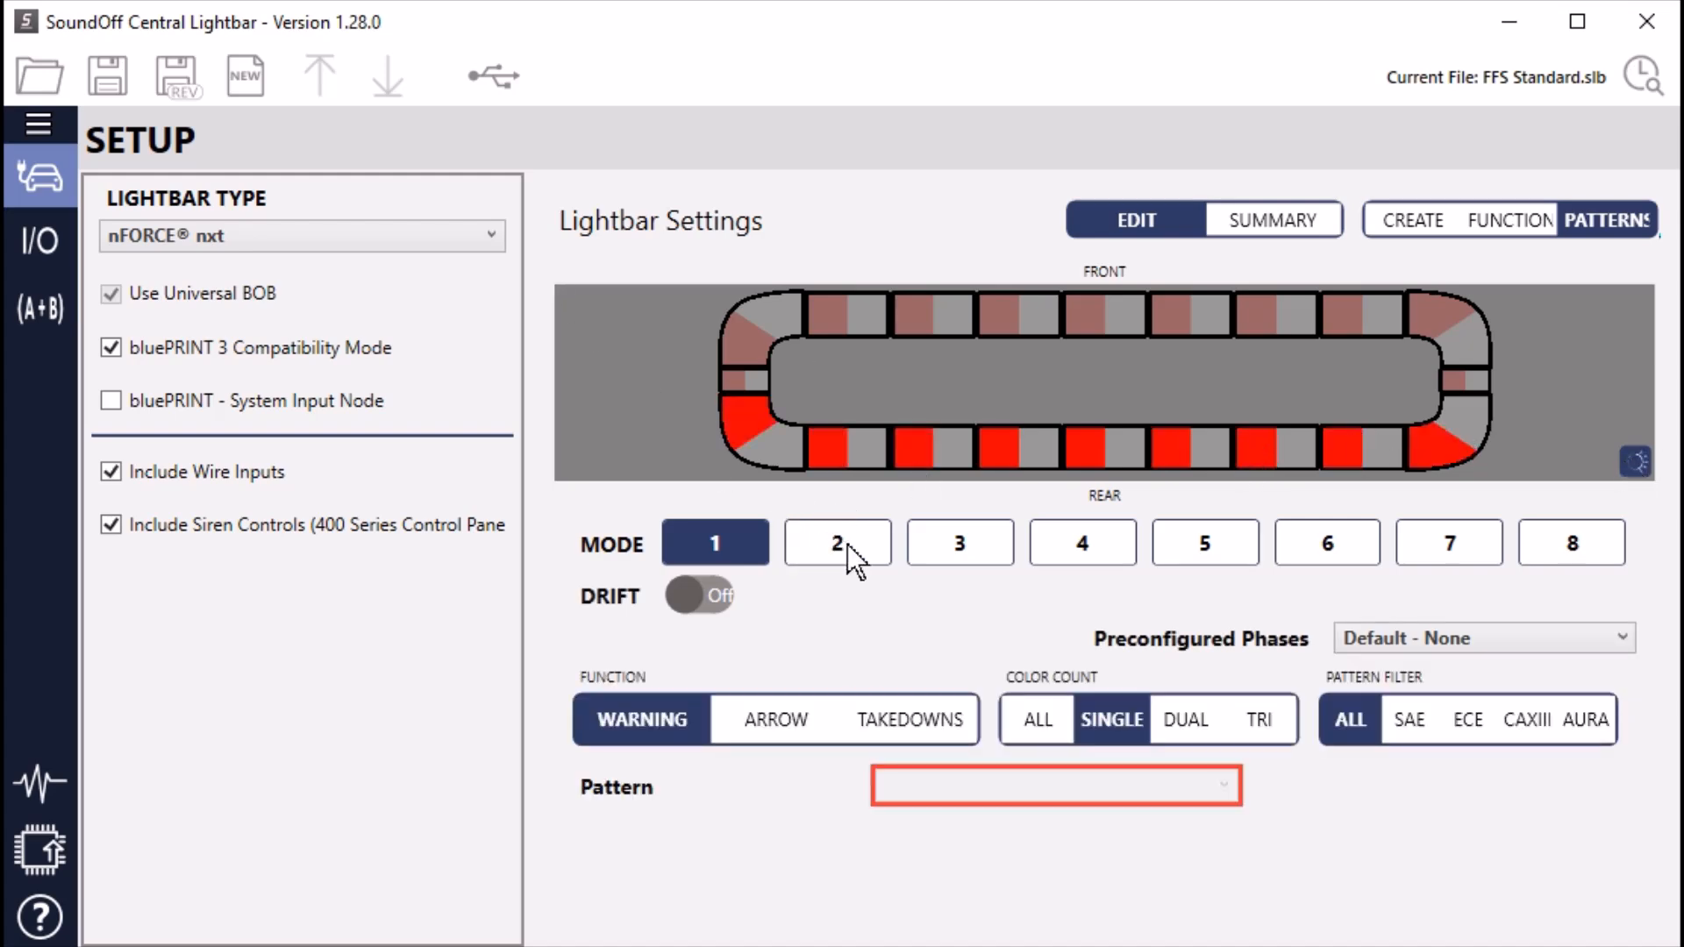
# Switch the editor to Mode 2's warning pattern settings
pyautogui.click(837, 542)
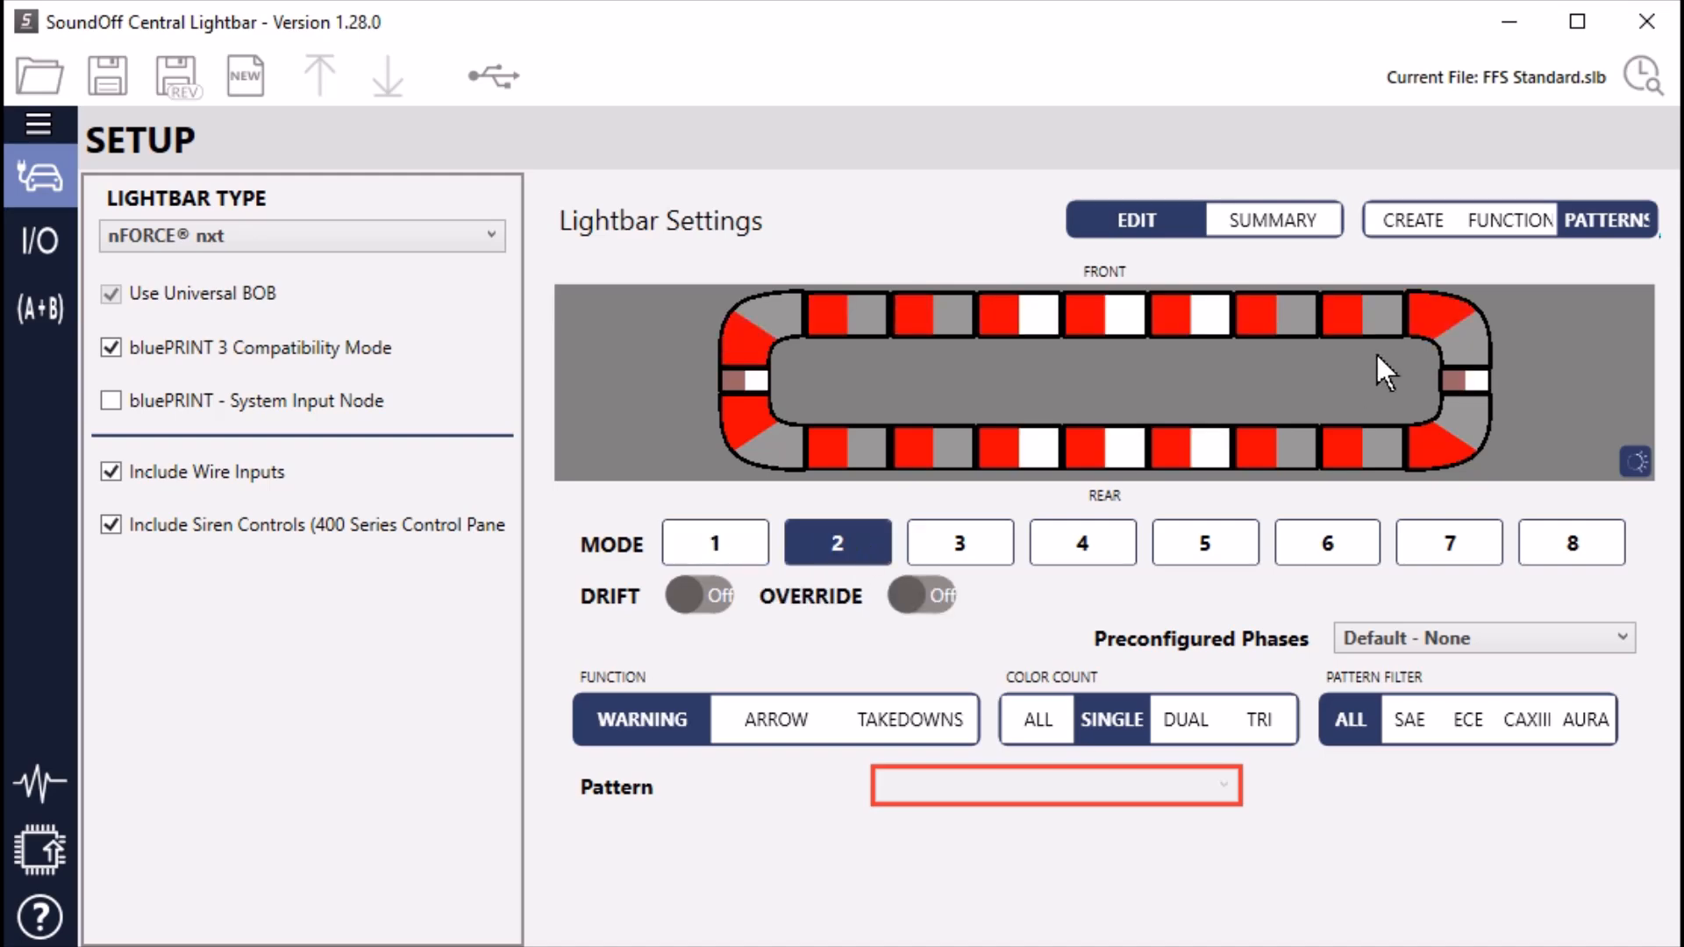
pyautogui.moveTo(1625, 464)
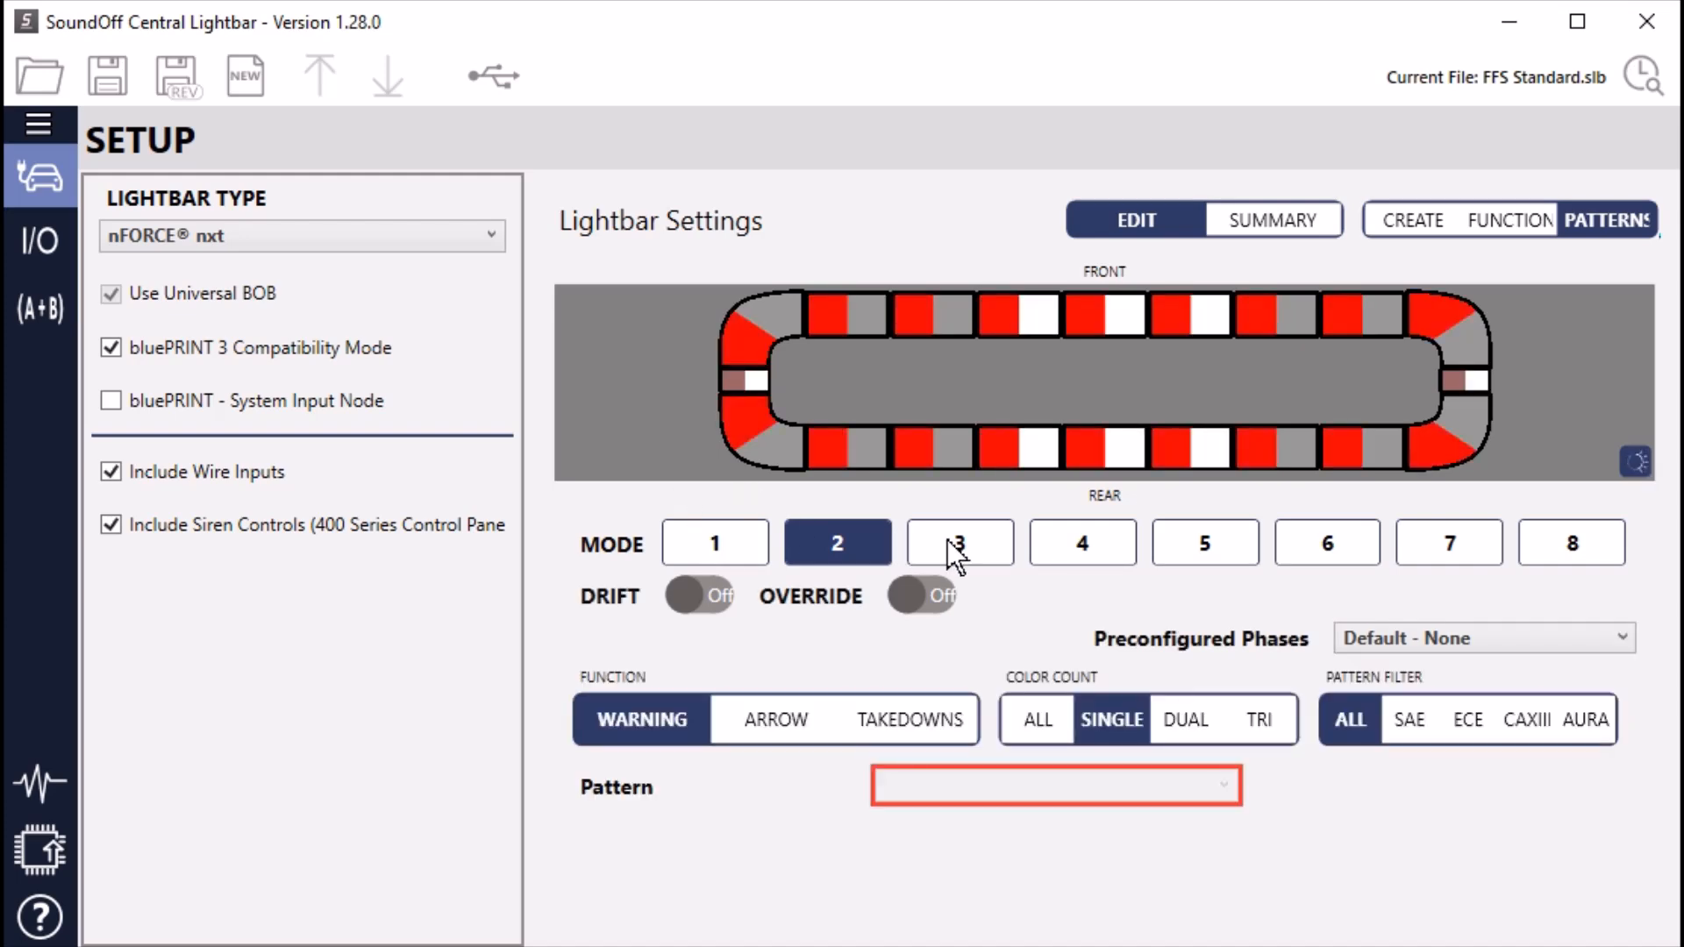
# Switch to Mode 3, then stop its preview so the Warning/Color Count/Pattern Filter choices appear
pyautogui.click(958, 542)
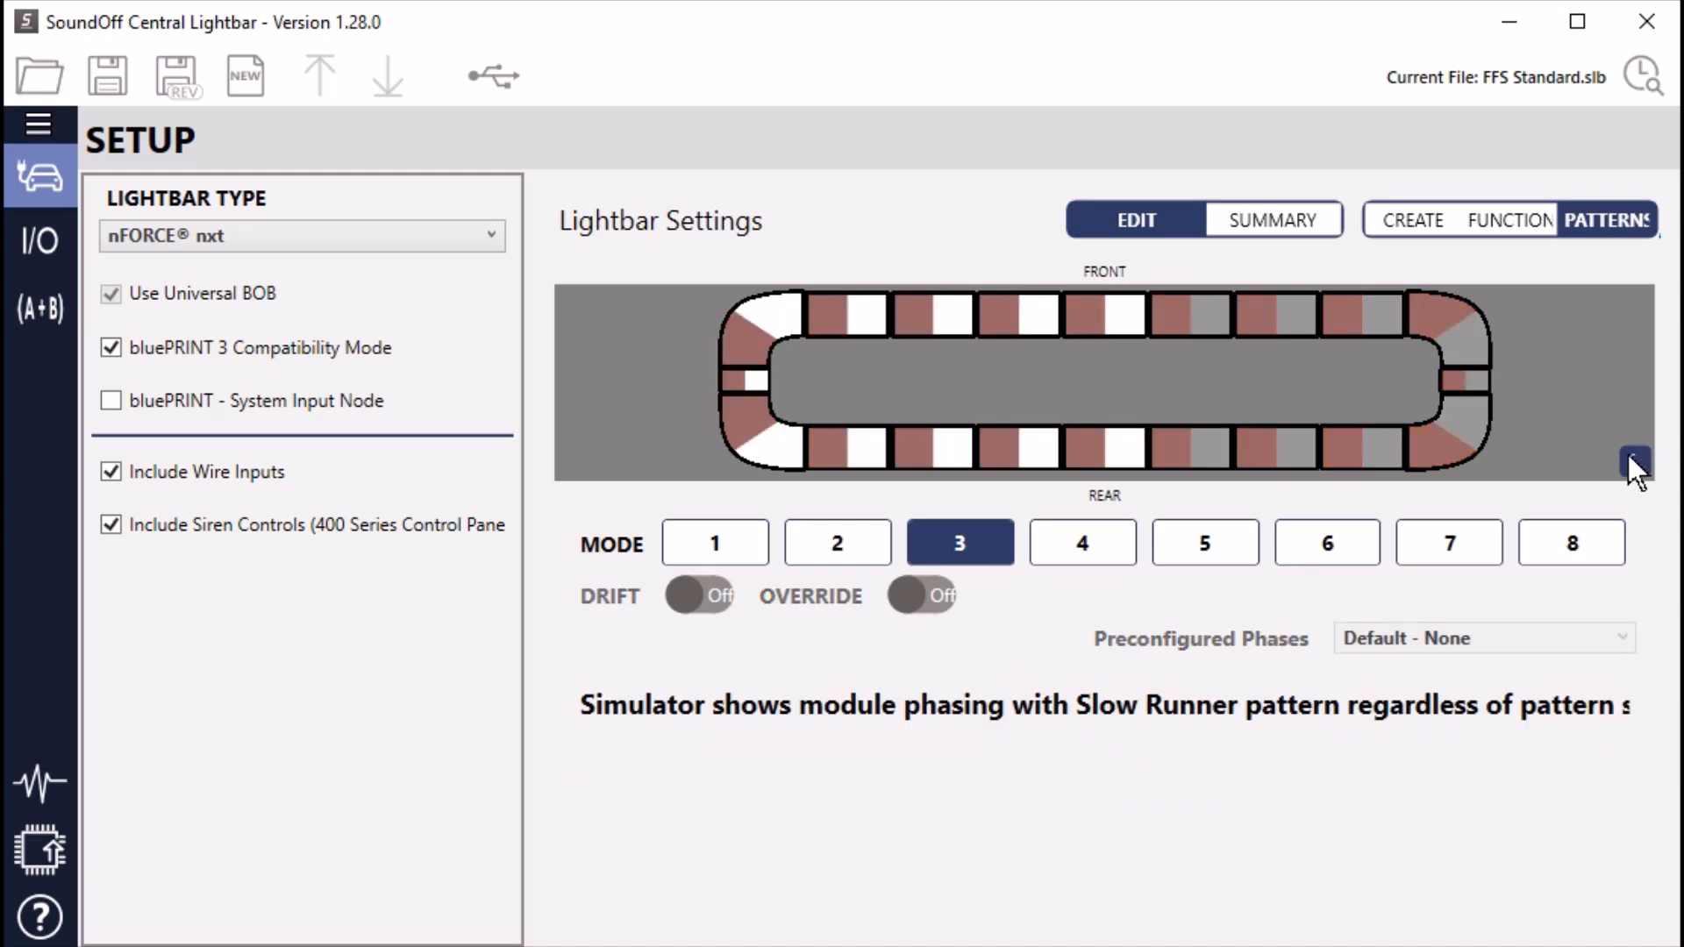
pyautogui.moveTo(1524, 495)
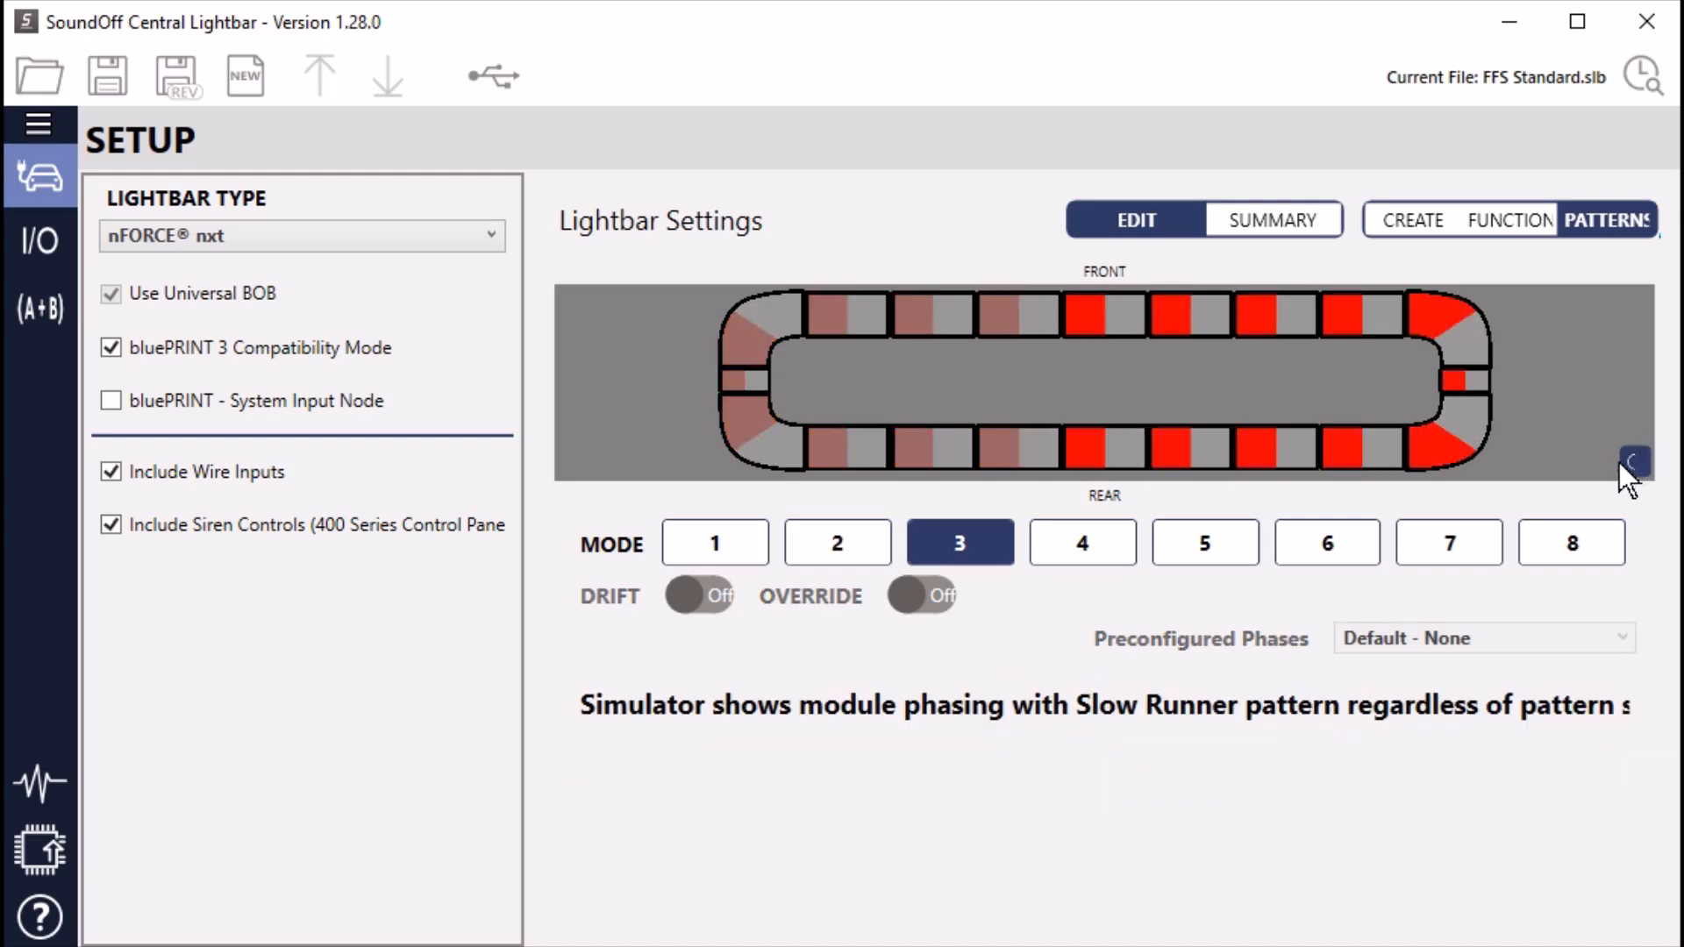
pyautogui.click(1615, 221)
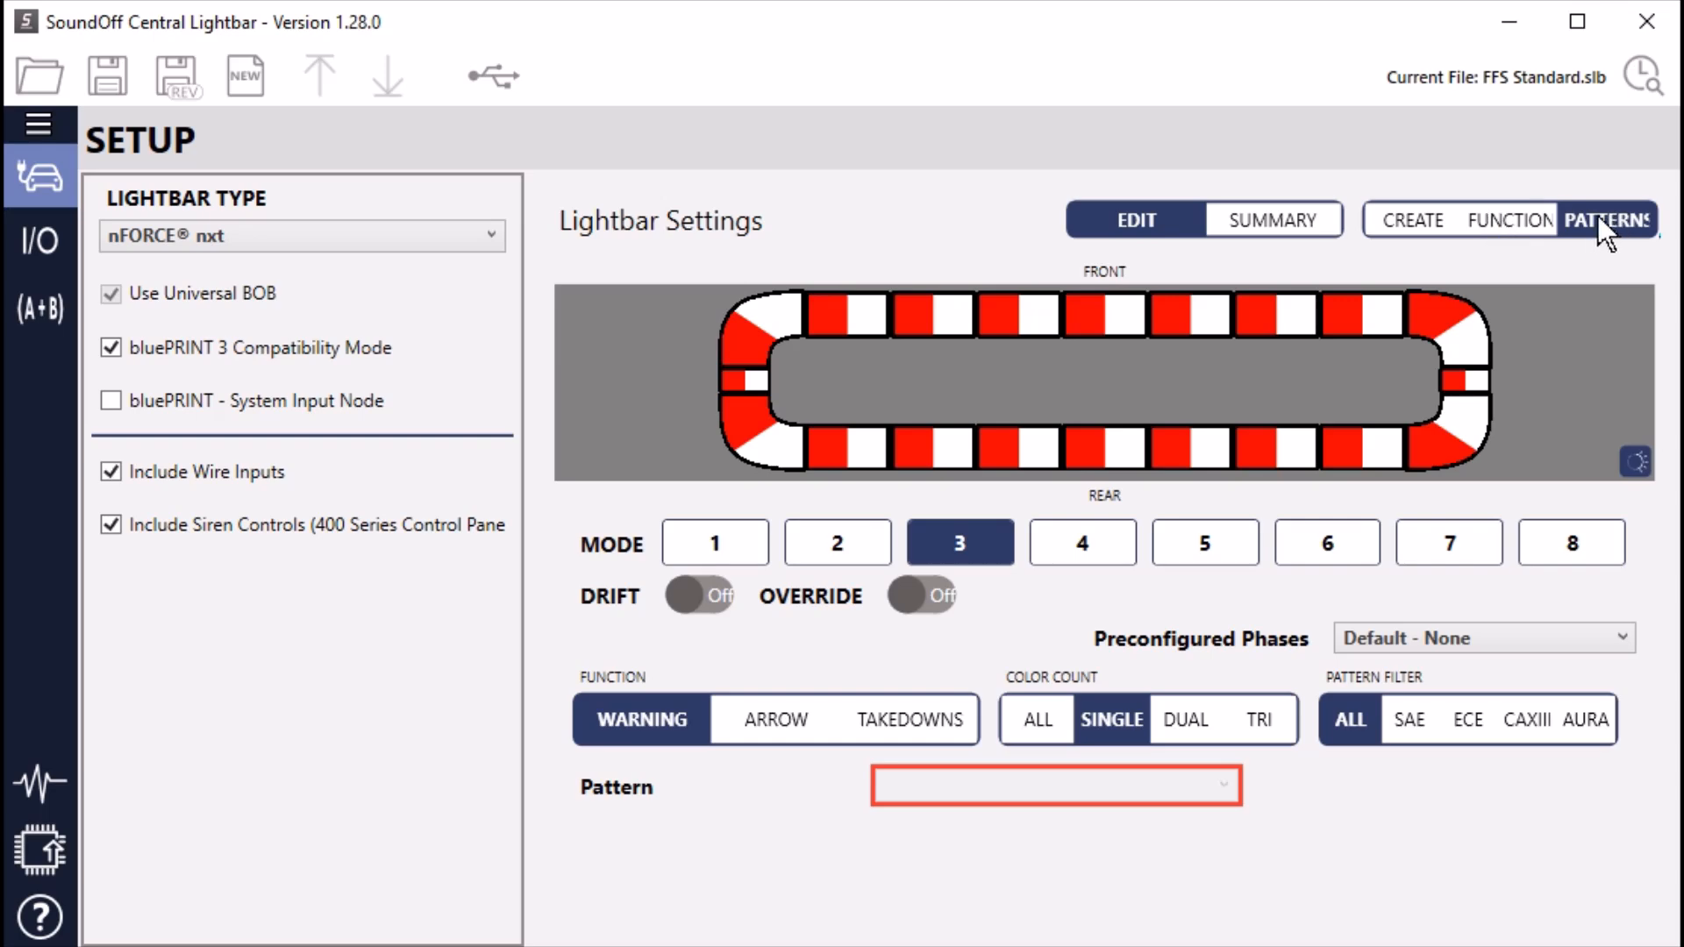
pyautogui.moveTo(1496, 227)
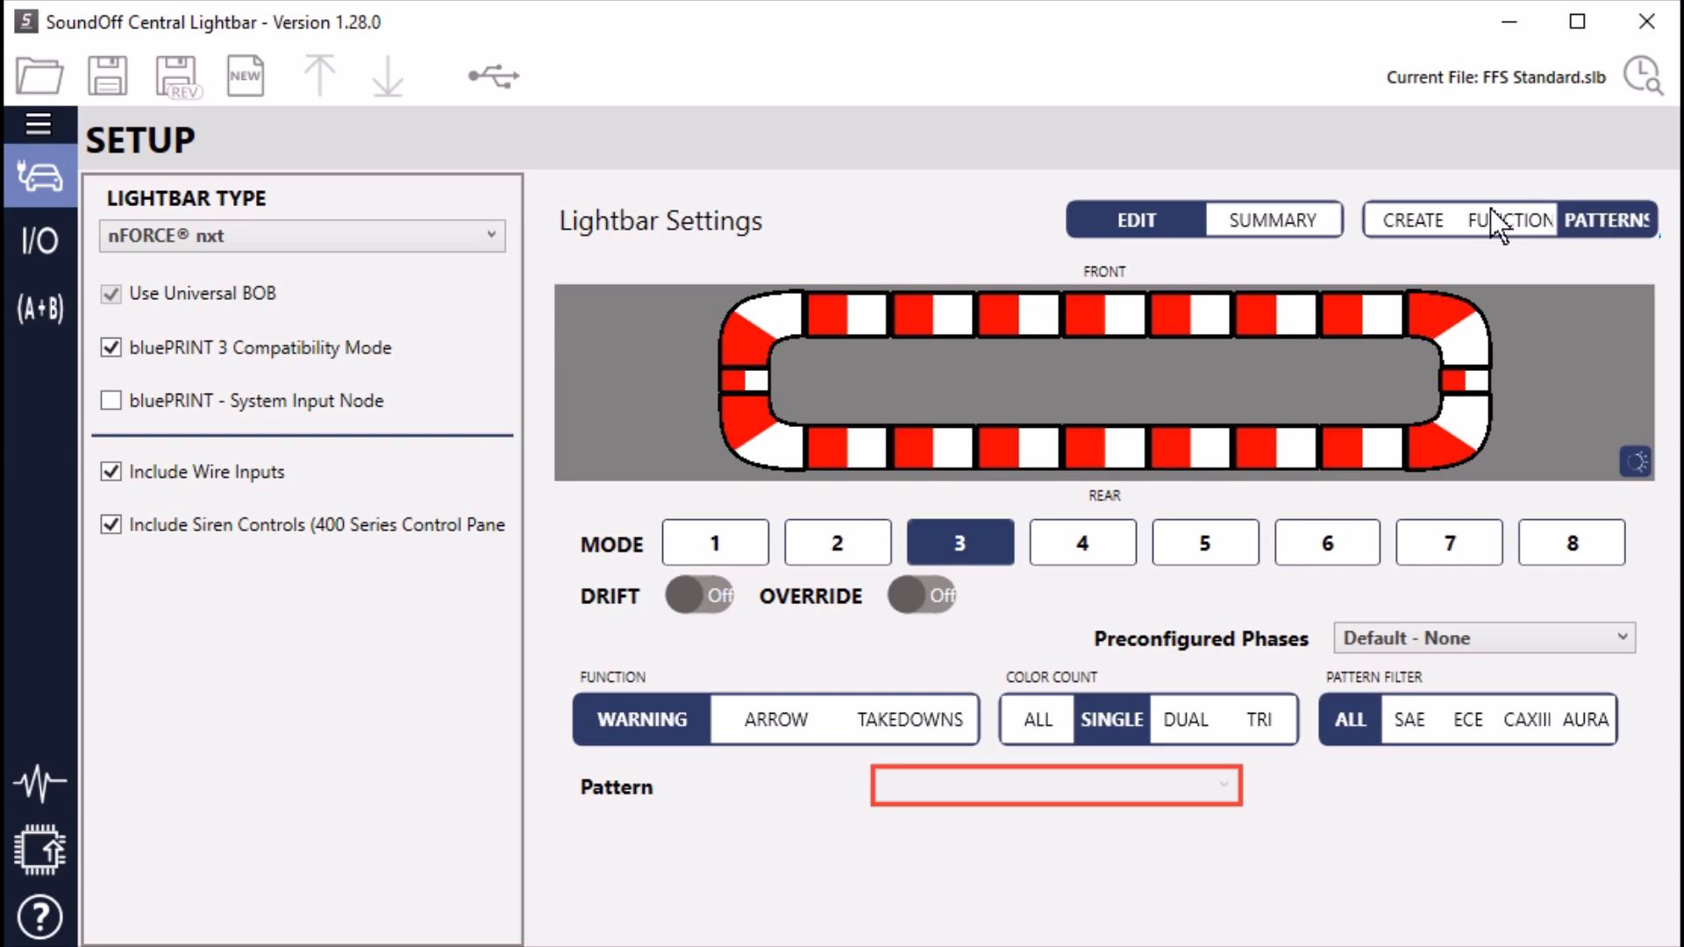
# Show the function assignments and highlight the front modules used by Take Down (T) in white
pyautogui.click(1510, 221)
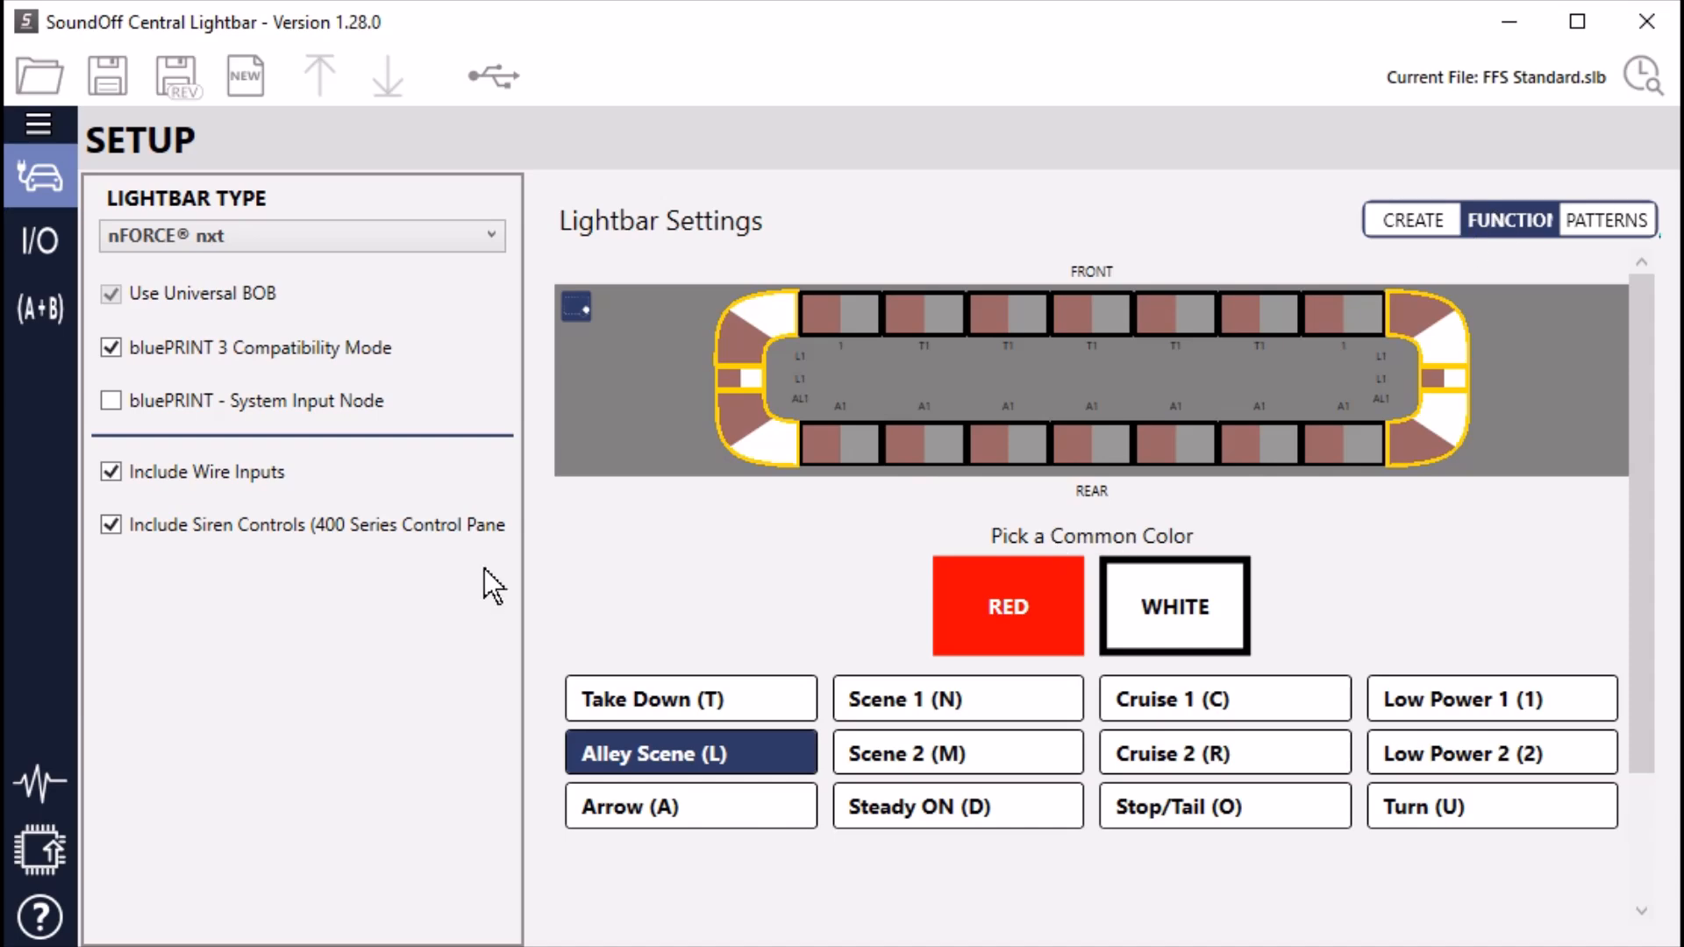
pyautogui.moveTo(674, 567)
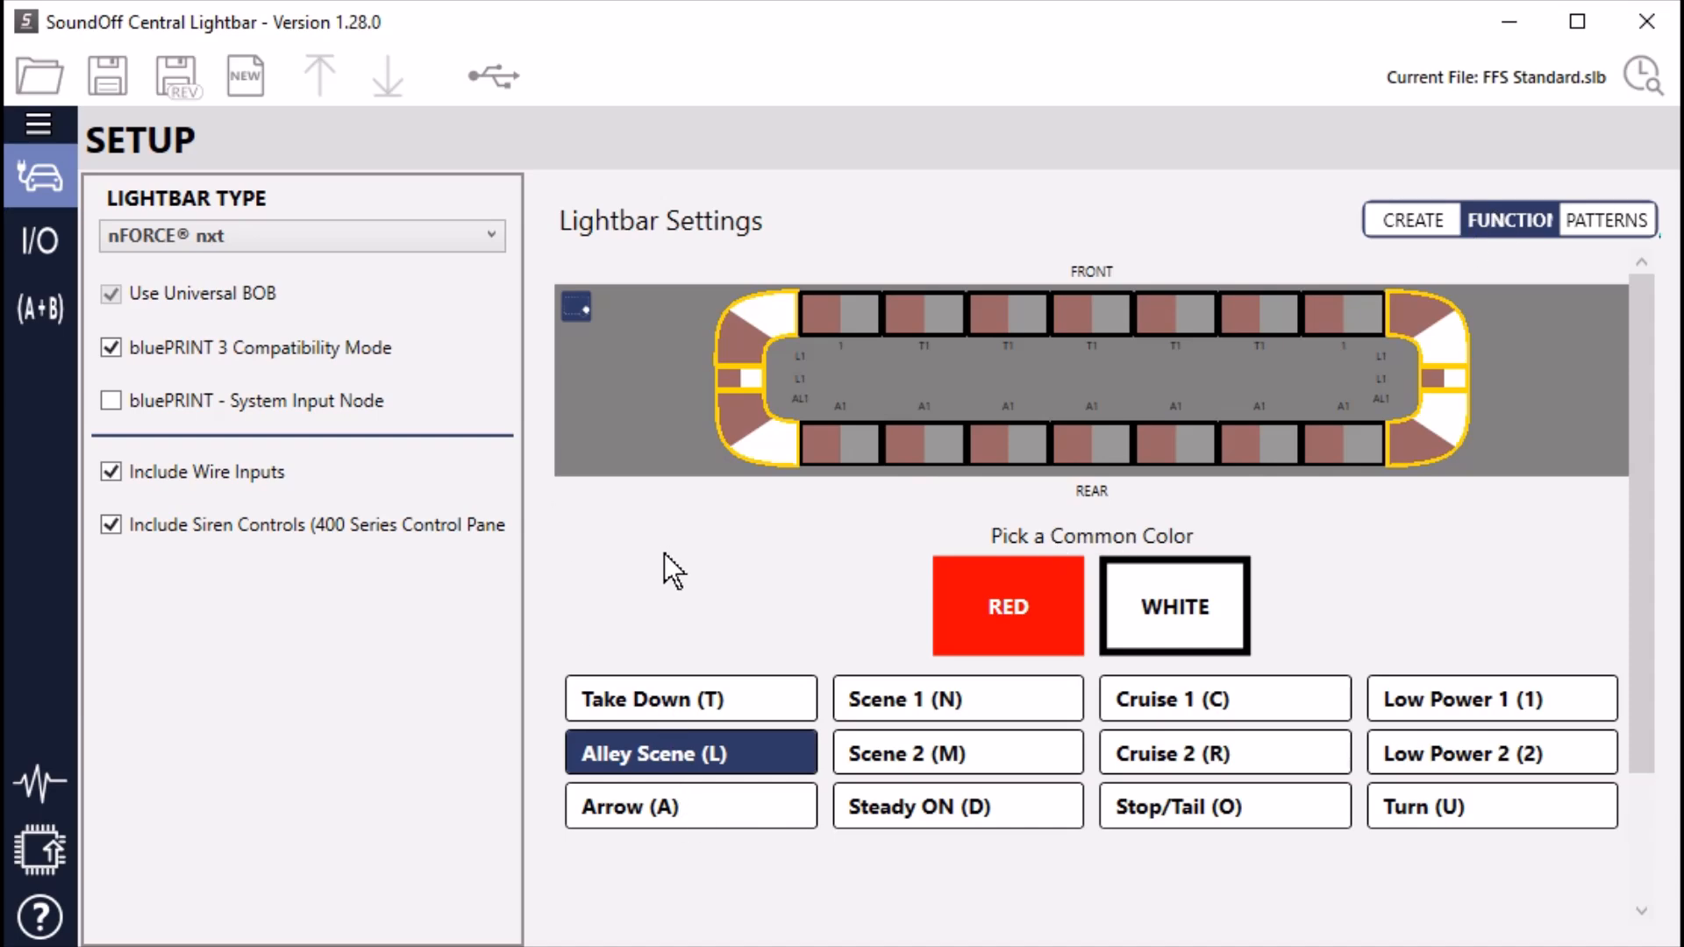
pyautogui.moveTo(1107, 511)
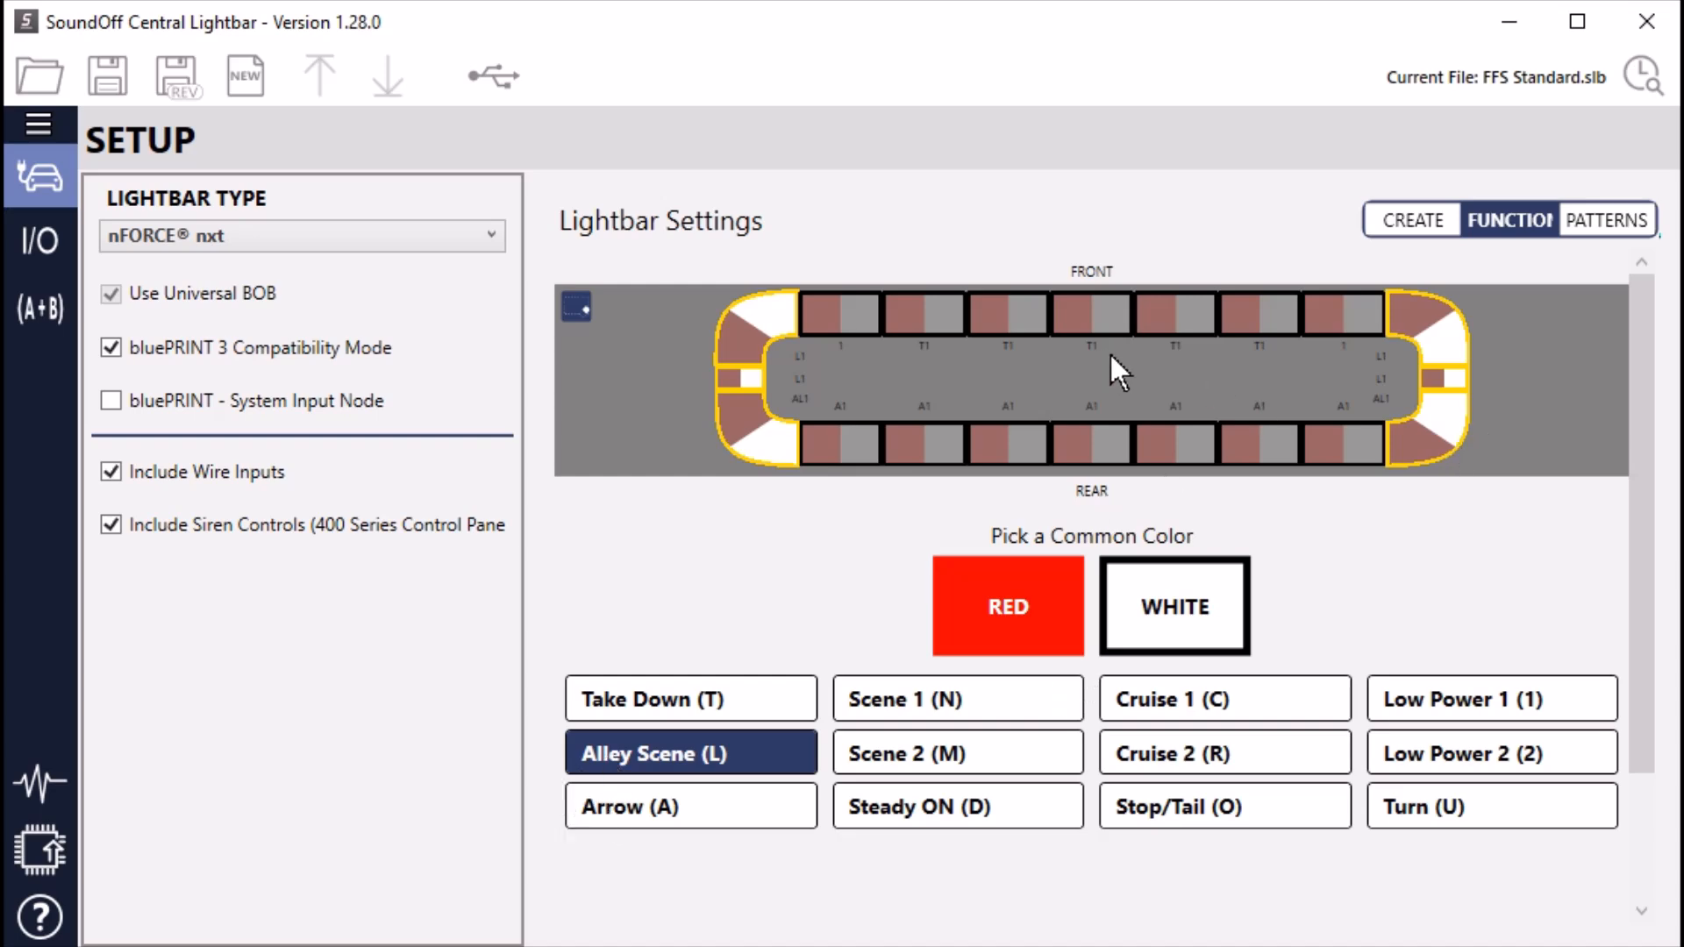
pyautogui.moveTo(1304, 463)
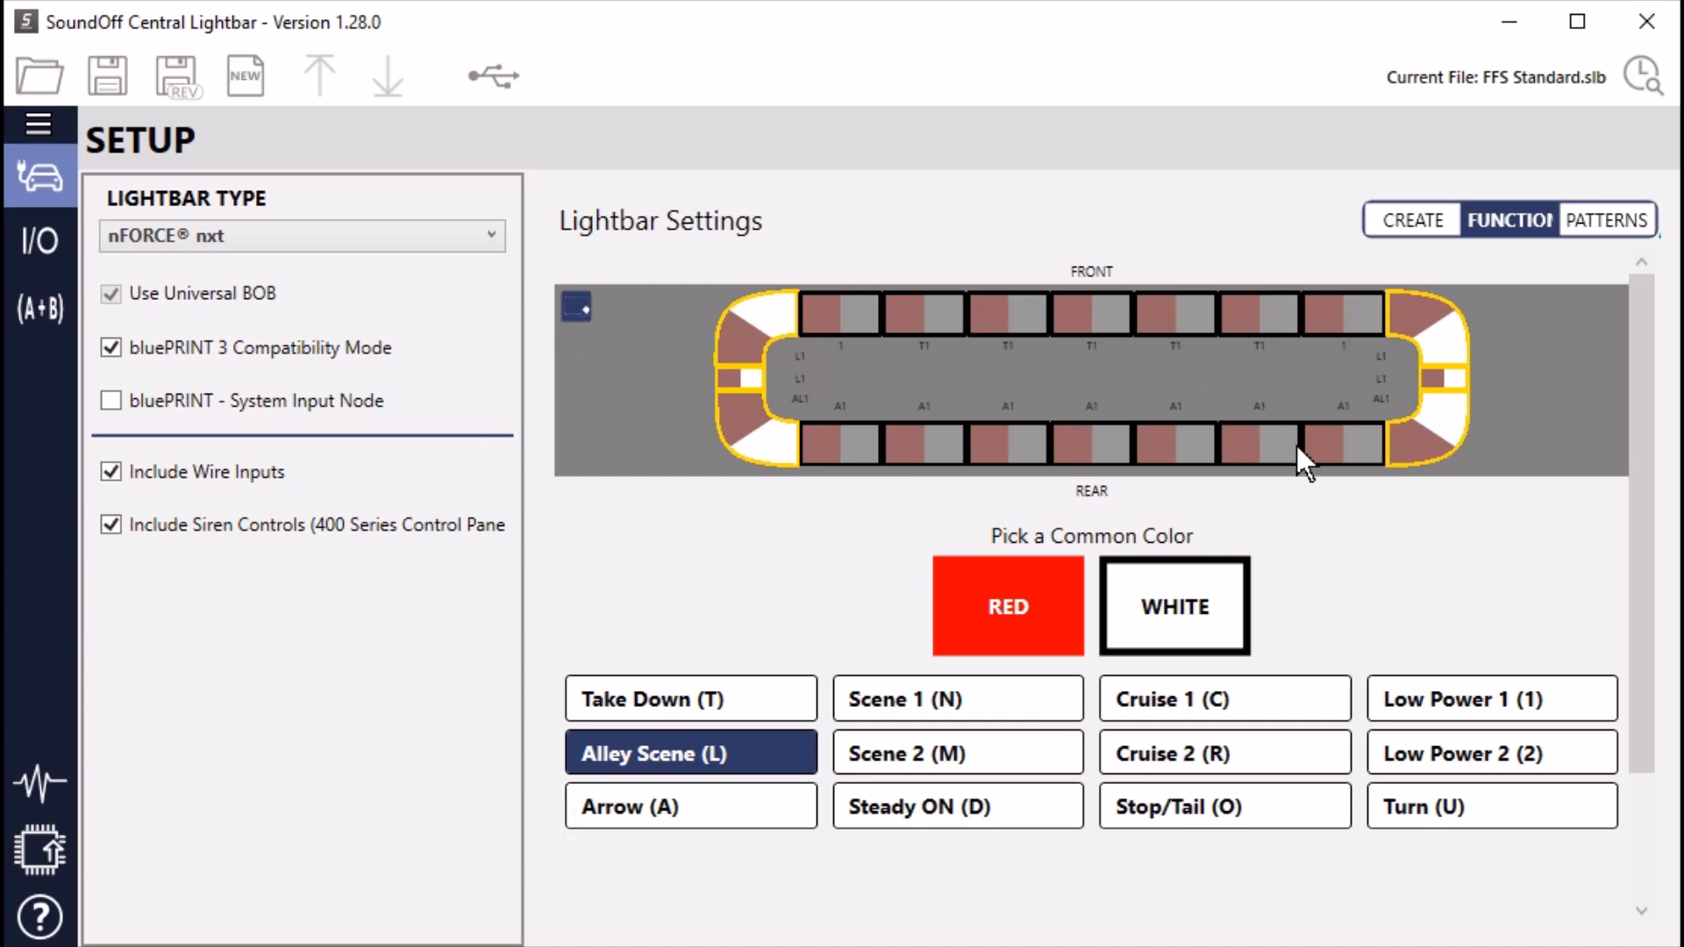
pyautogui.moveTo(526, 319)
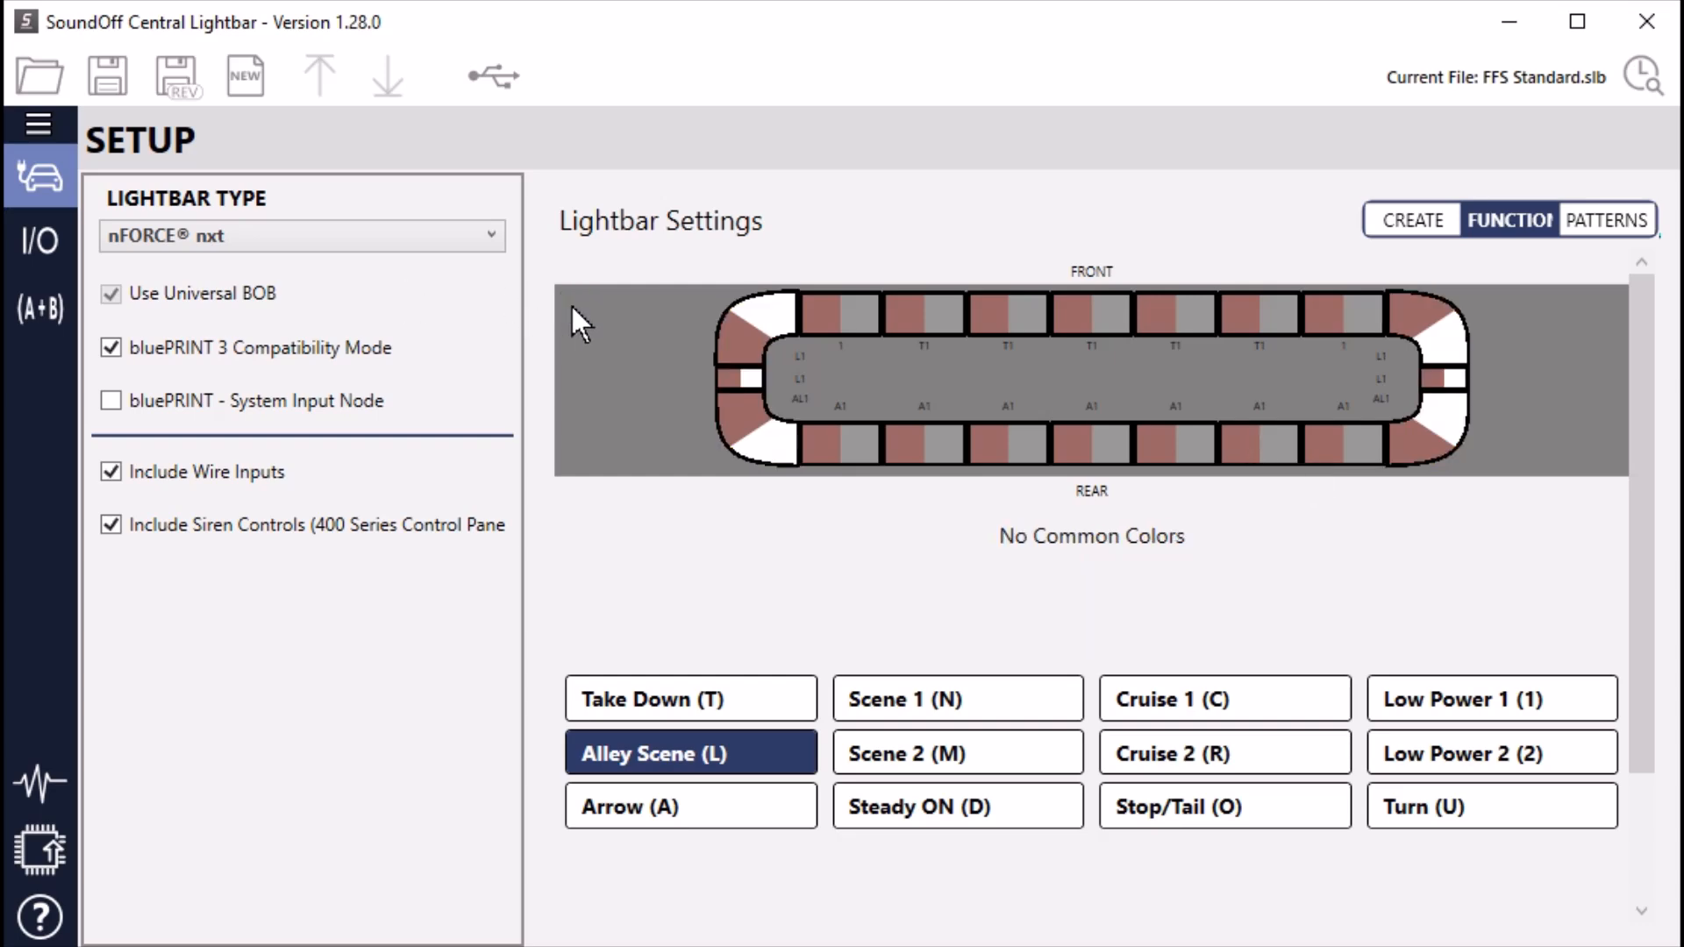
pyautogui.moveTo(689, 700)
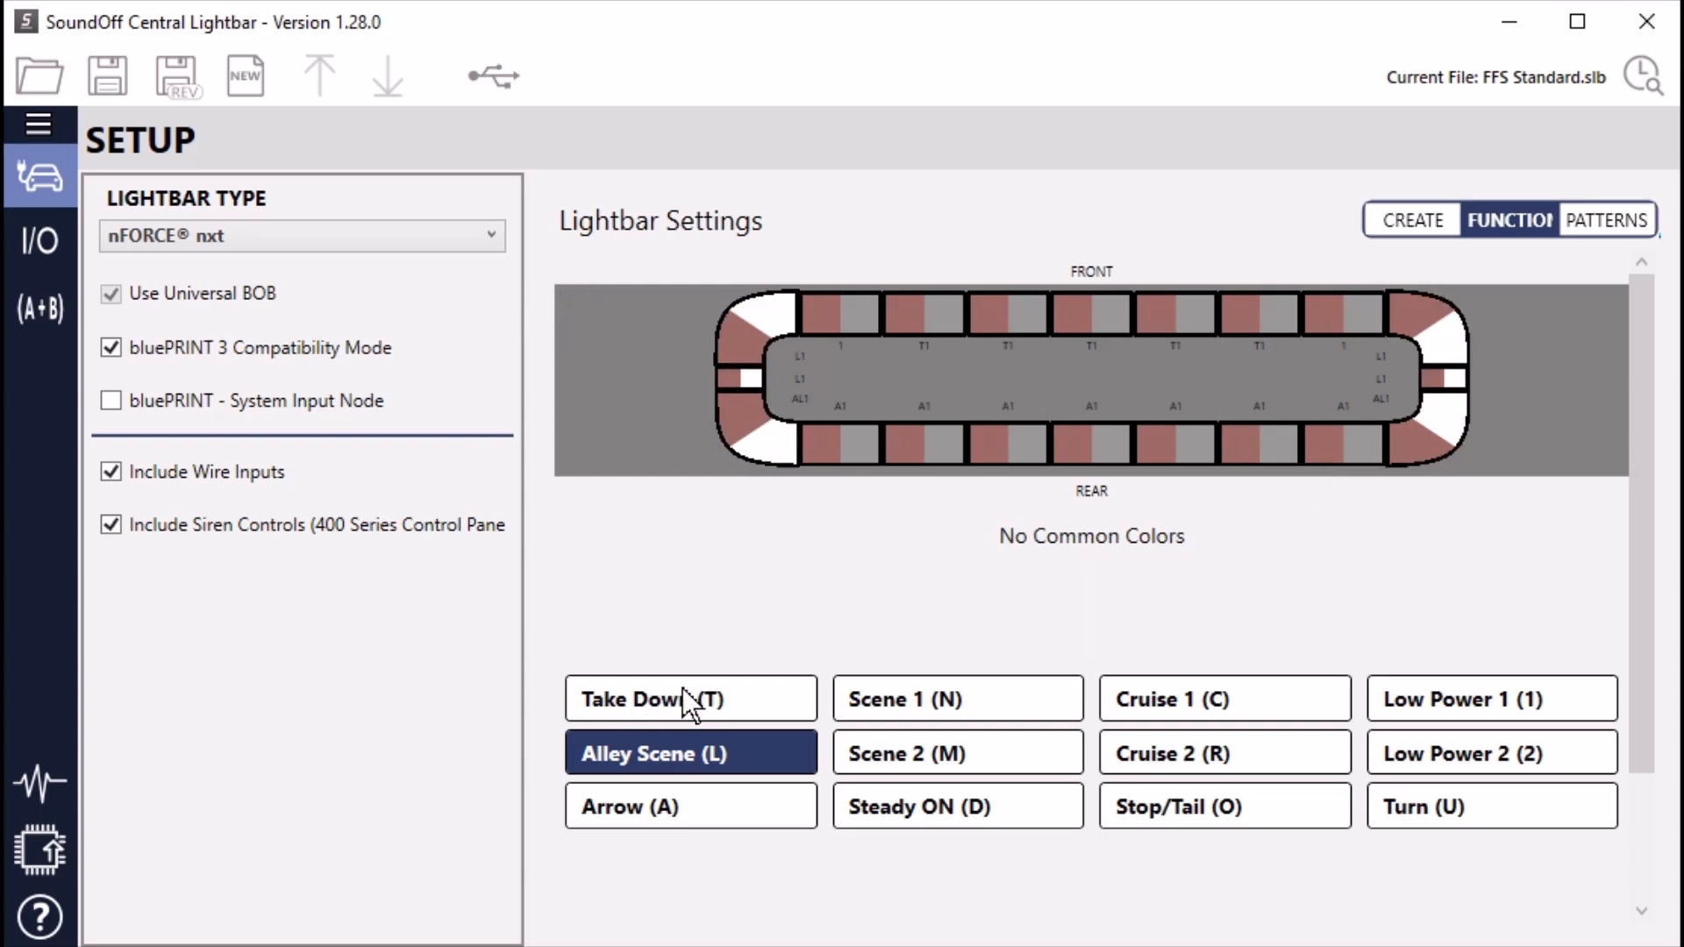
pyautogui.click(689, 700)
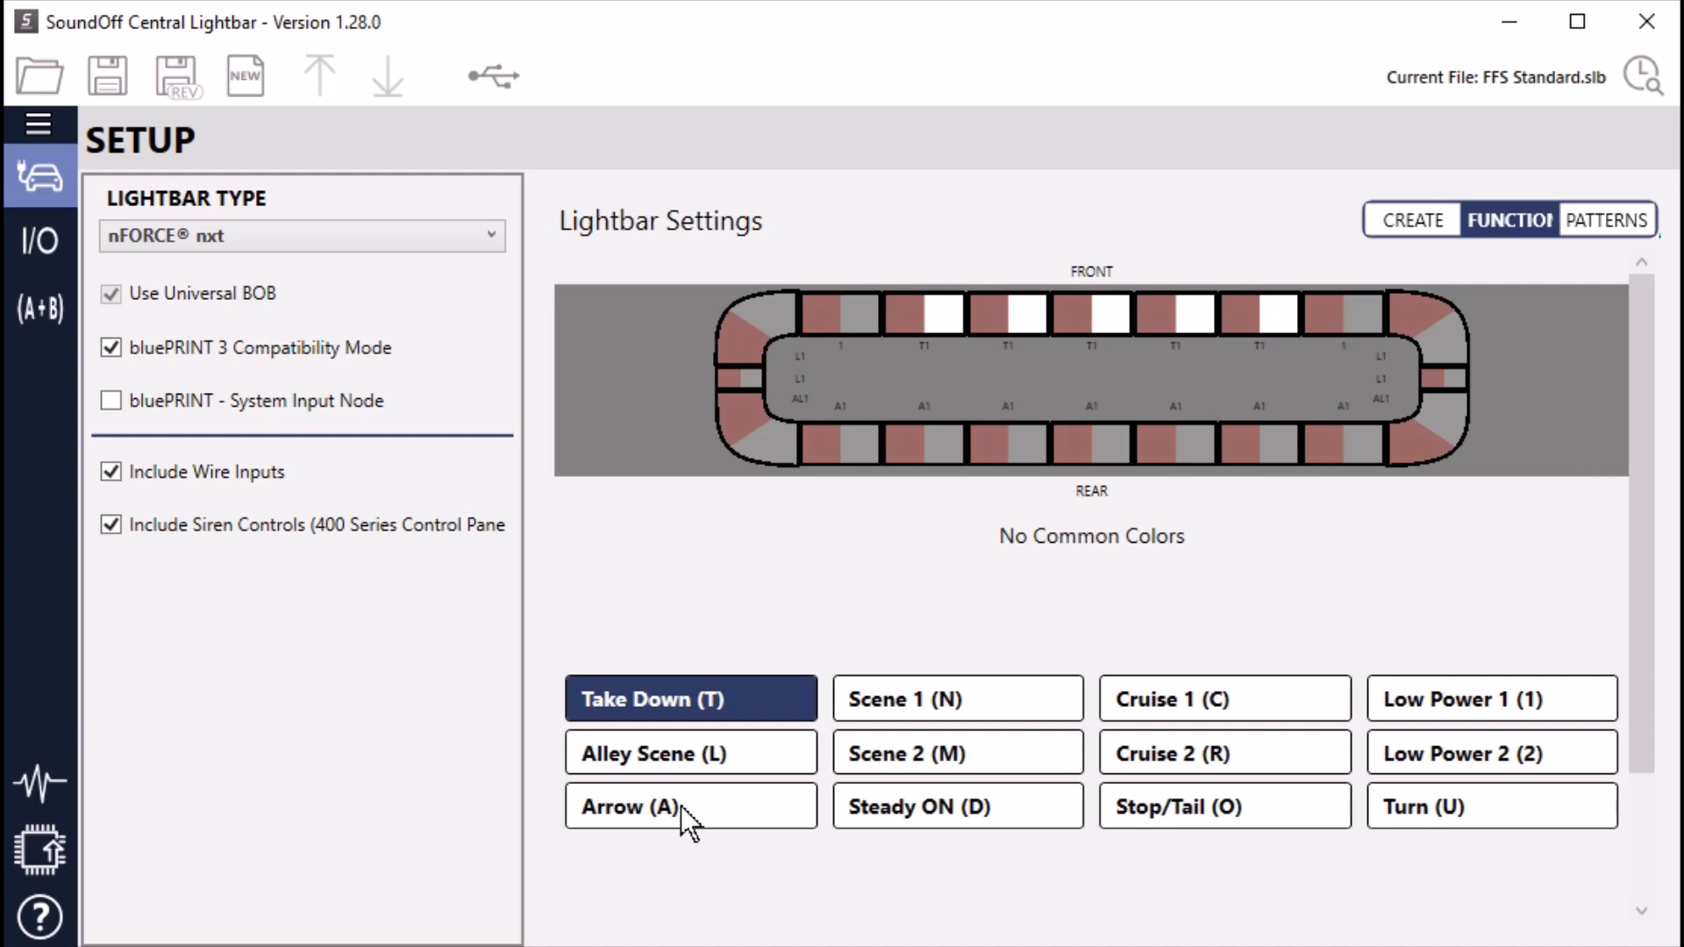
# Highlight the rear modules used by Arrow (A) in red, then go to wire W1's input mapping
pyautogui.click(690, 805)
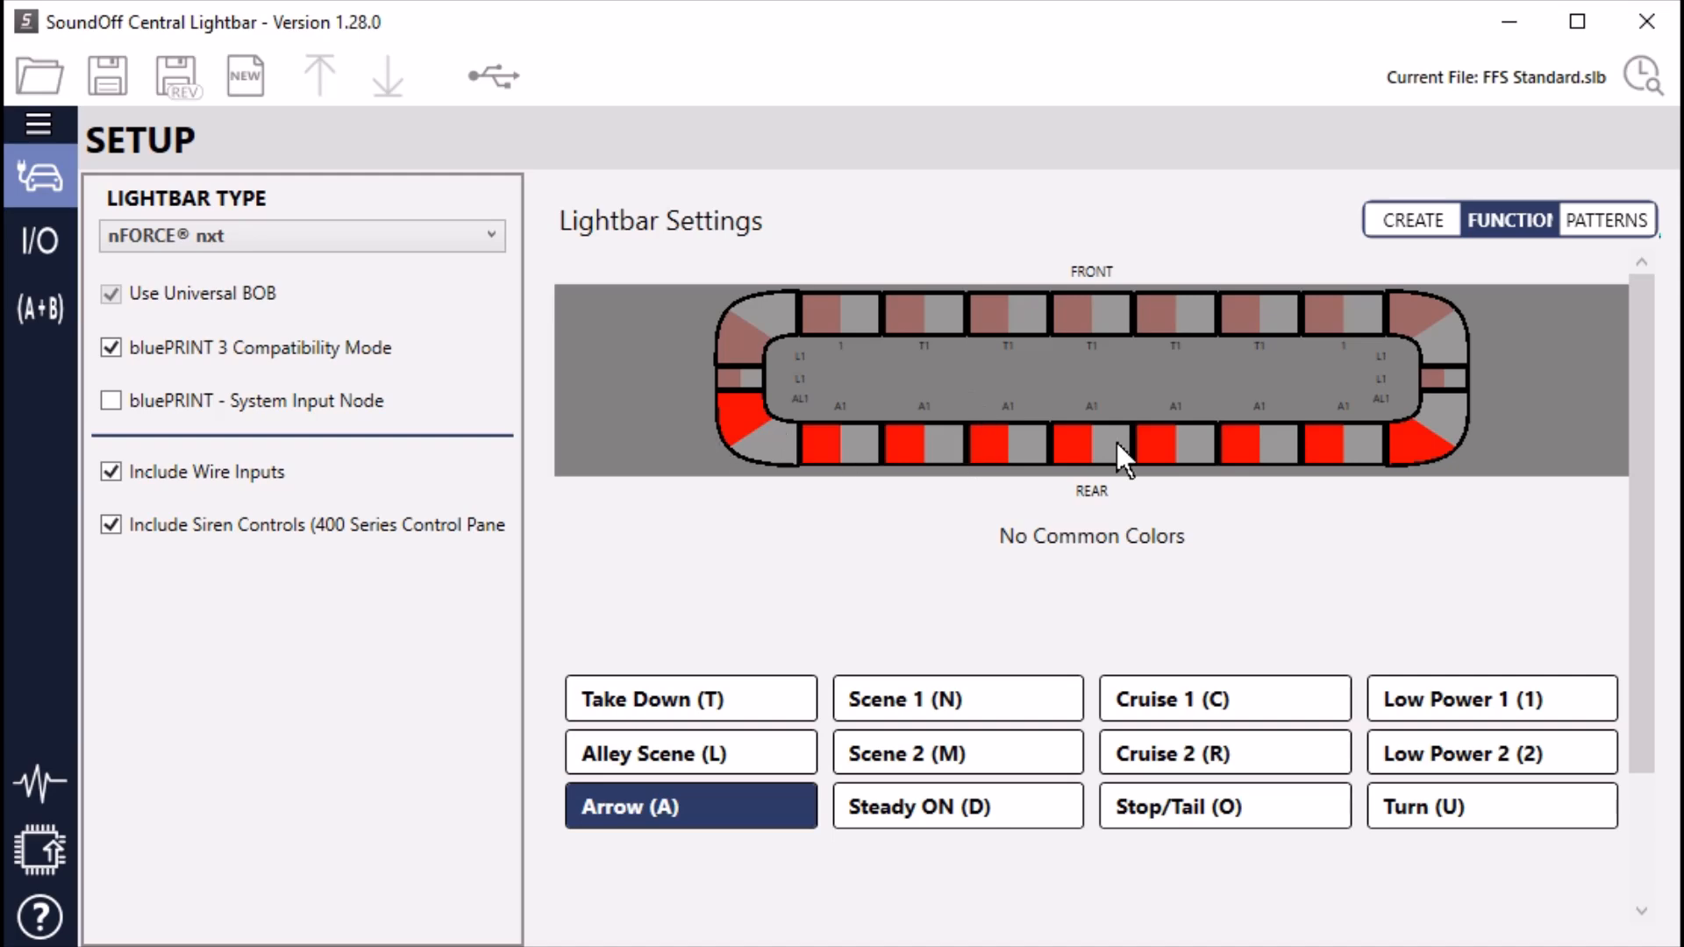
pyautogui.moveTo(1488, 386)
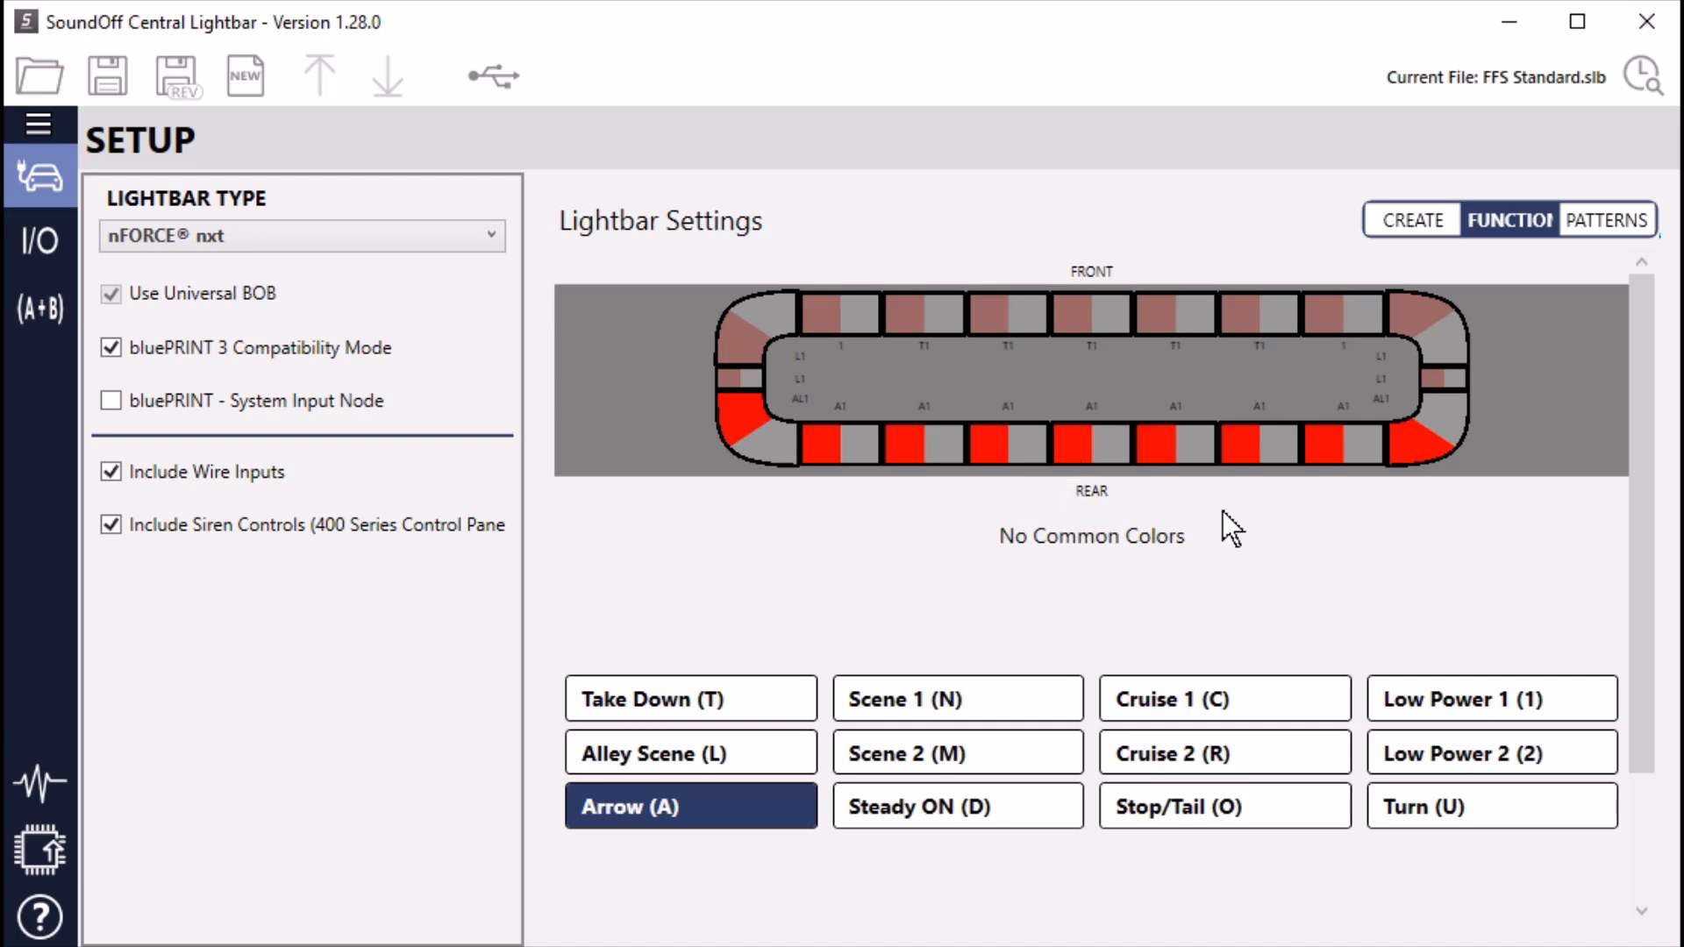
pyautogui.moveTo(1021, 311)
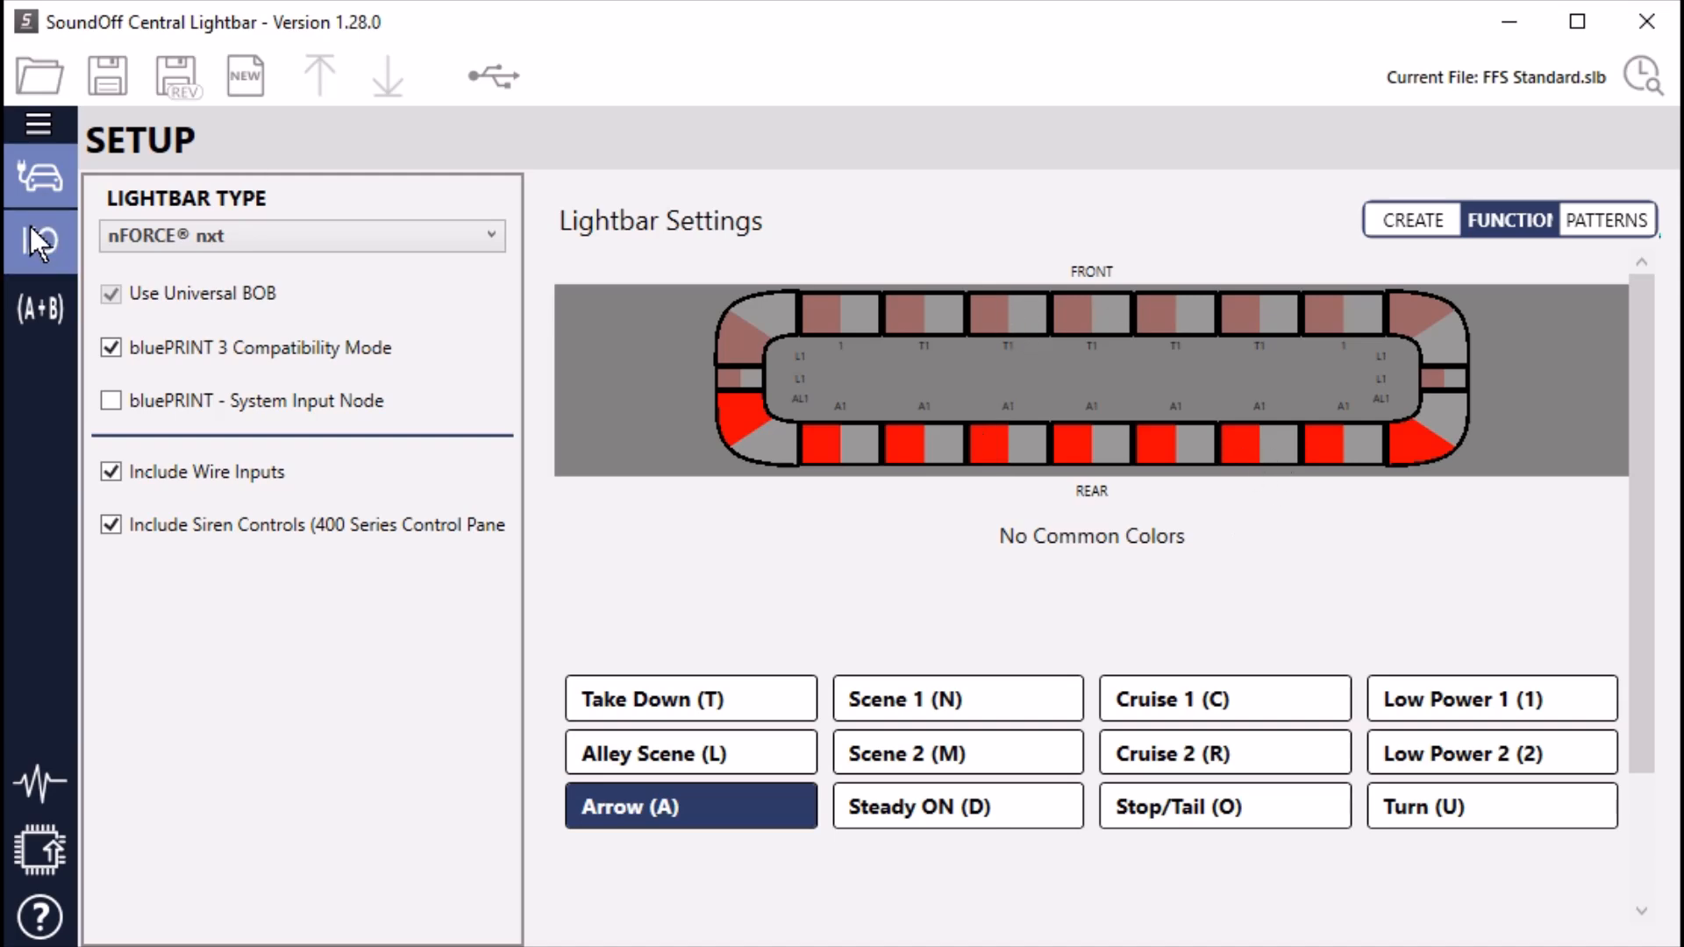
pyautogui.click(41, 241)
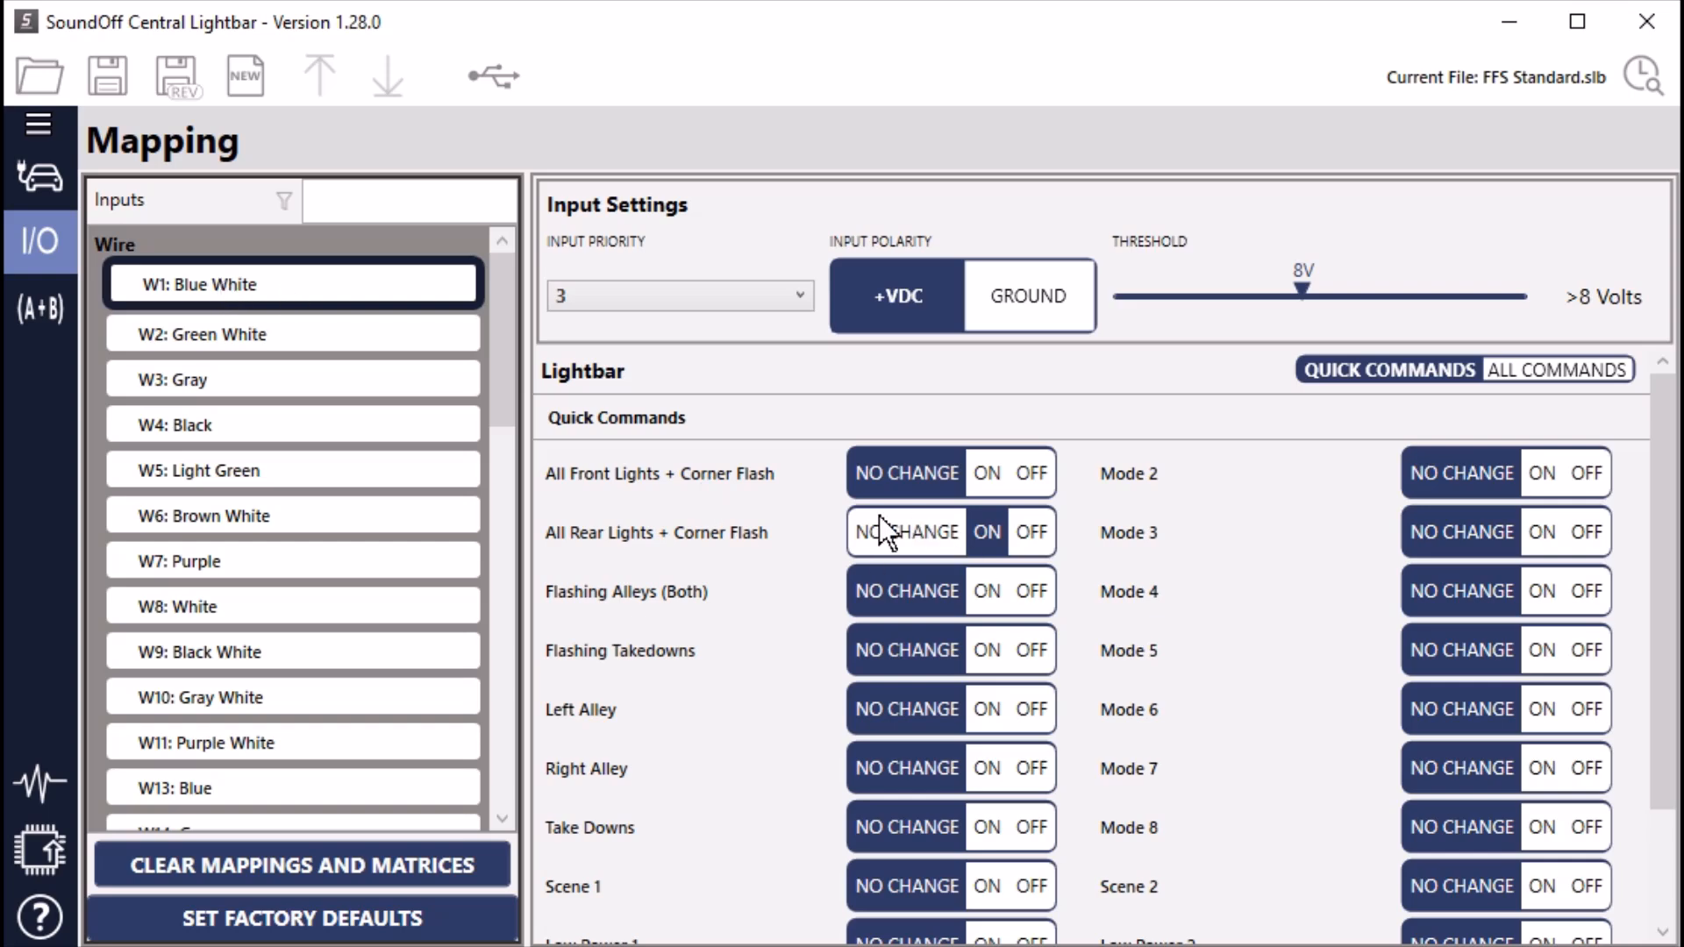
pyautogui.moveTo(951, 556)
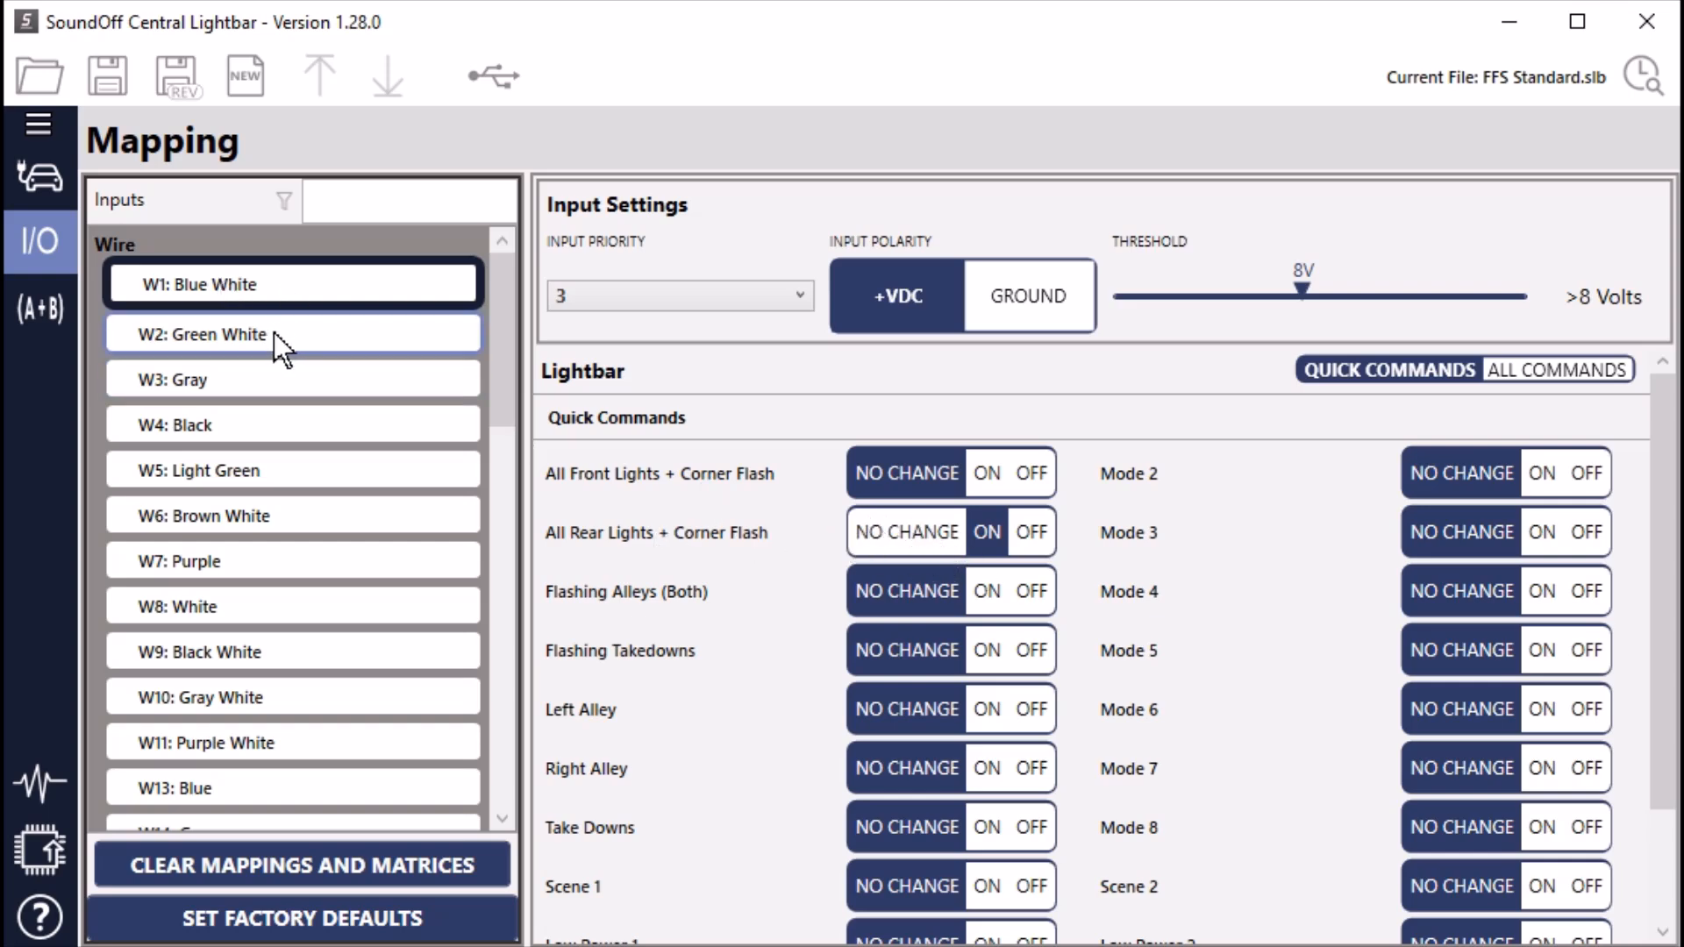
# Review W2: Green White and W3: Gray, the latter driving front/rear flash, alleys, takedowns and Mode 3
pyautogui.click(291, 332)
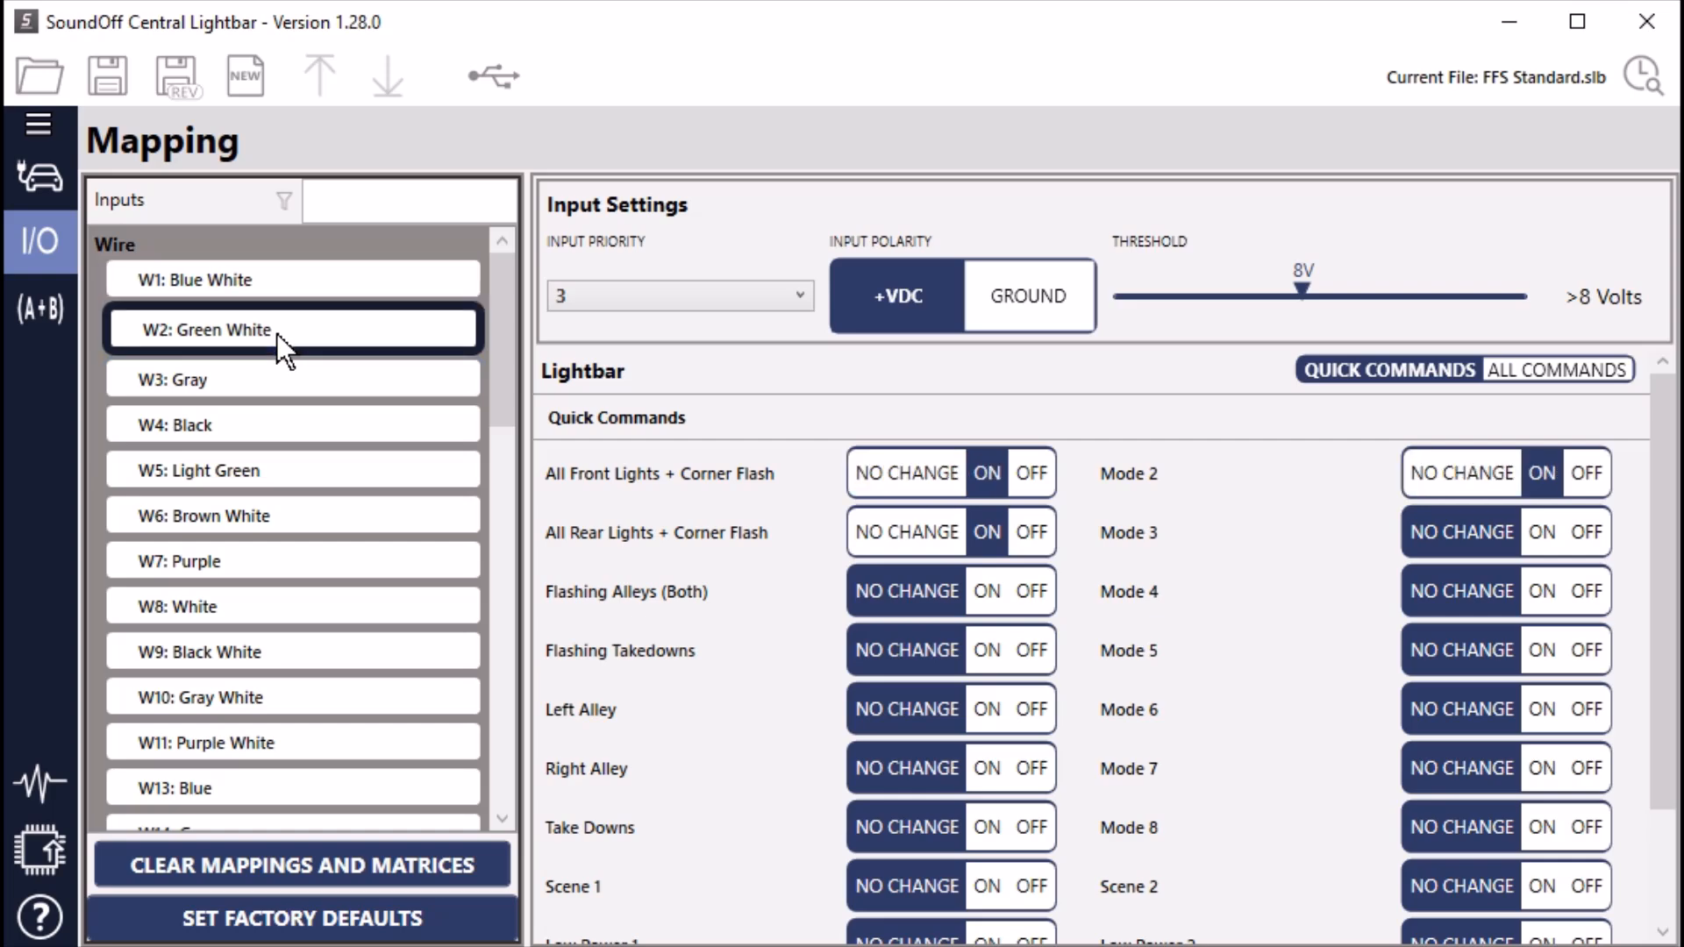
pyautogui.moveTo(913, 463)
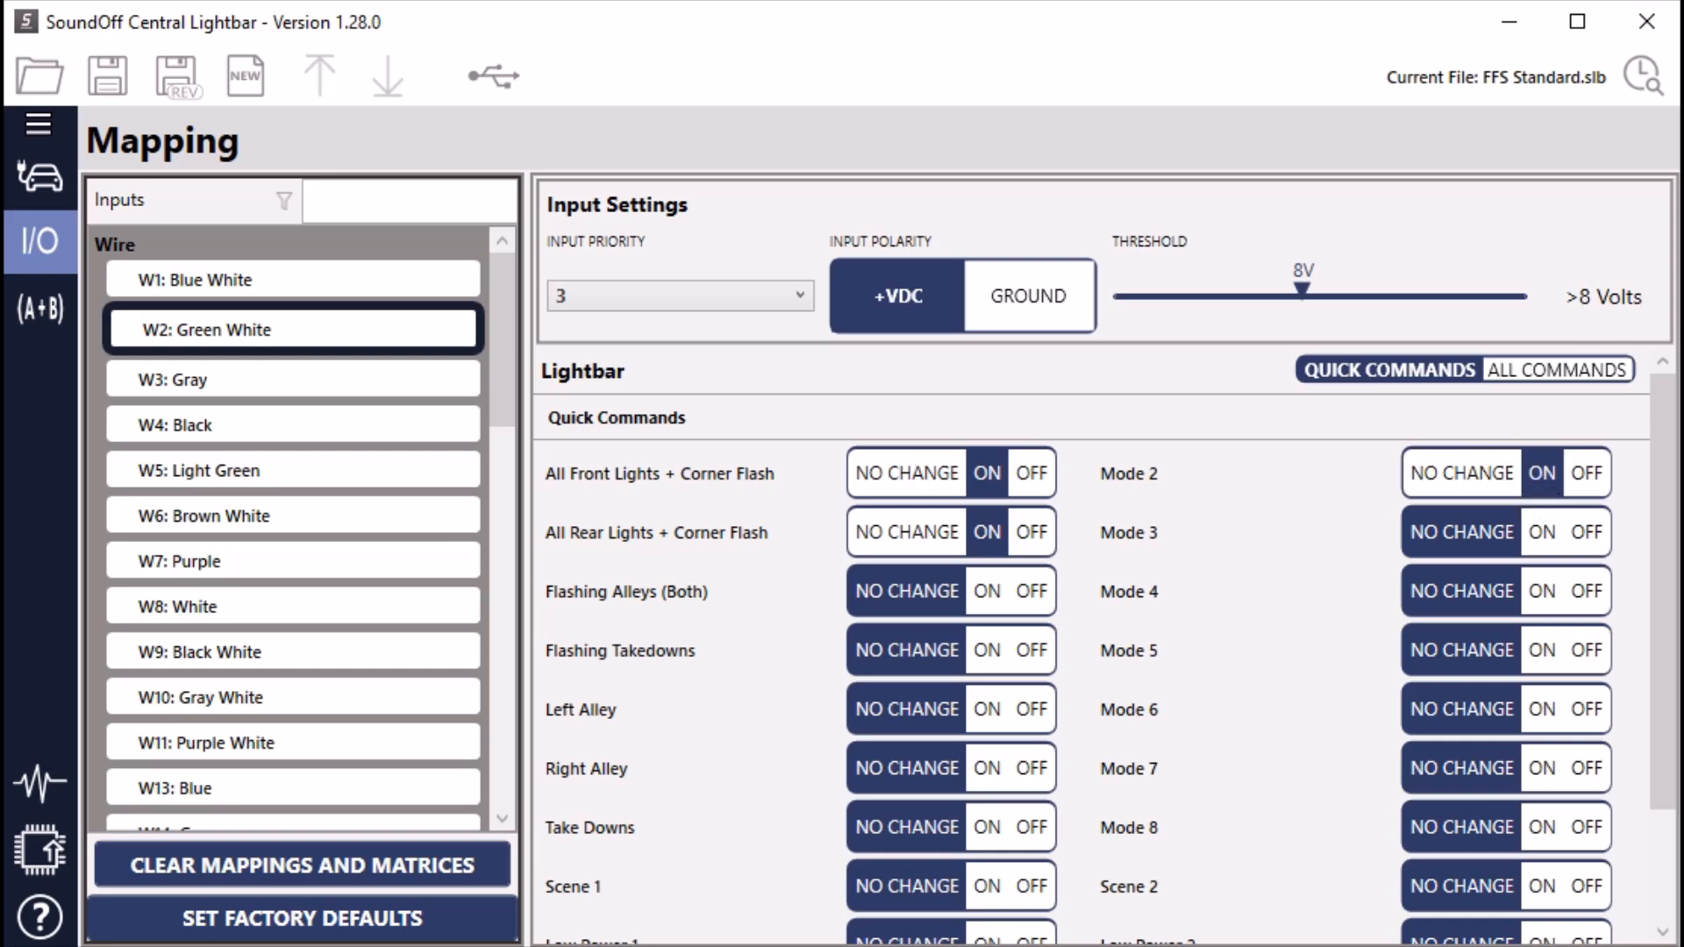
pyautogui.moveTo(1212, 582)
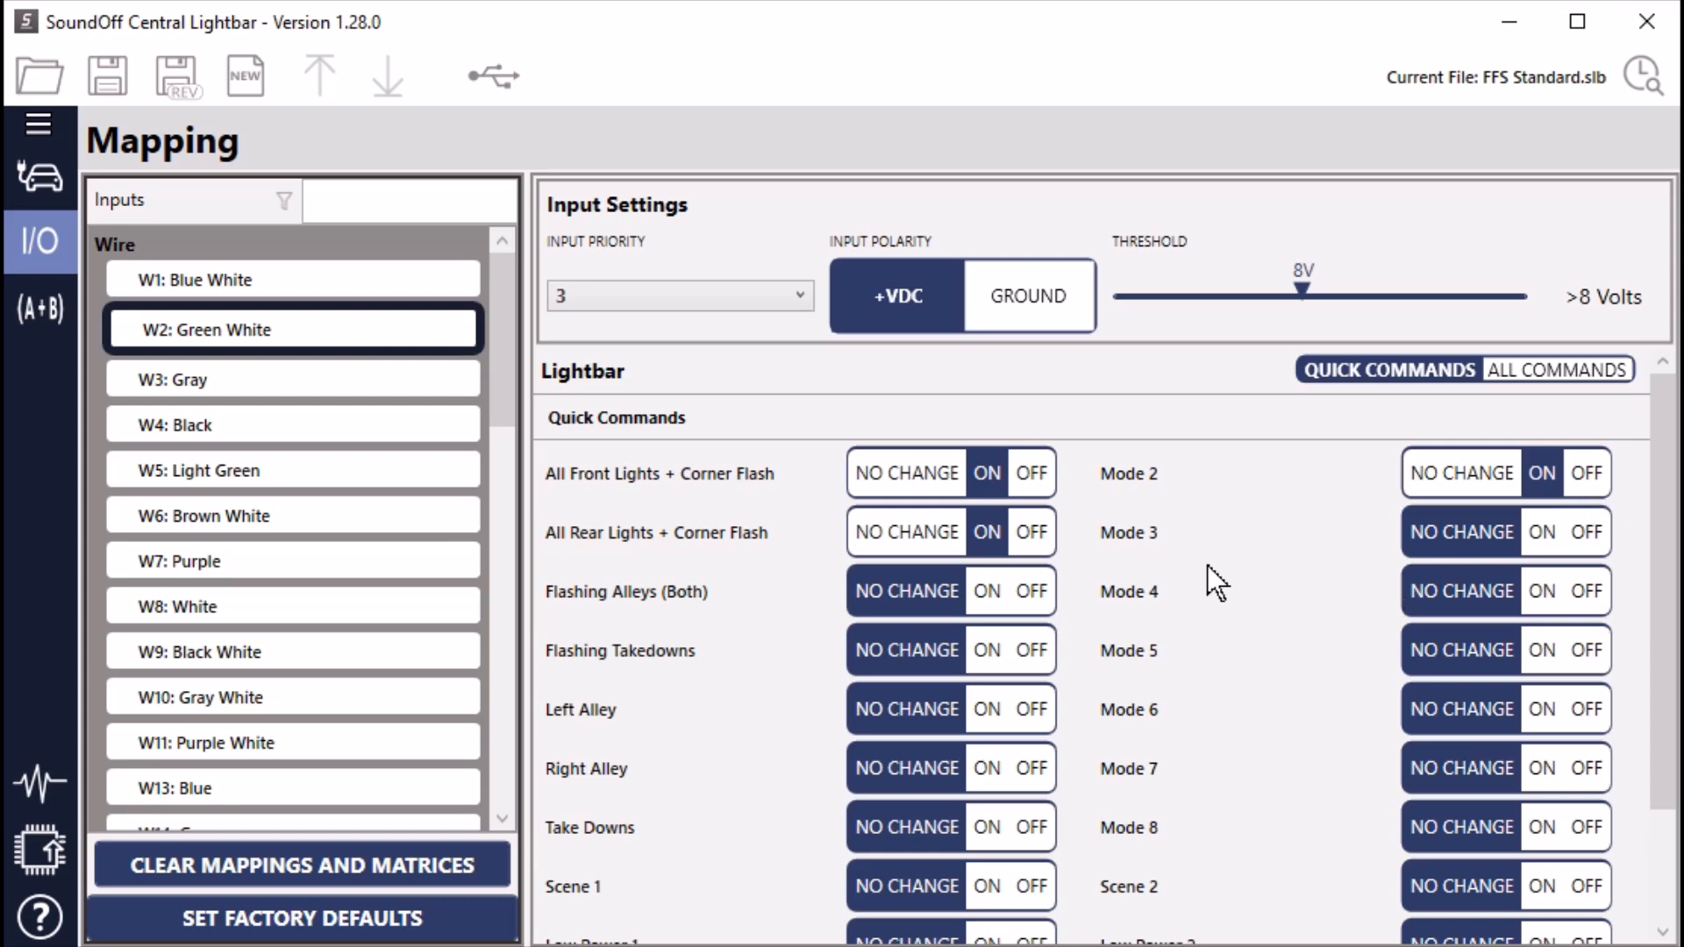
pyautogui.moveTo(1107, 558)
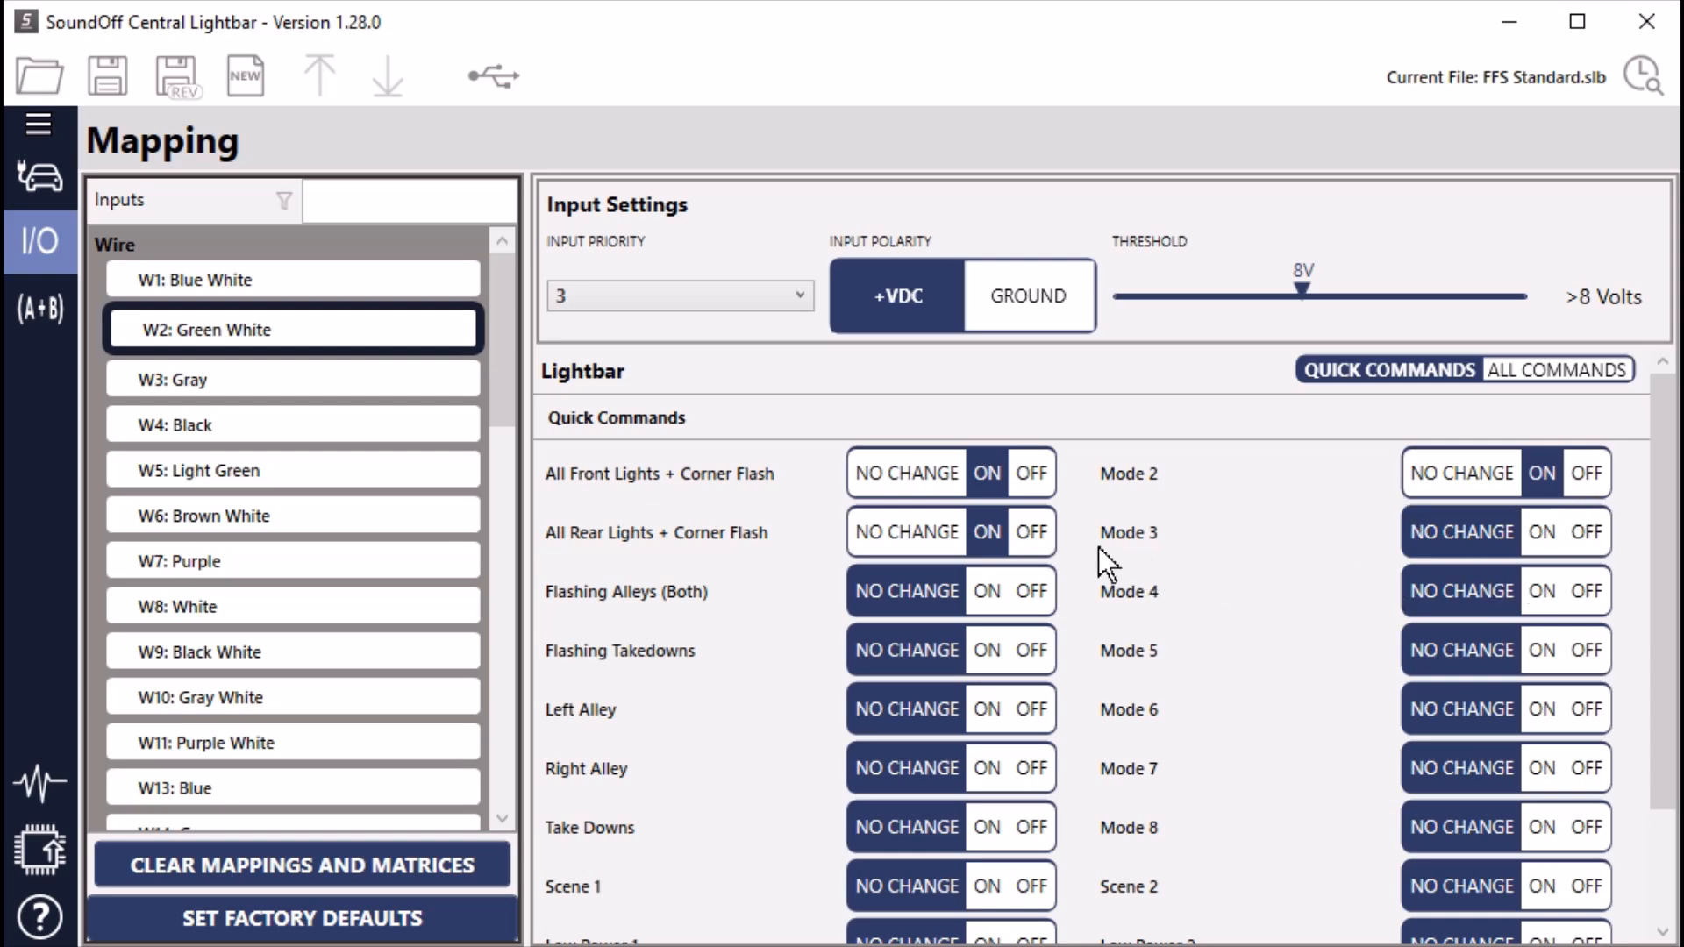
pyautogui.moveTo(237, 386)
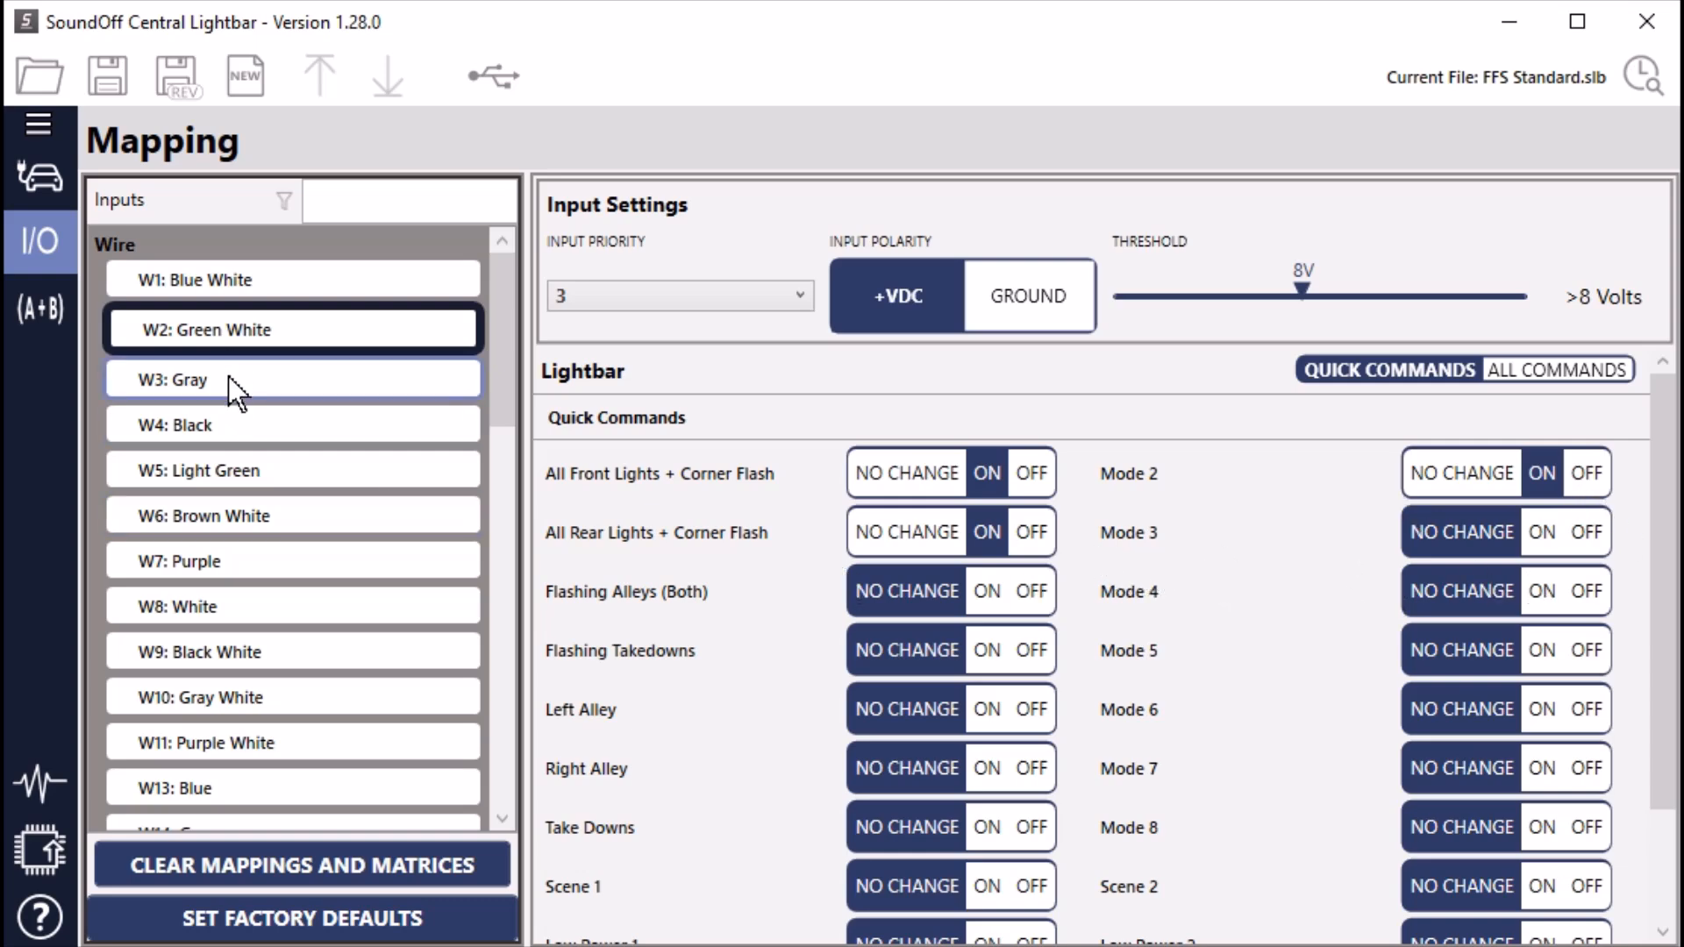
pyautogui.click(292, 379)
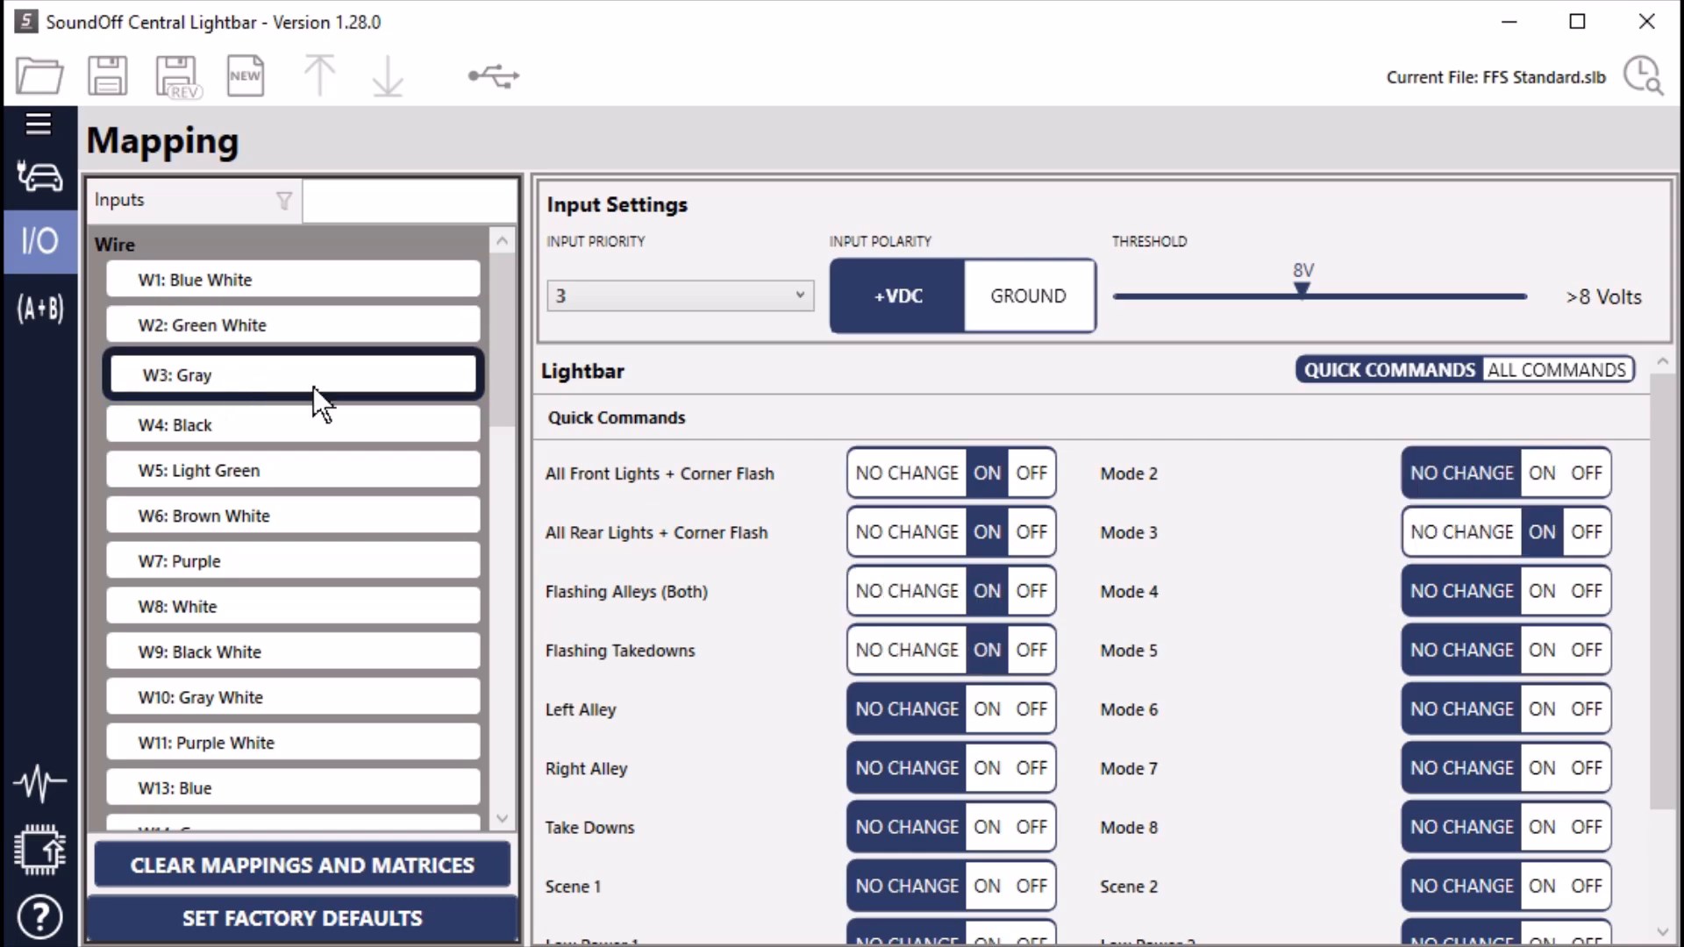
pyautogui.moveTo(782, 604)
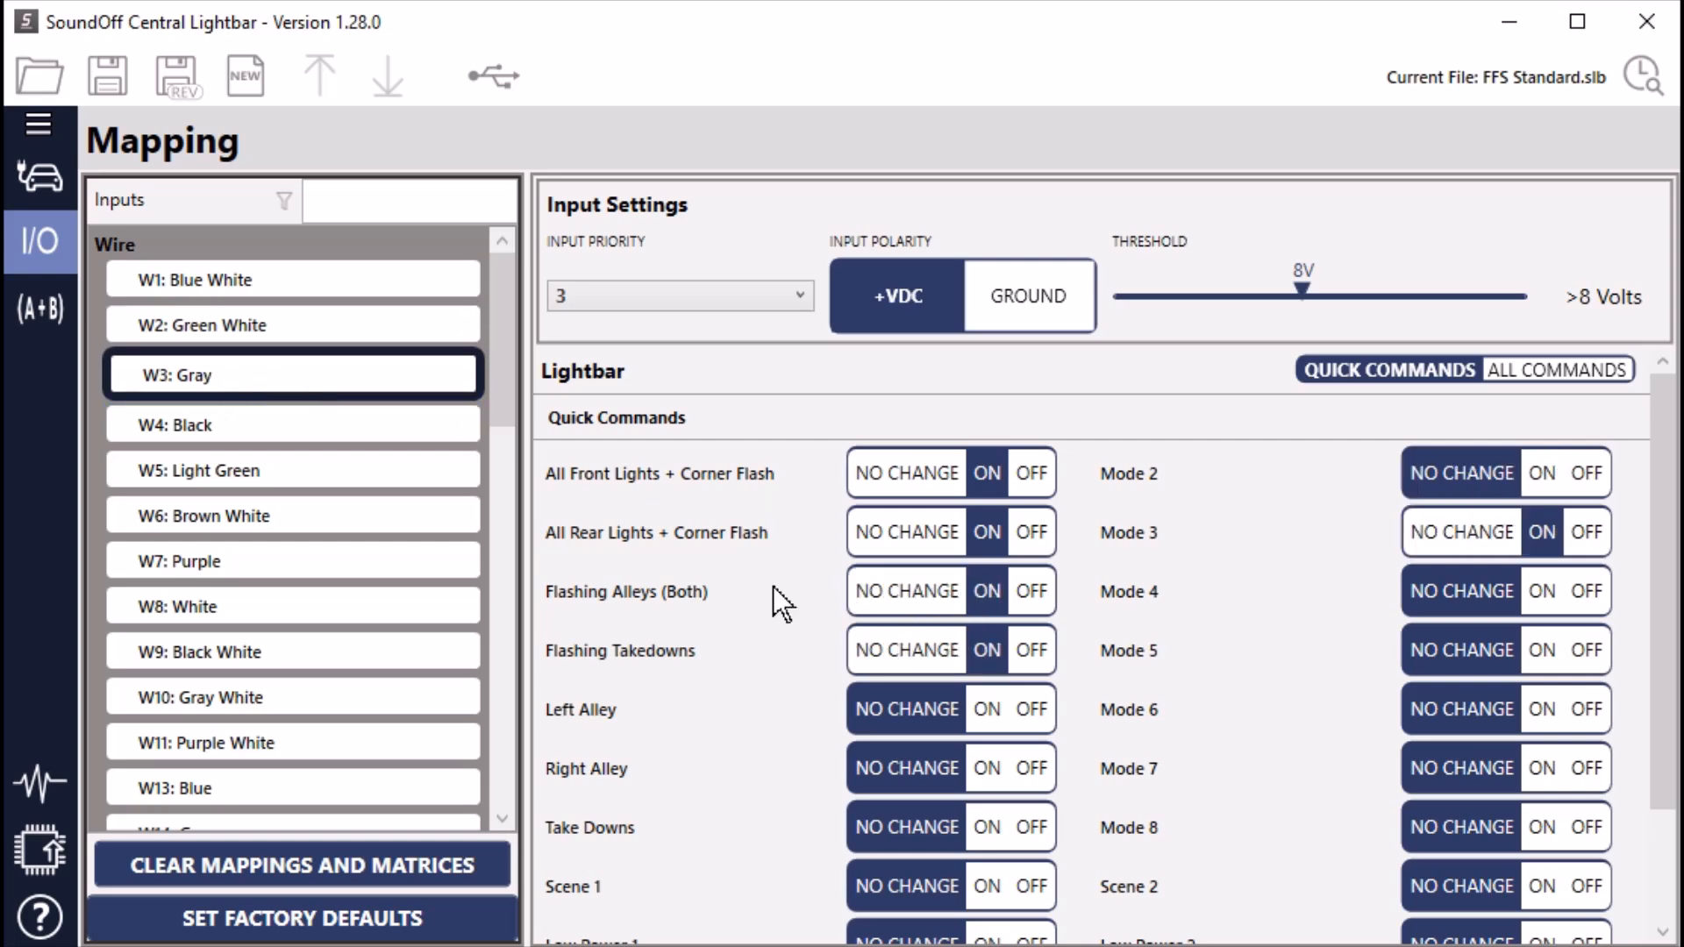
pyautogui.moveTo(744, 672)
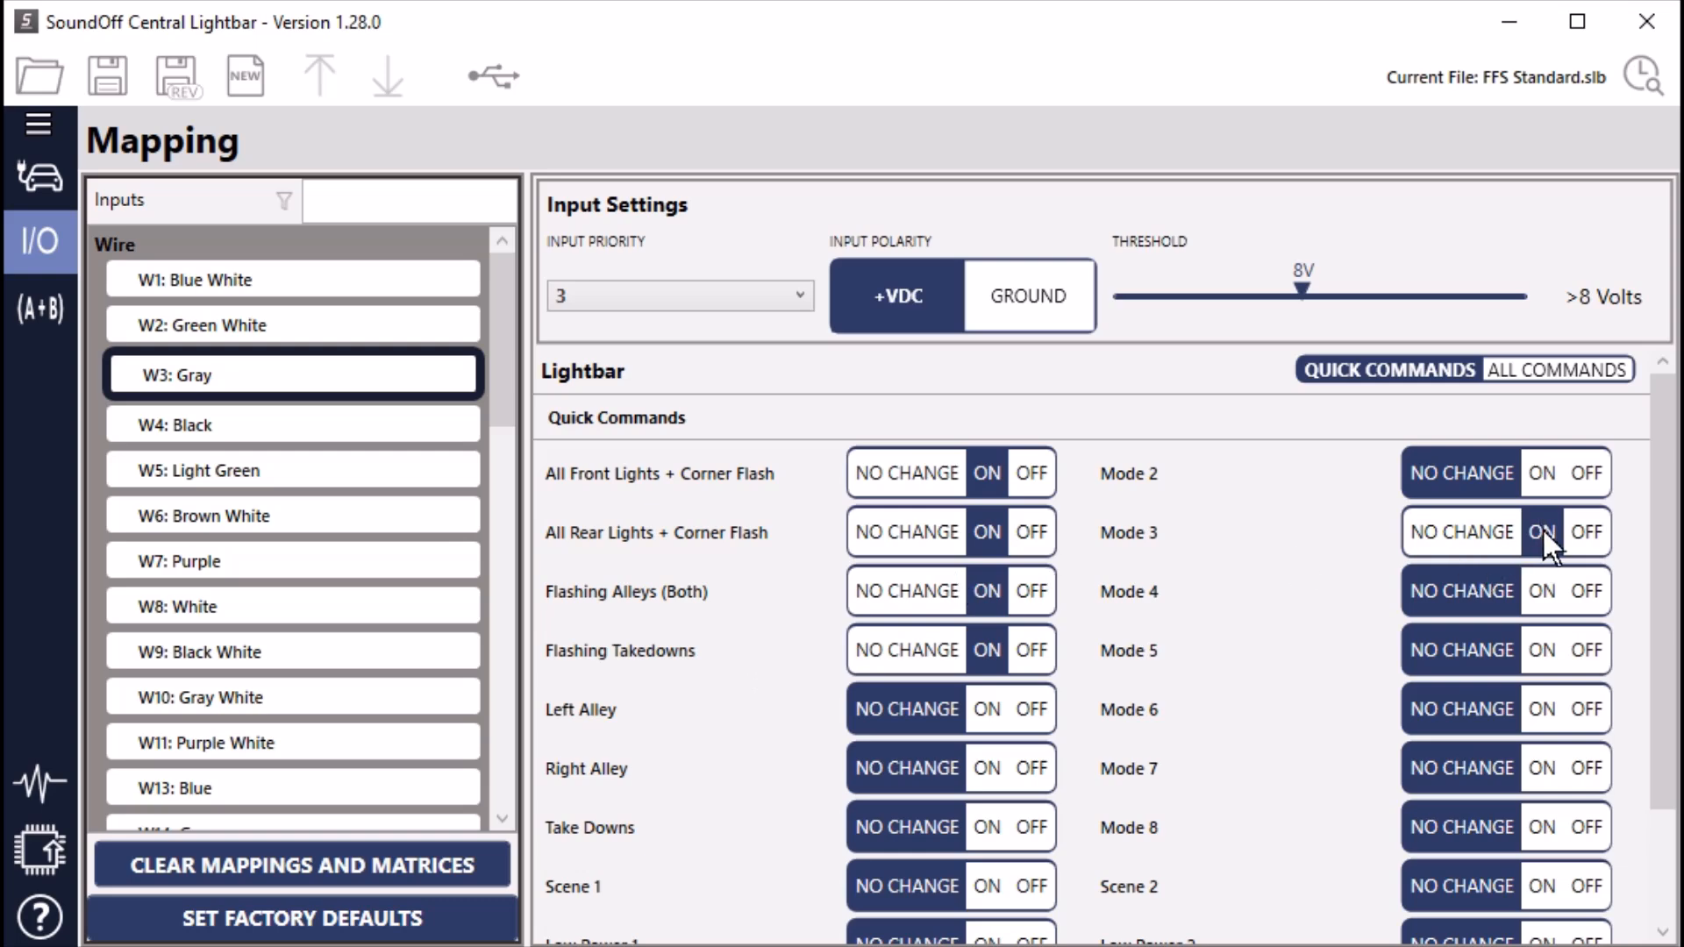
pyautogui.moveTo(1342, 569)
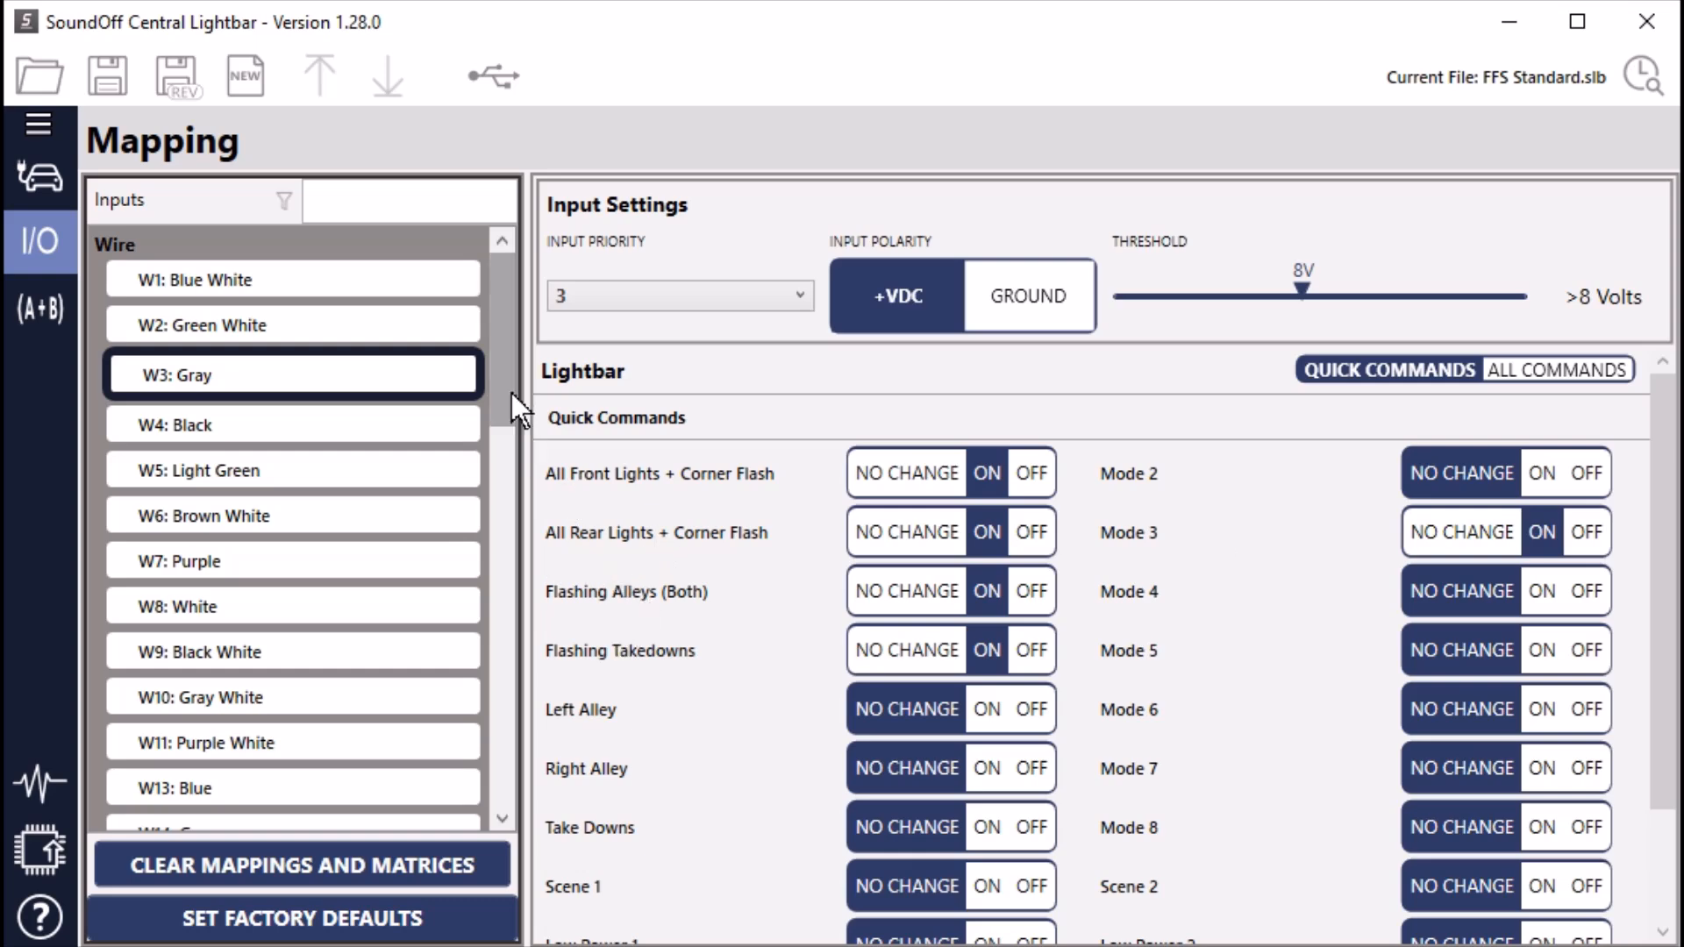
# Map W11: Purple White to Right Rear Arrow ON, mirroring W10's left rear arrow
pyautogui.scroll(-3)
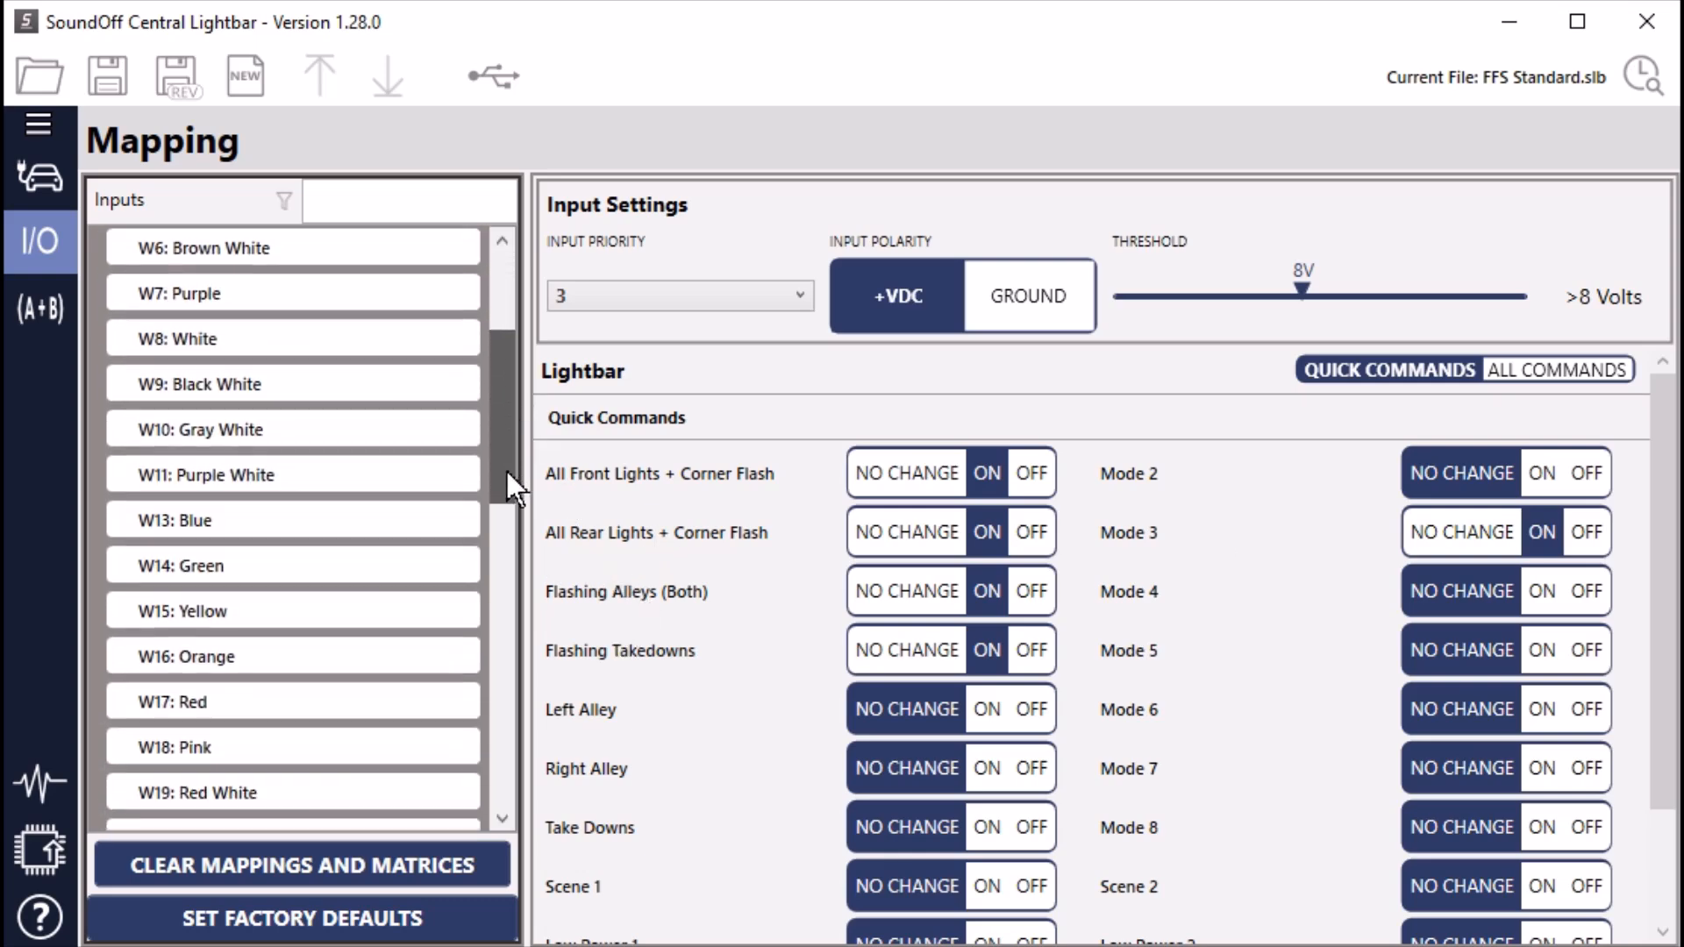
pyautogui.scroll(-3)
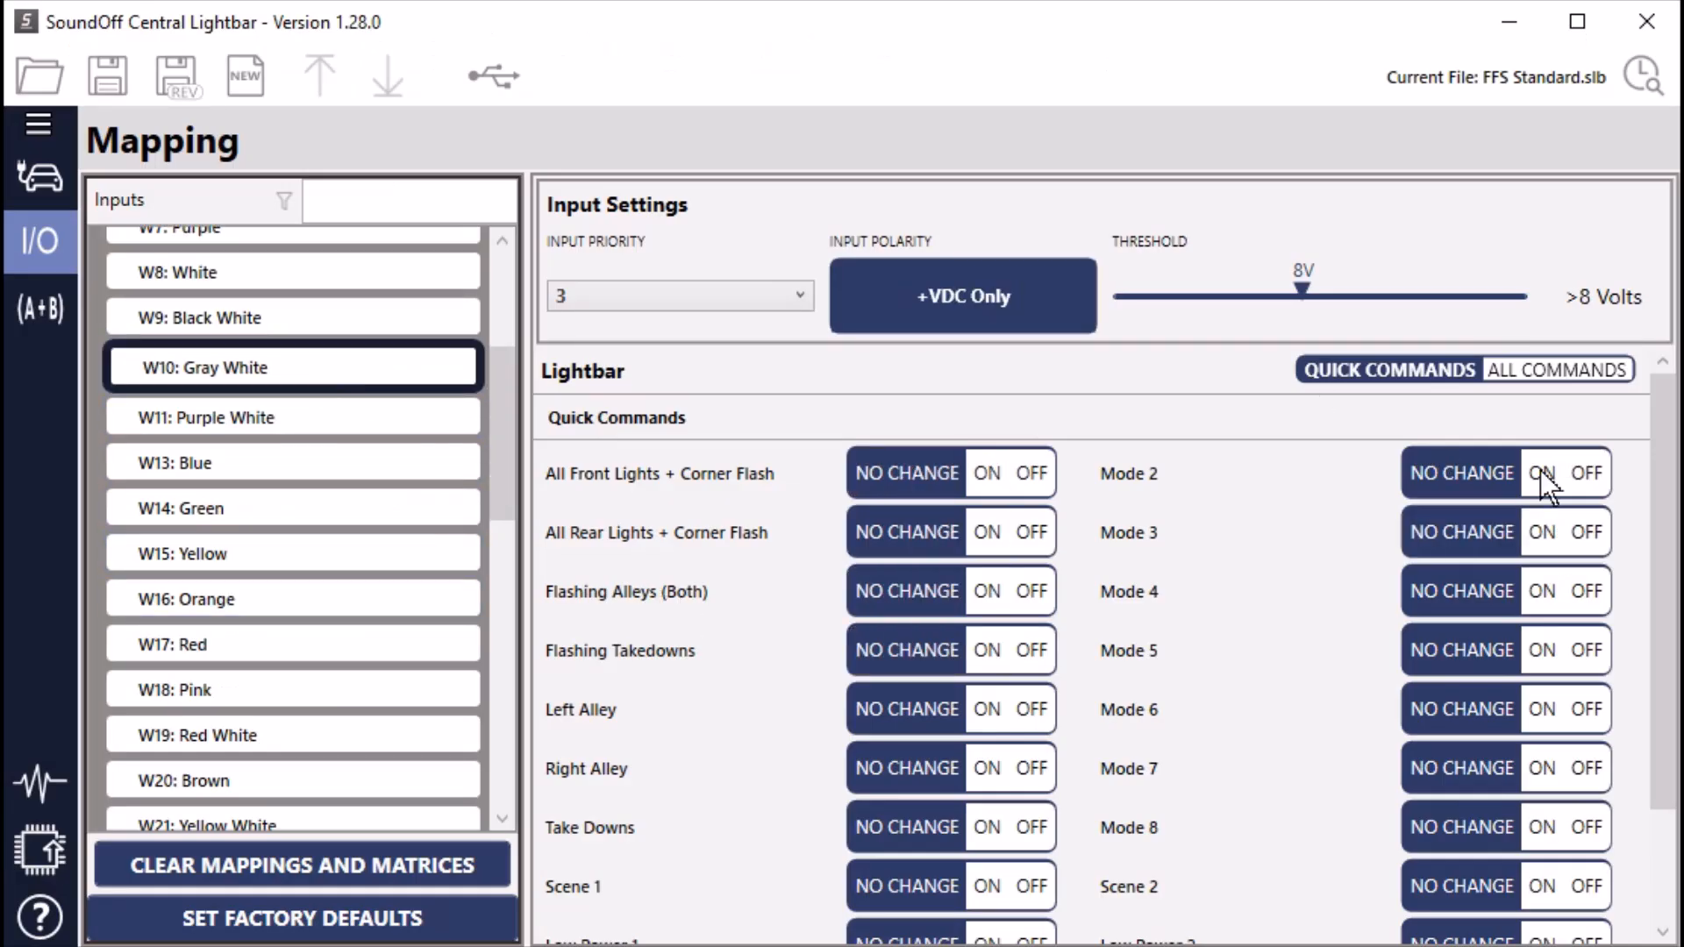
pyautogui.scroll(-3)
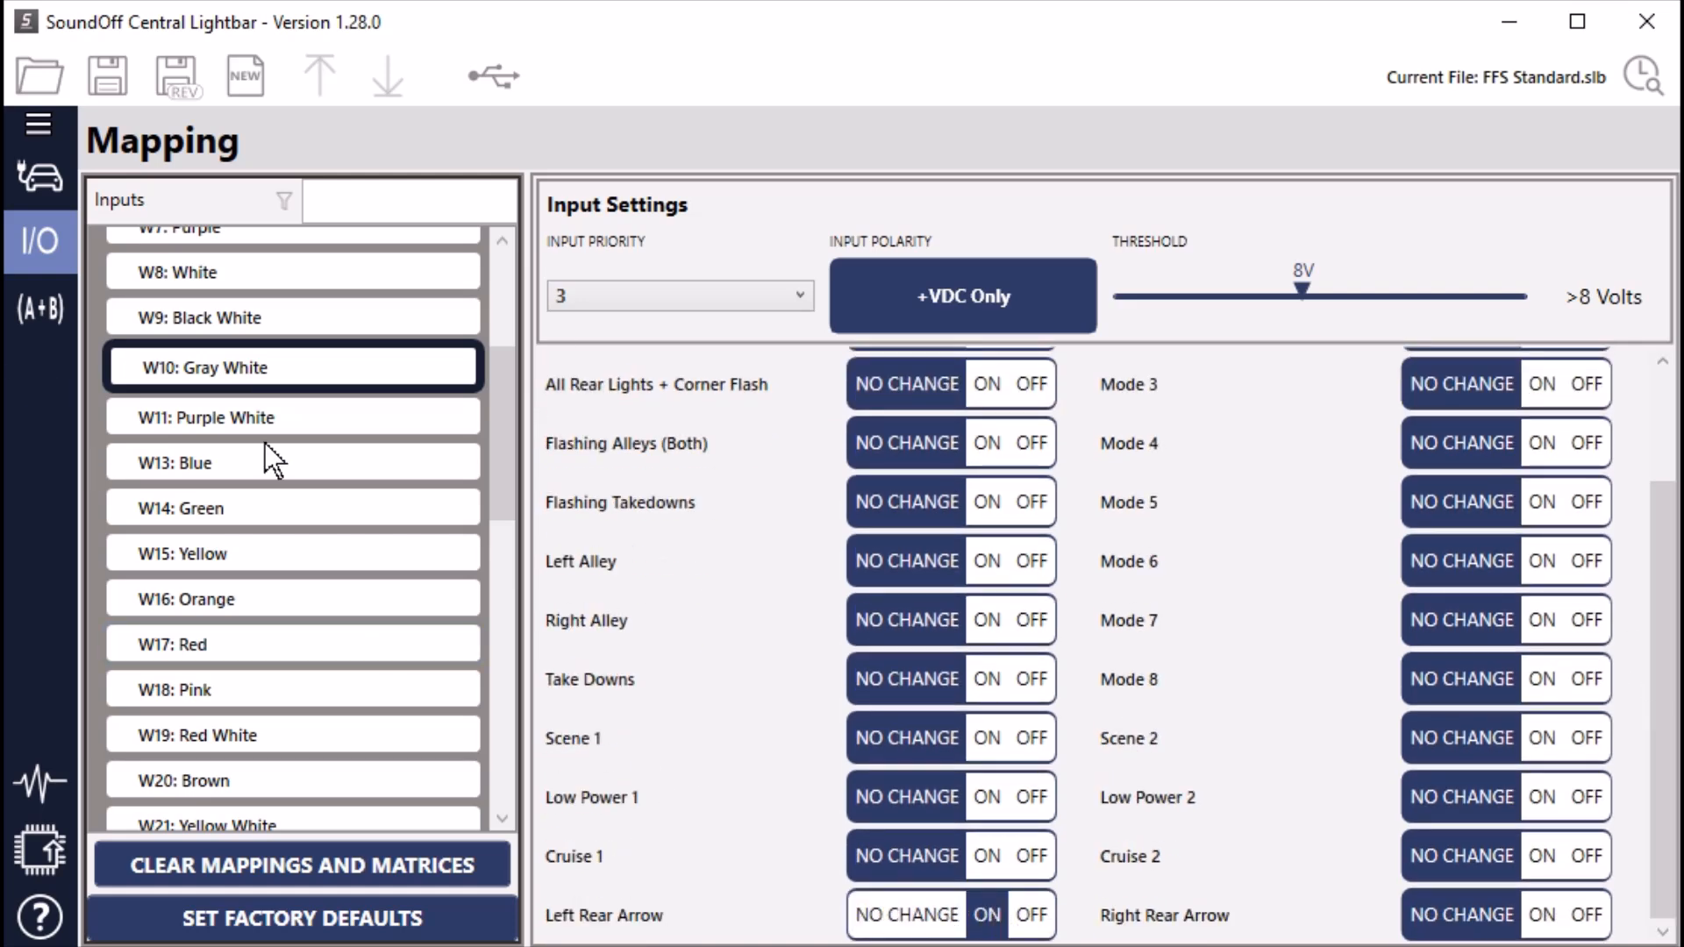
pyautogui.click(293, 414)
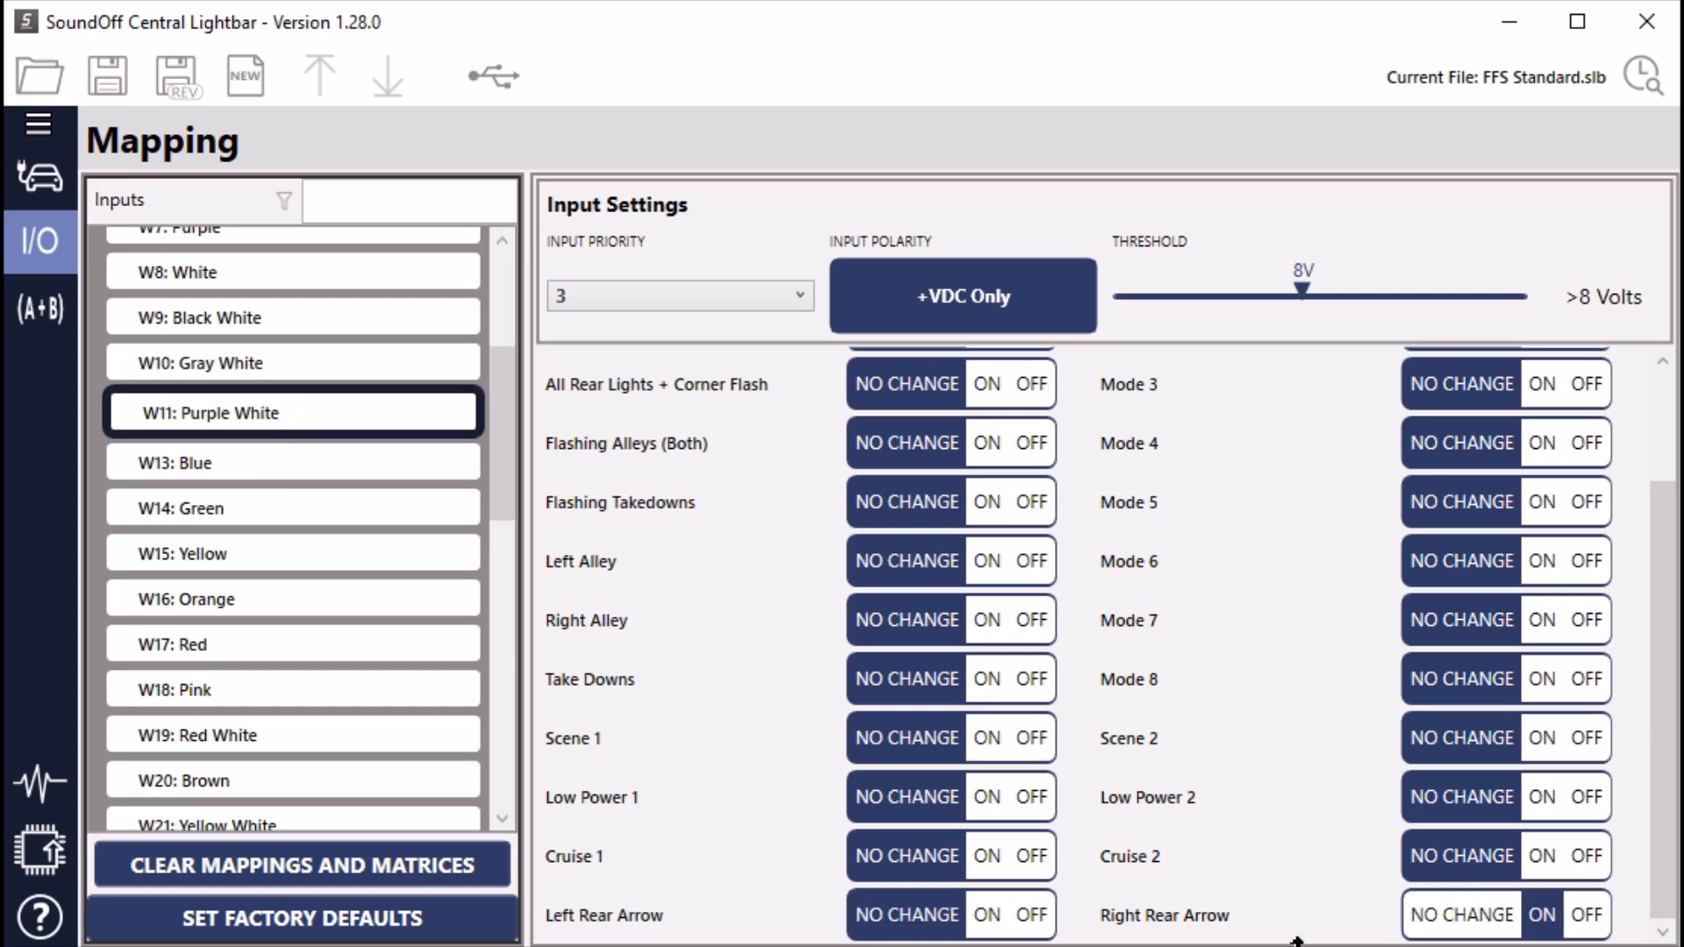
pyautogui.moveTo(792, 707)
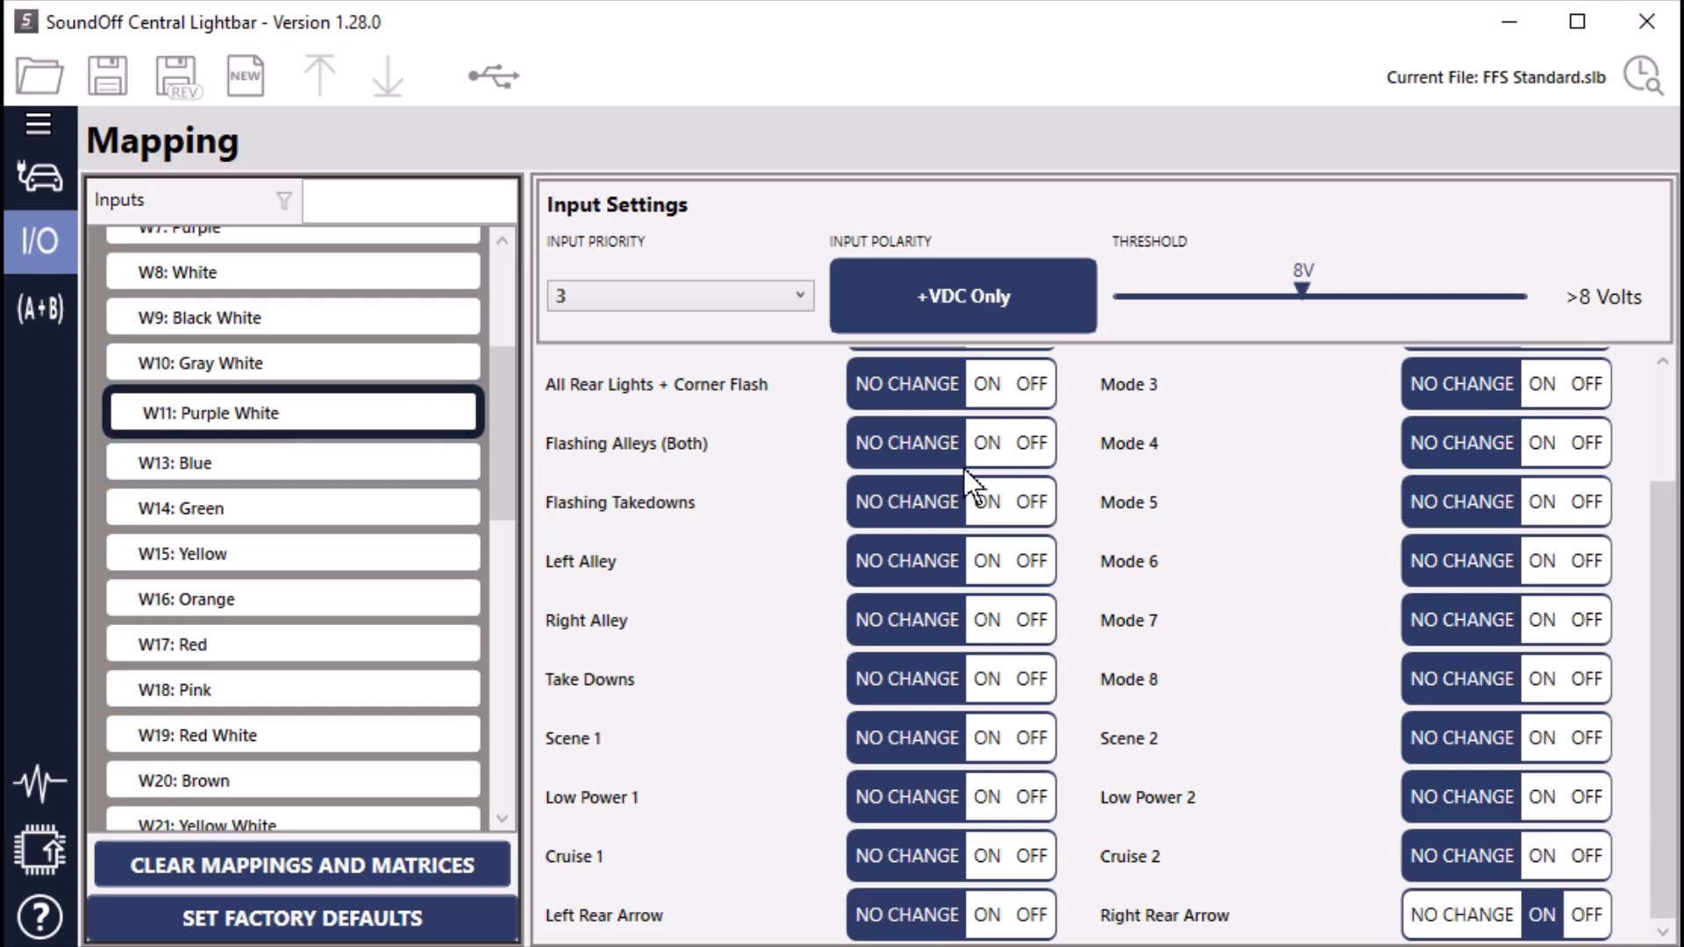
pyautogui.scroll(-3)
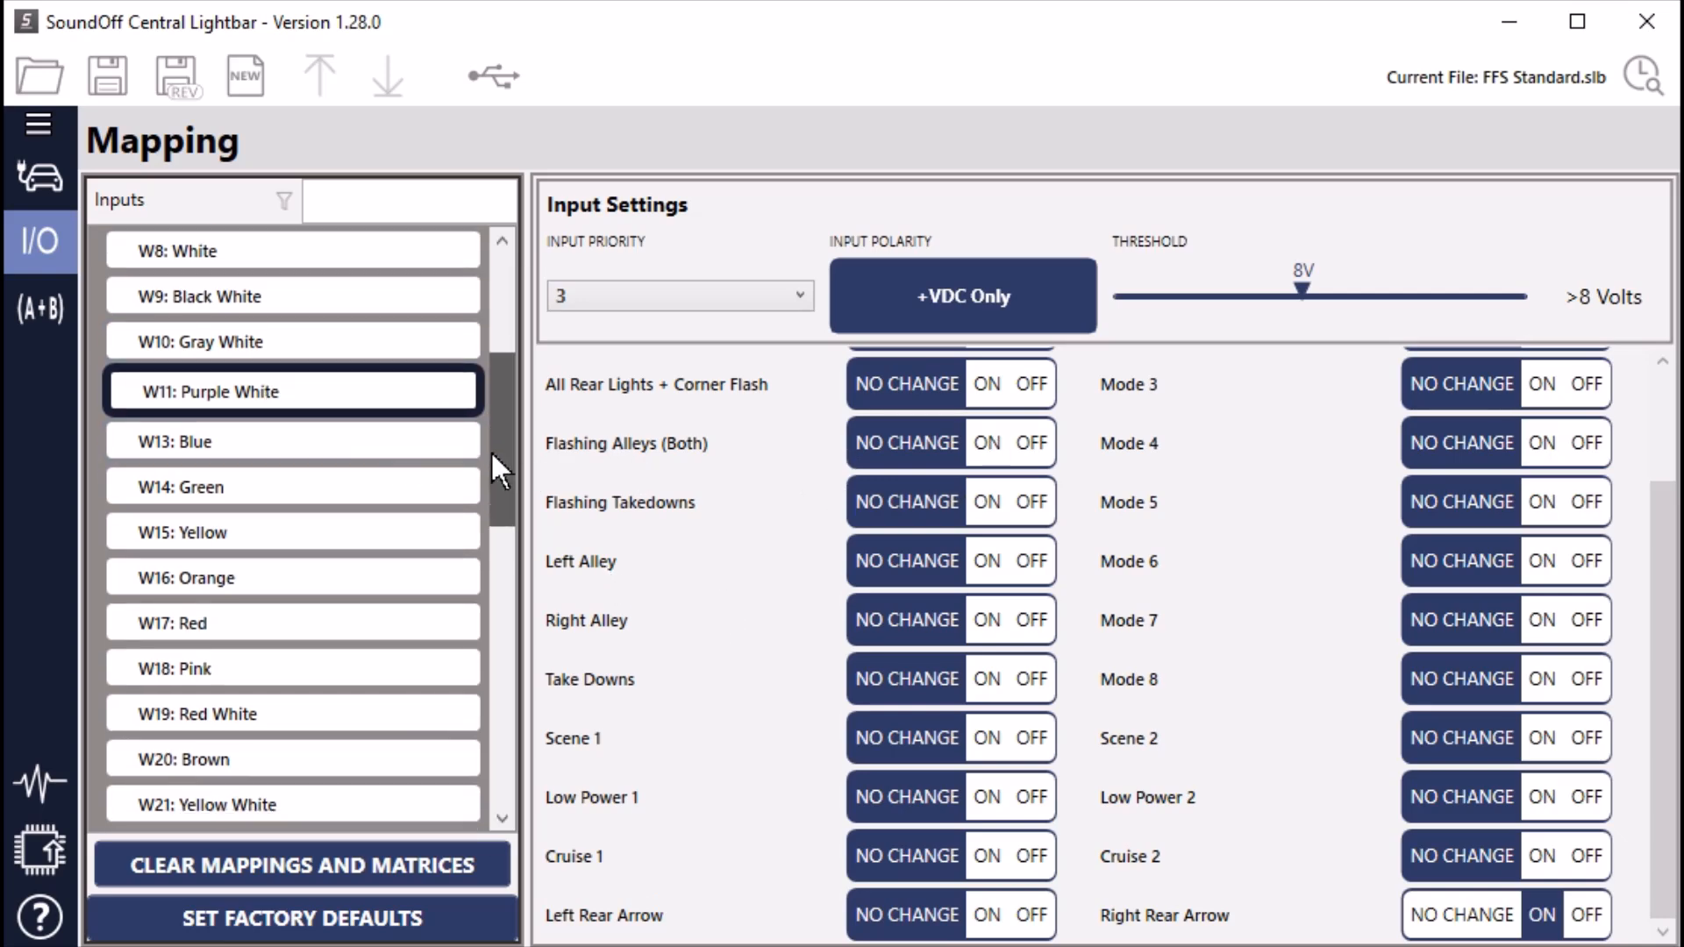
pyautogui.scroll(-3)
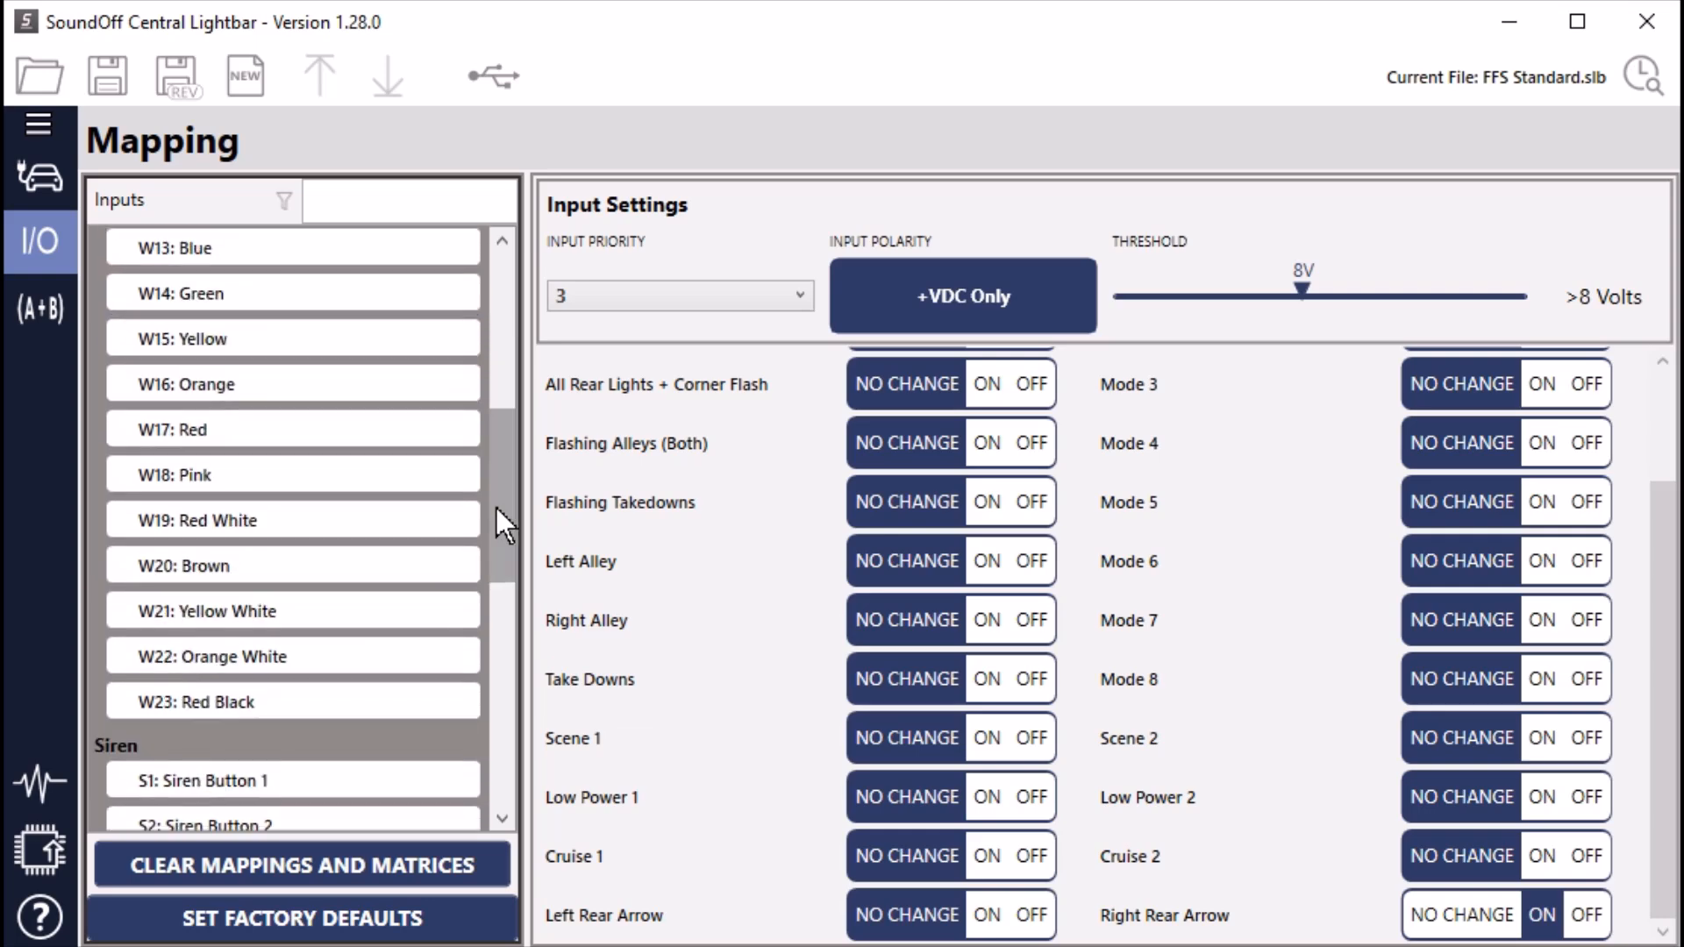
# Map W19: Red White to Take Downs ON under Quick Commands
pyautogui.click(293, 565)
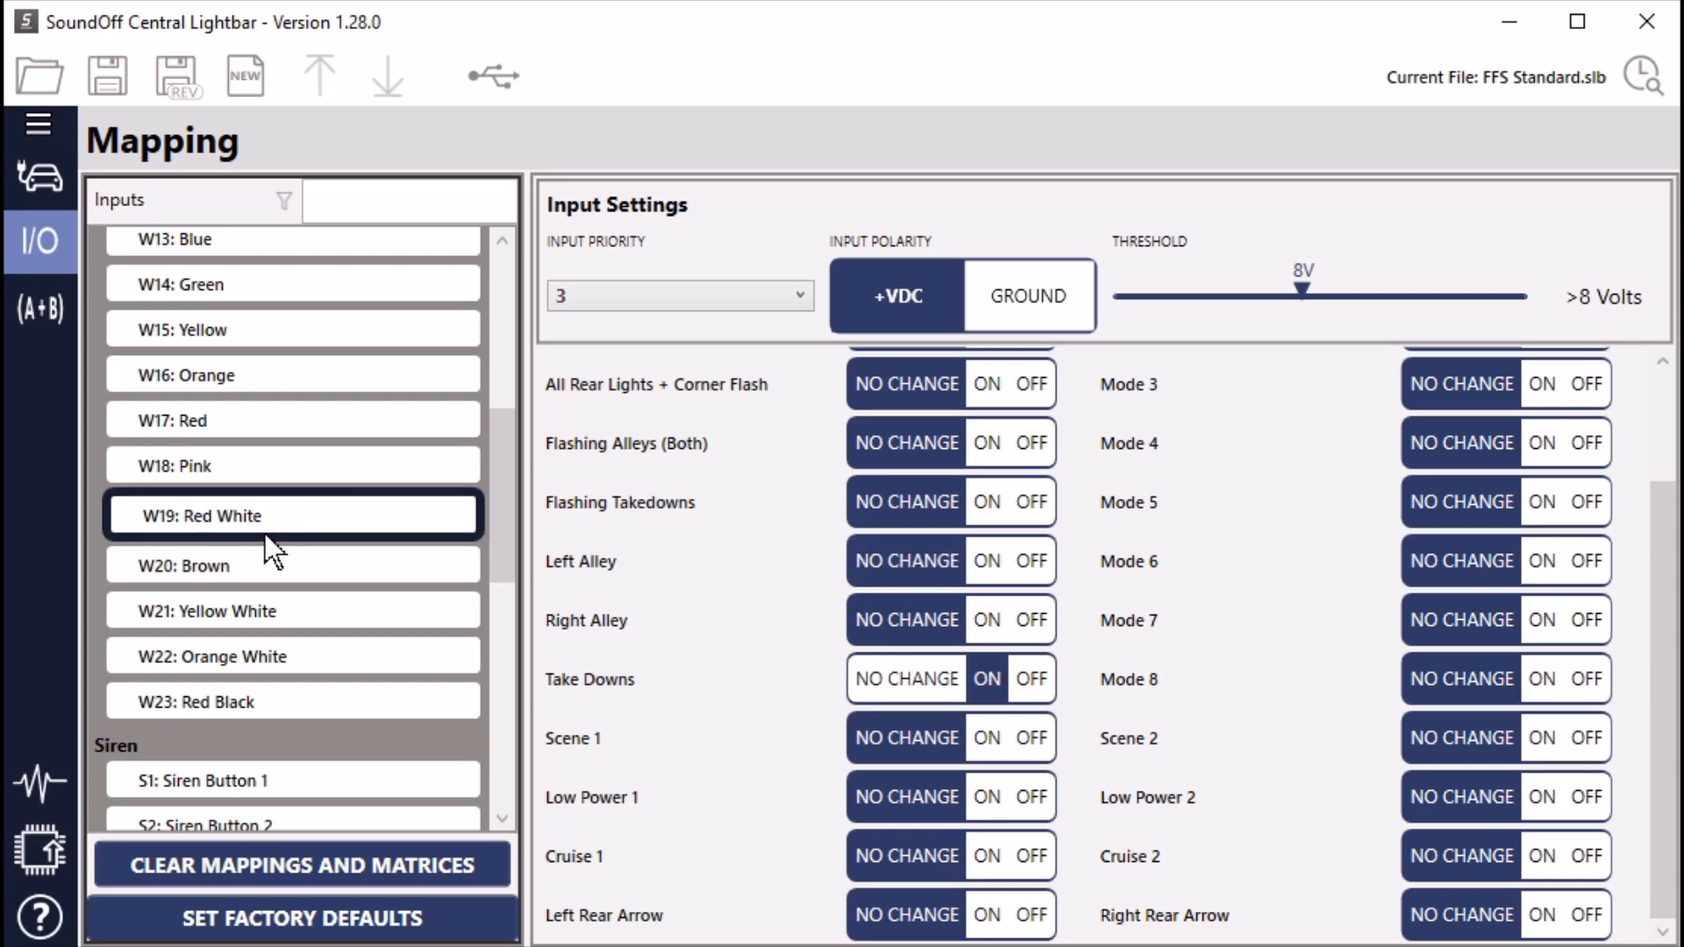
pyautogui.click(290, 605)
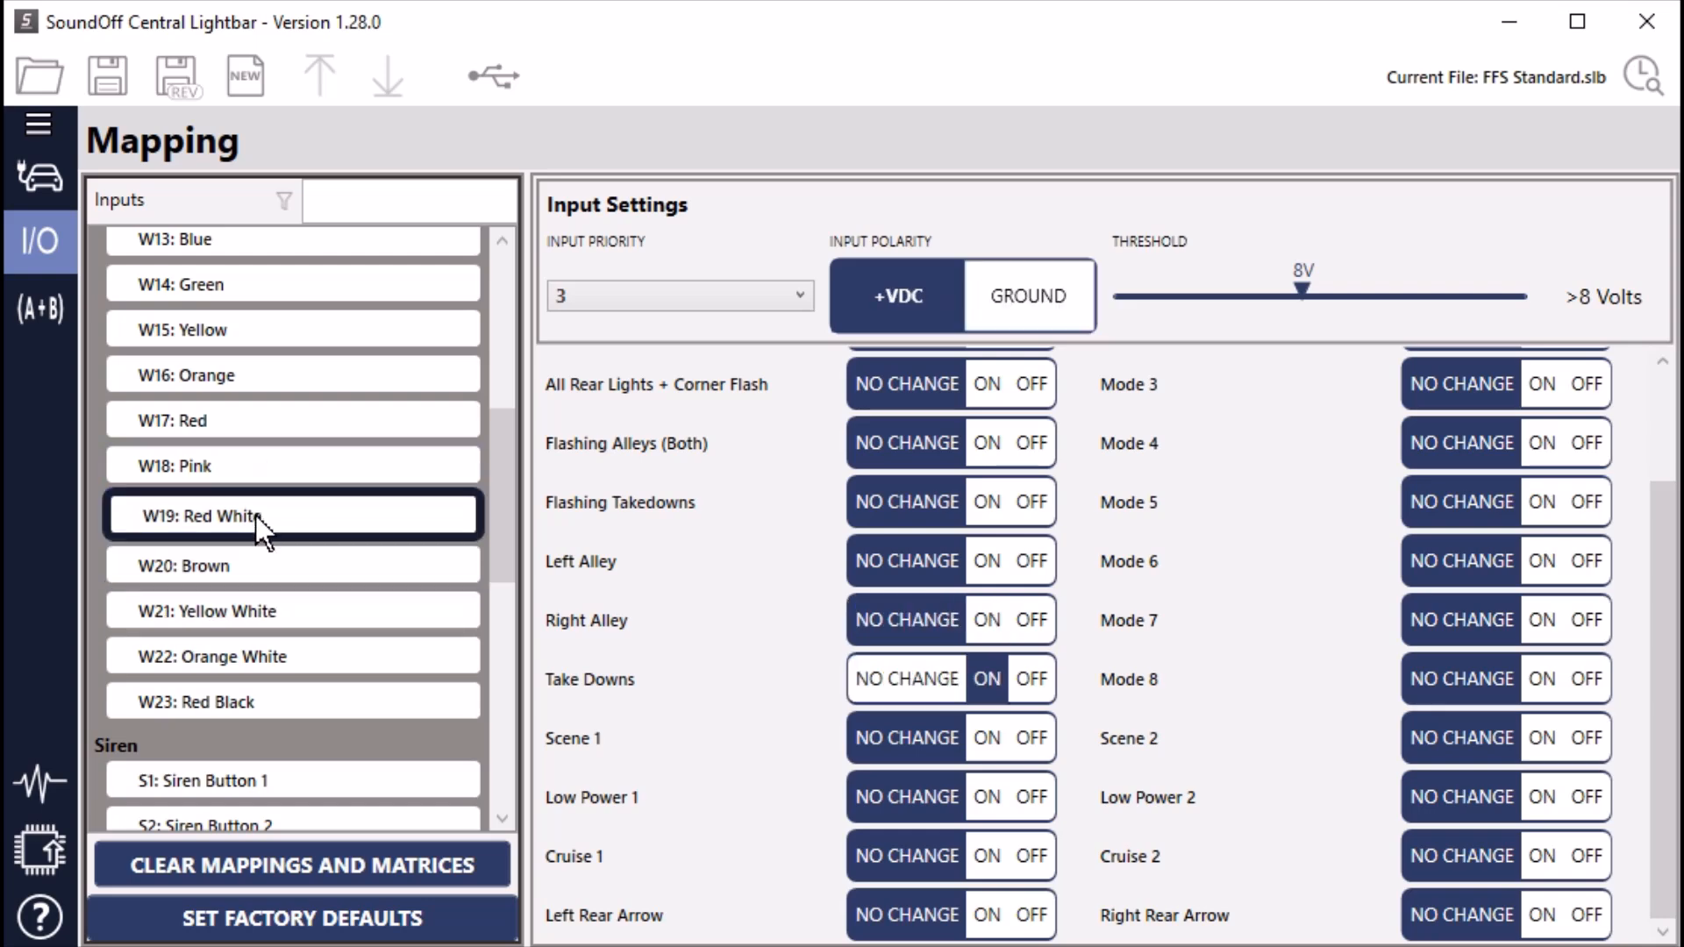
pyautogui.click(293, 702)
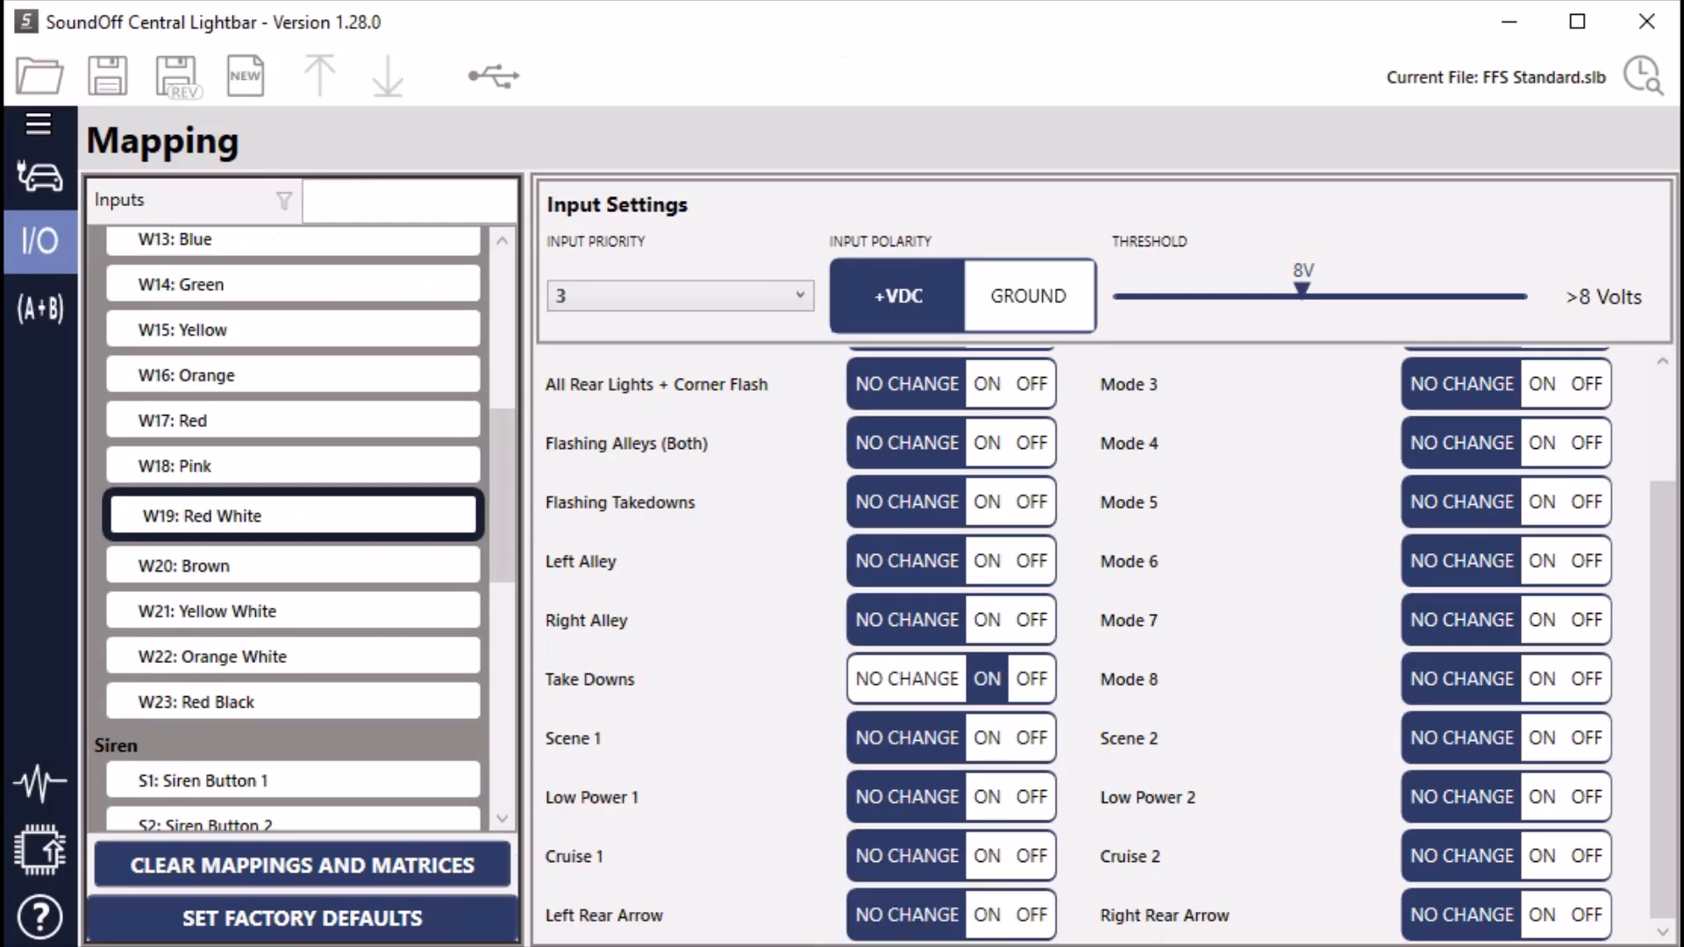
pyautogui.moveTo(430, 508)
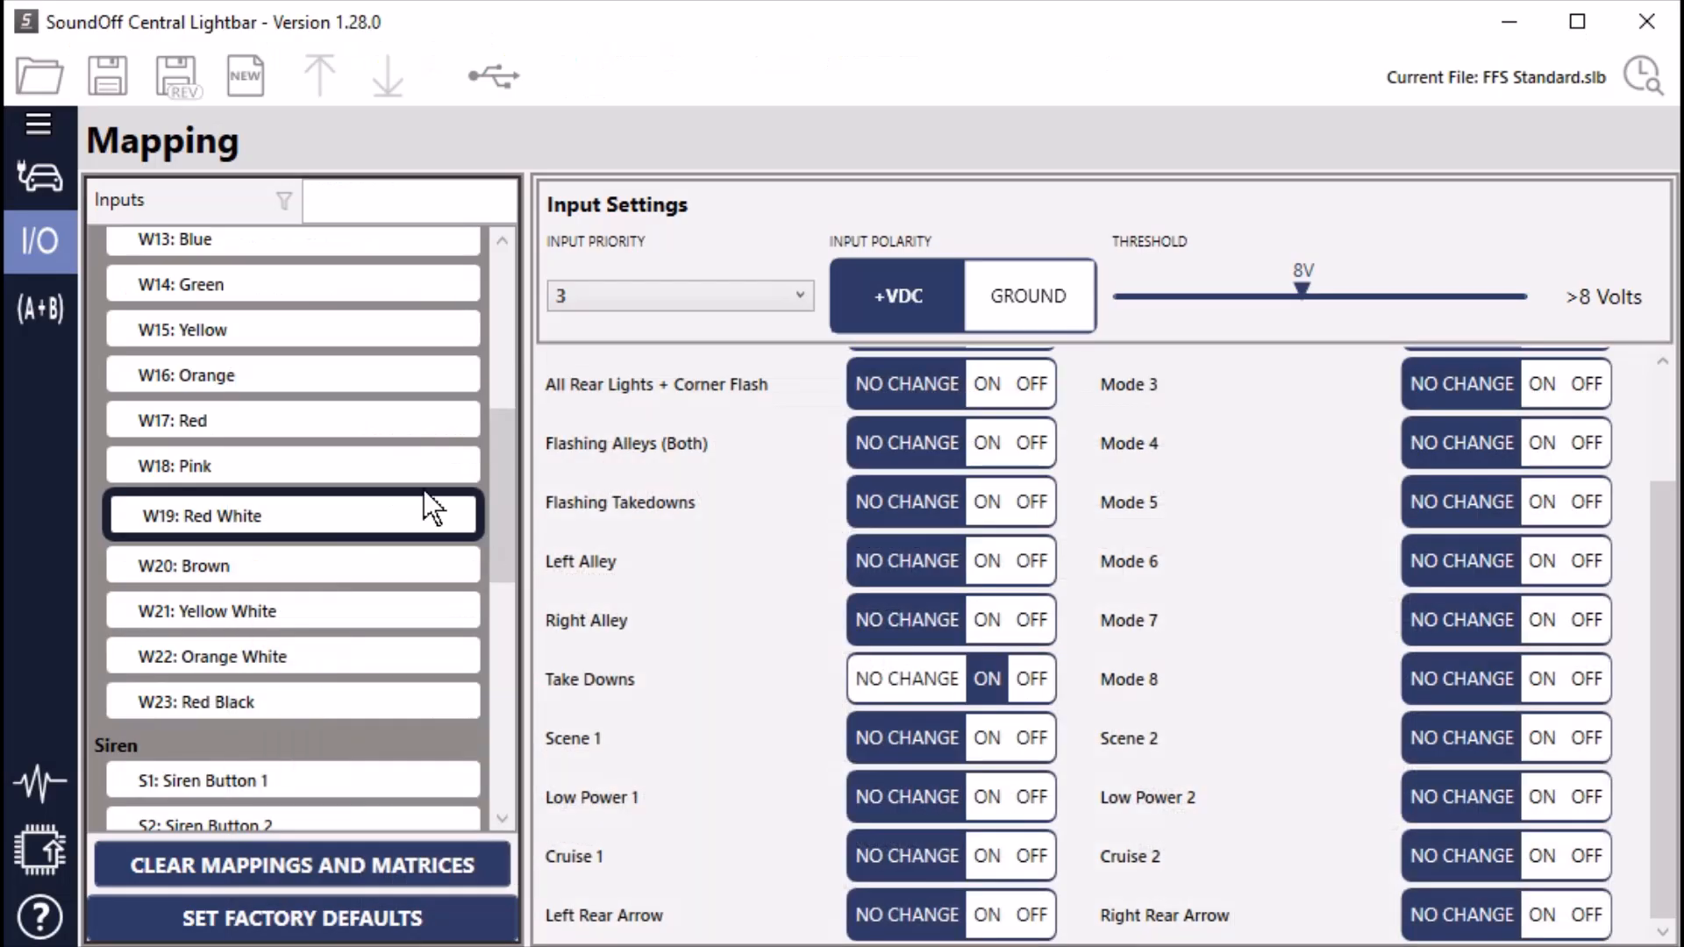
pyautogui.moveTo(812, 724)
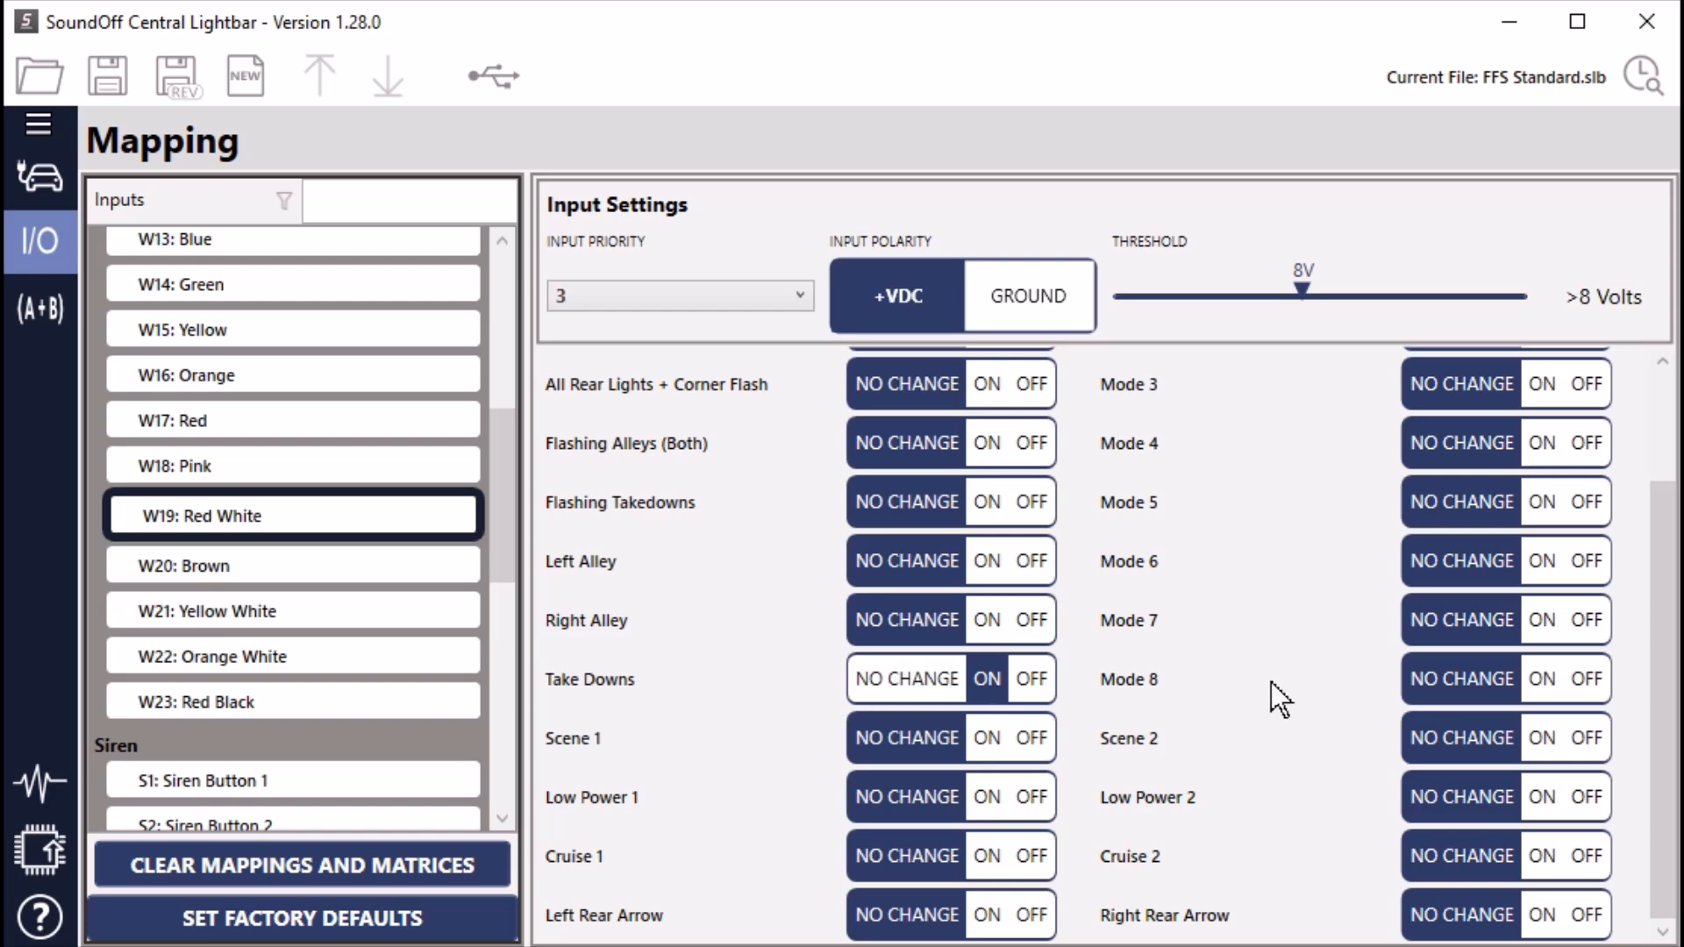
pyautogui.moveTo(597, 821)
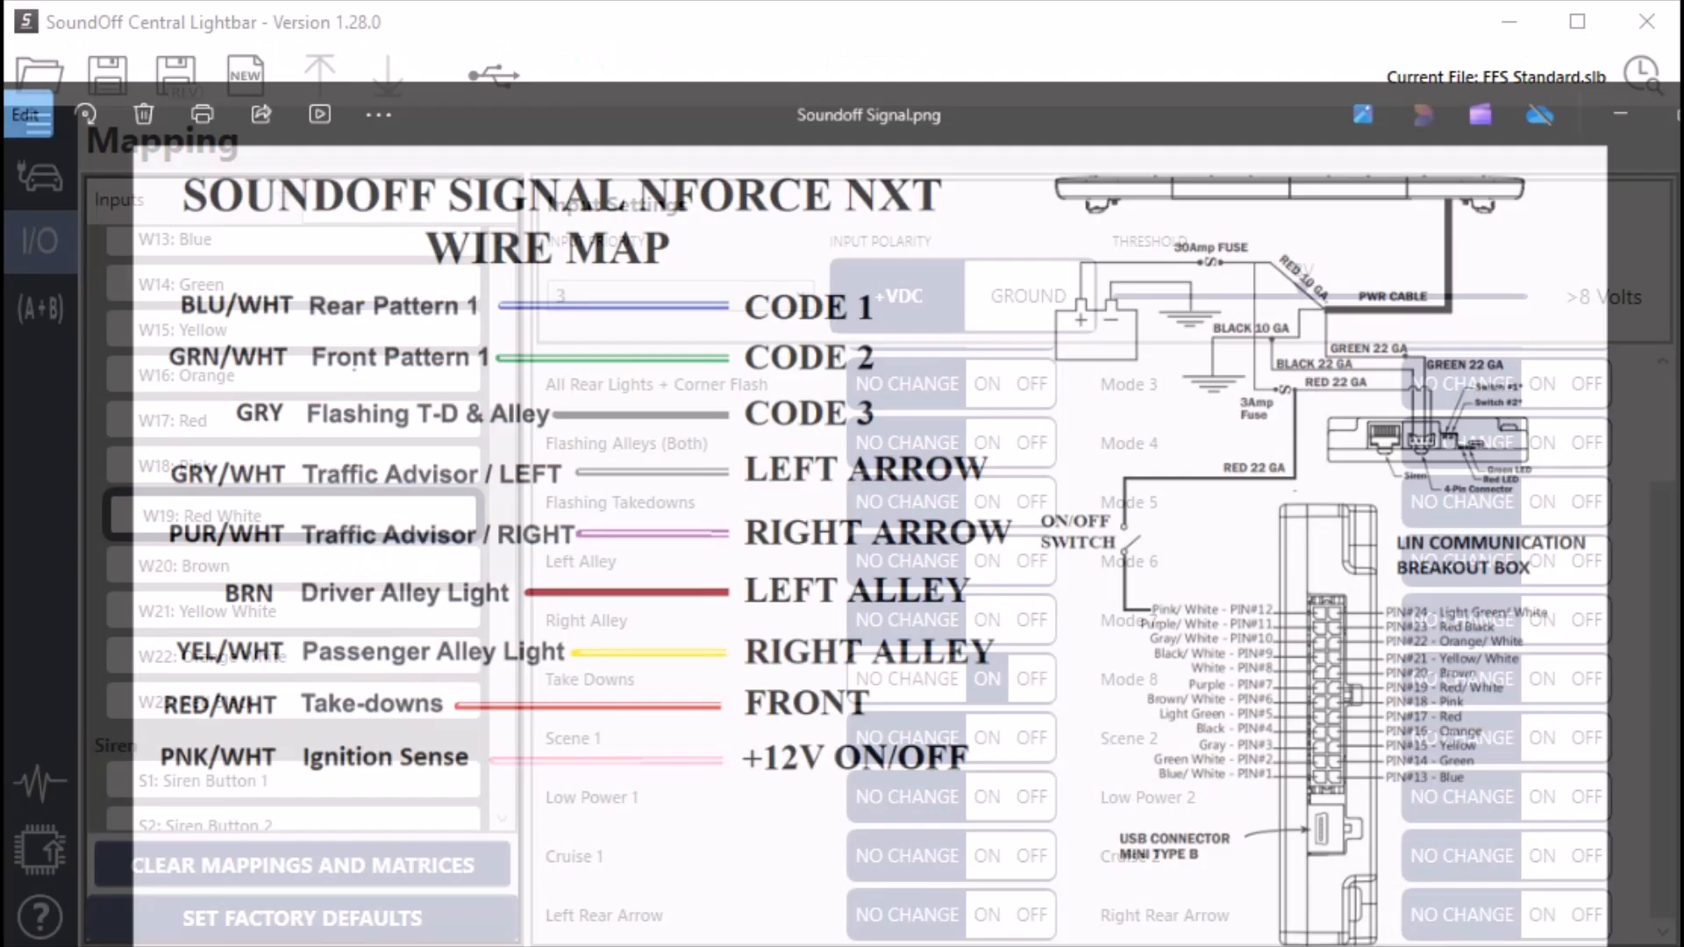
pyautogui.click(1539, 114)
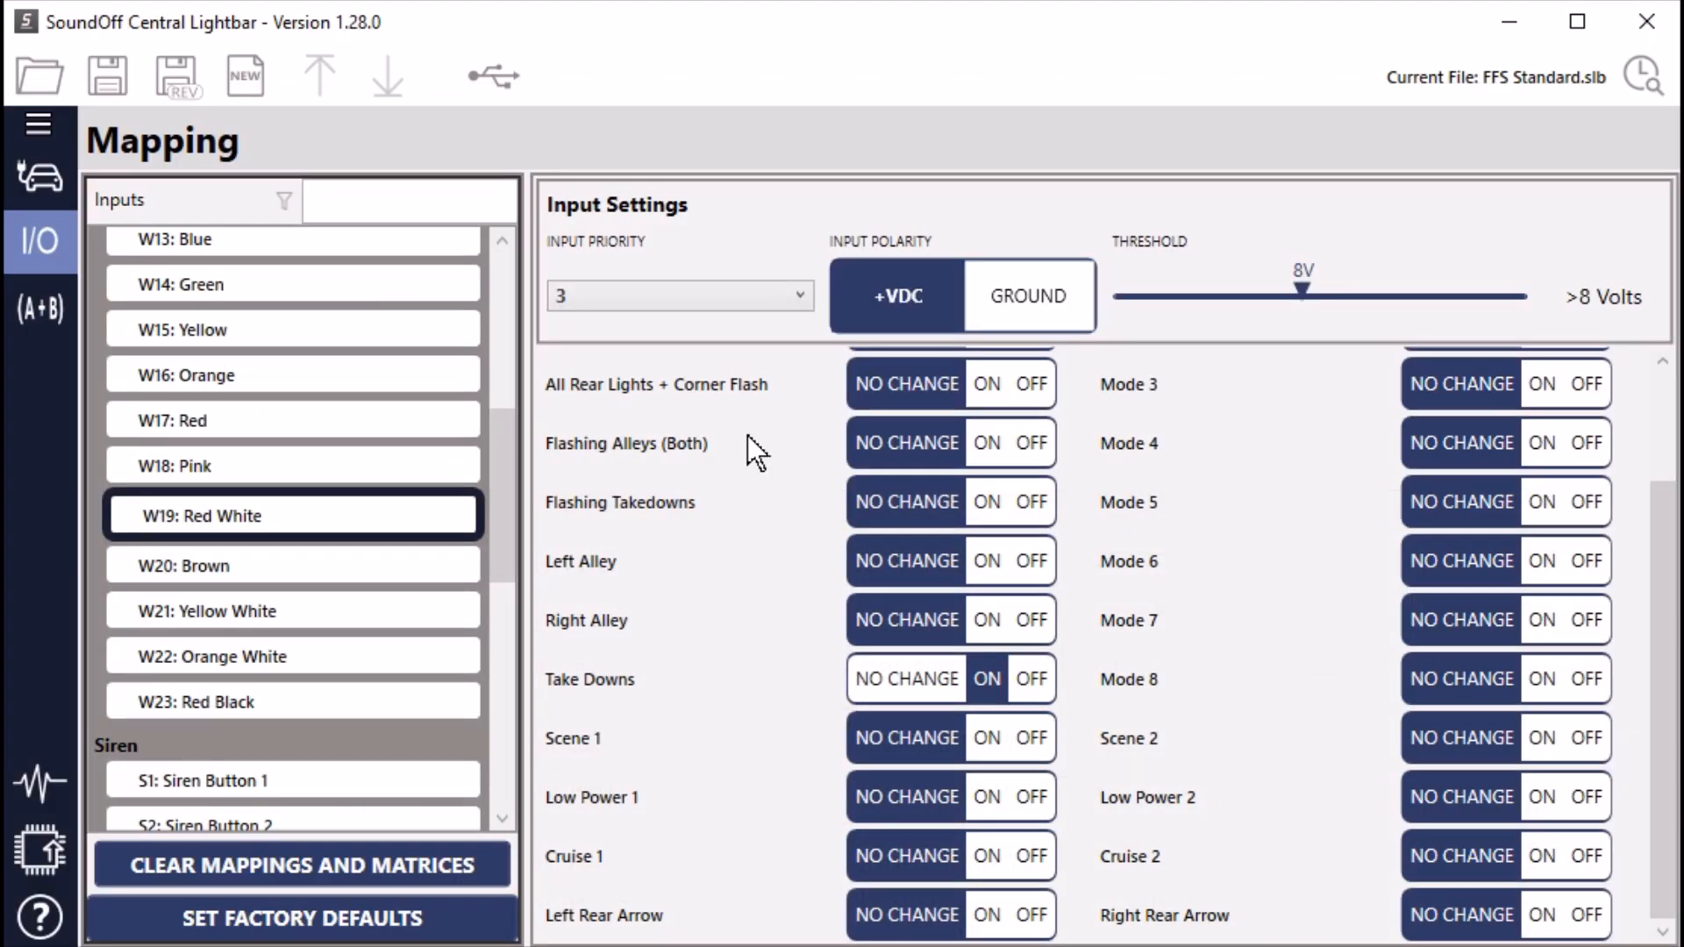
pyautogui.moveTo(107, 826)
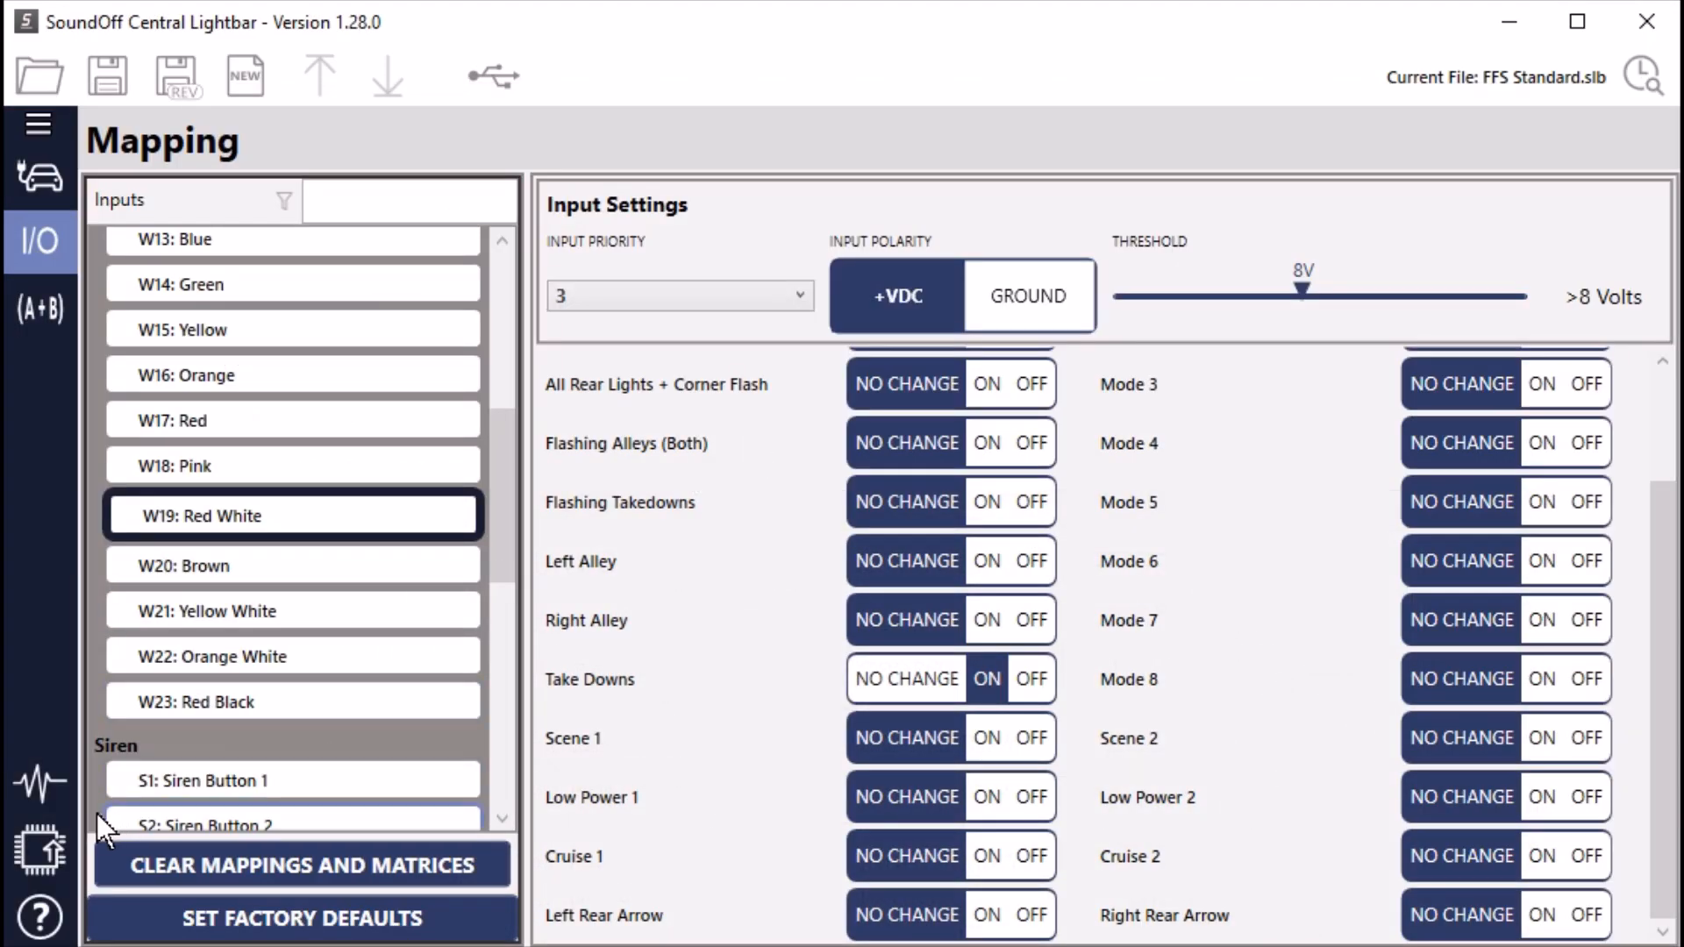
pyautogui.moveTo(40, 783)
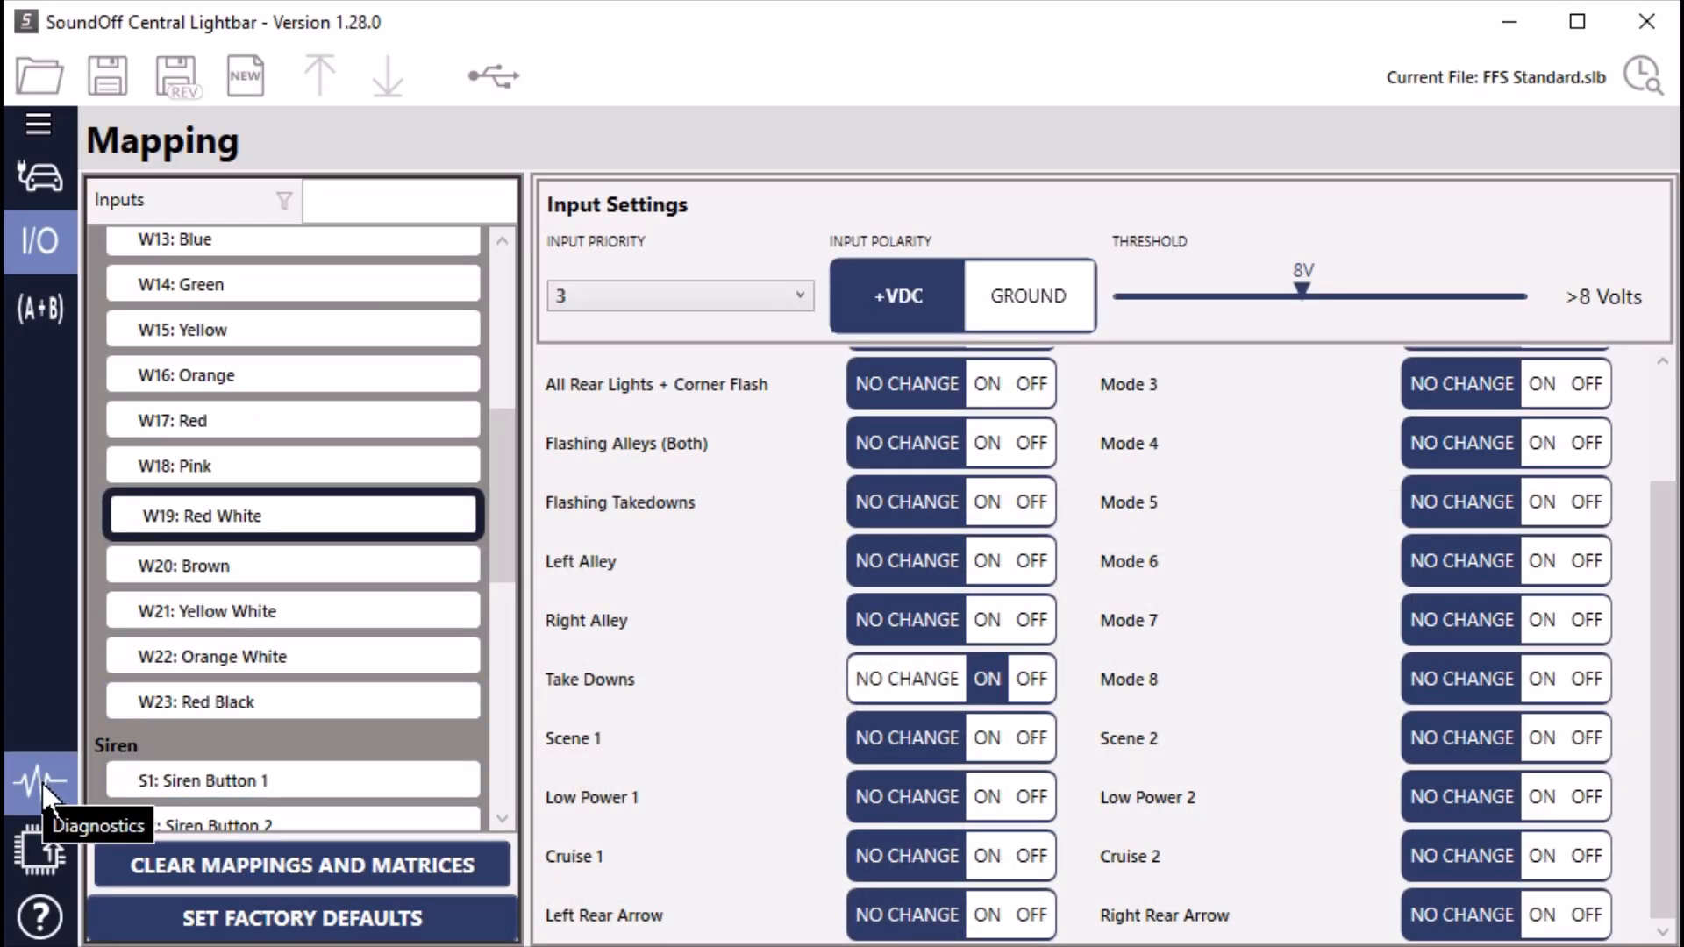
pyautogui.click(41, 783)
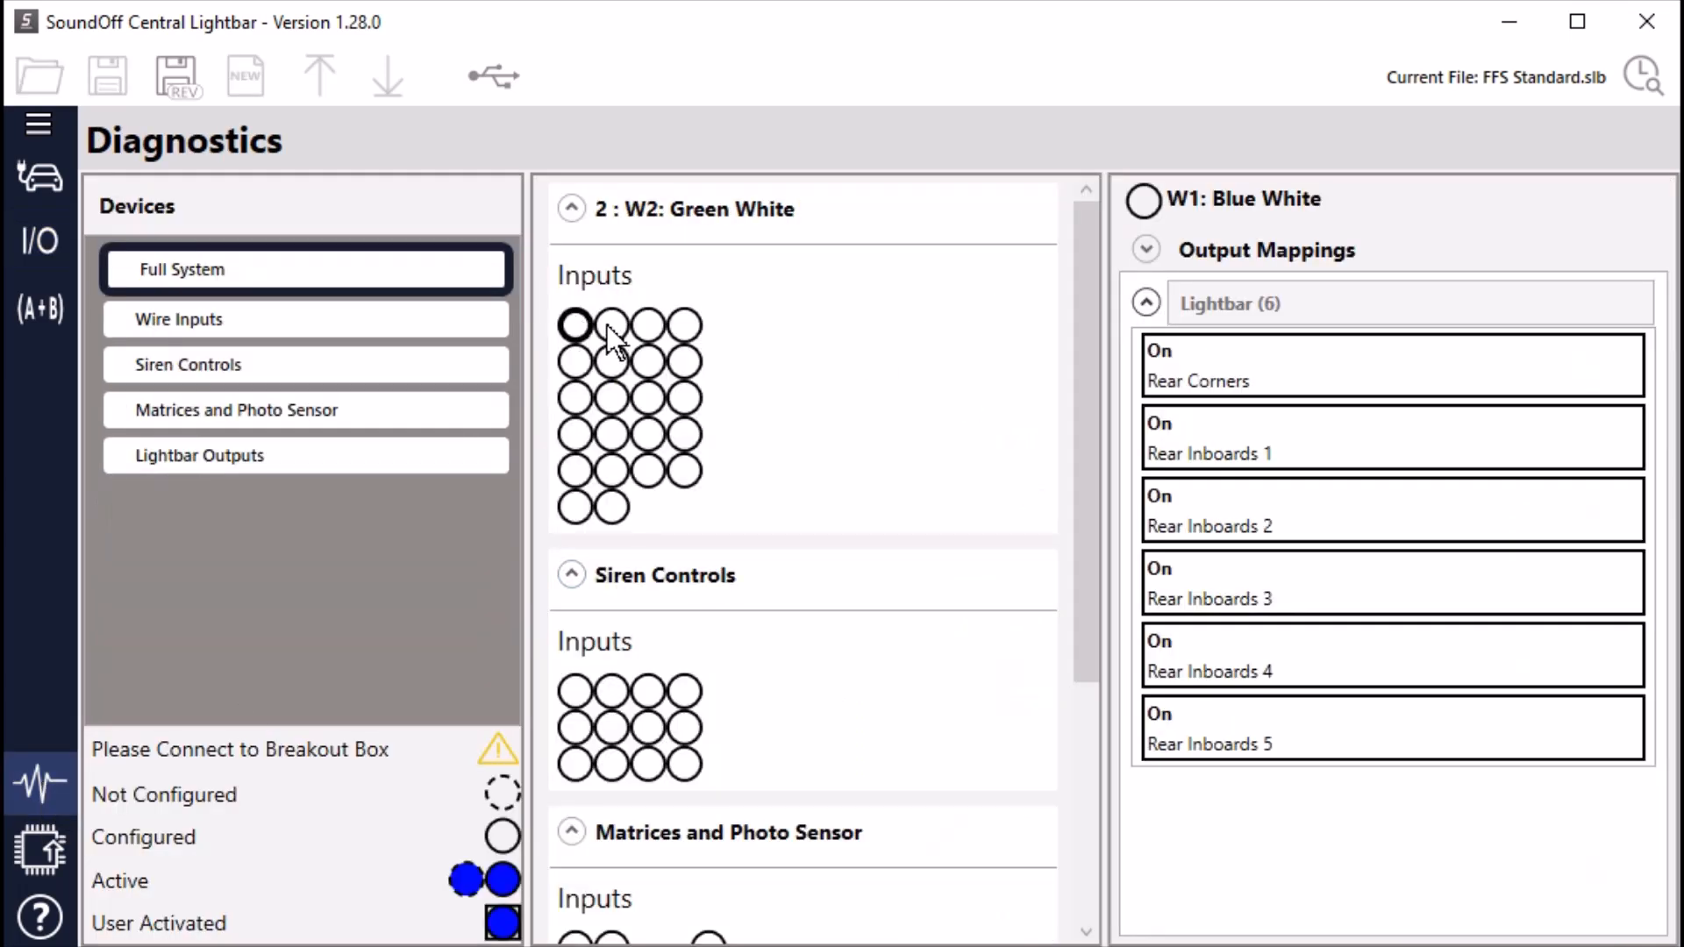
pyautogui.click(573, 322)
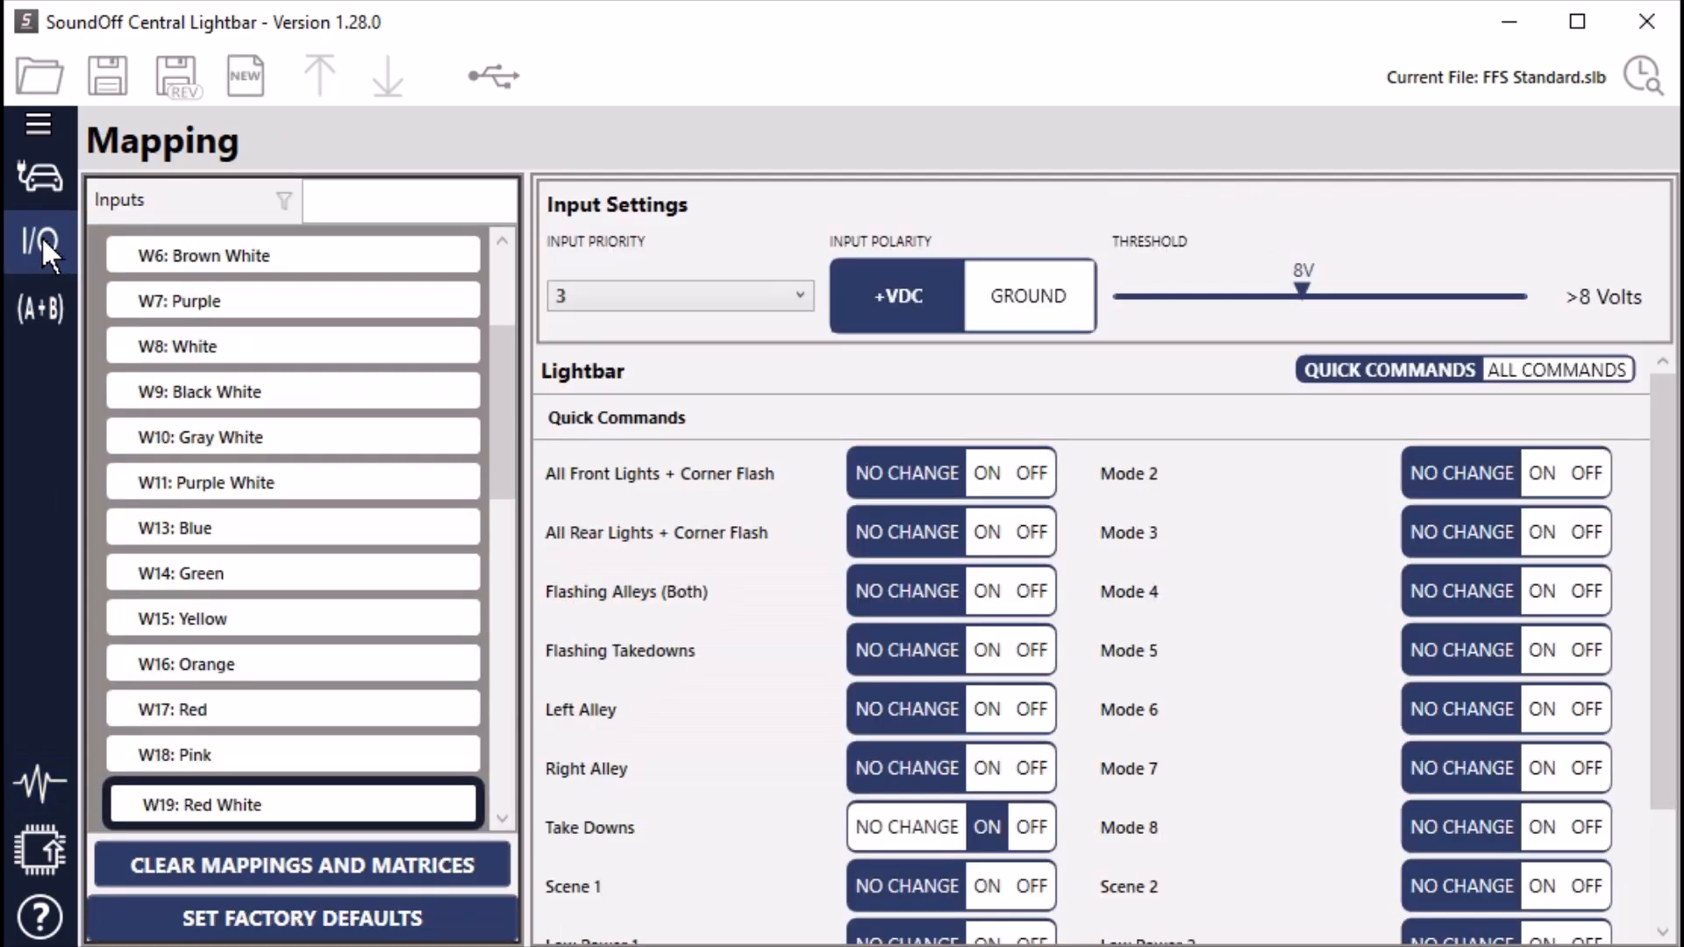
pyautogui.moveTo(744, 135)
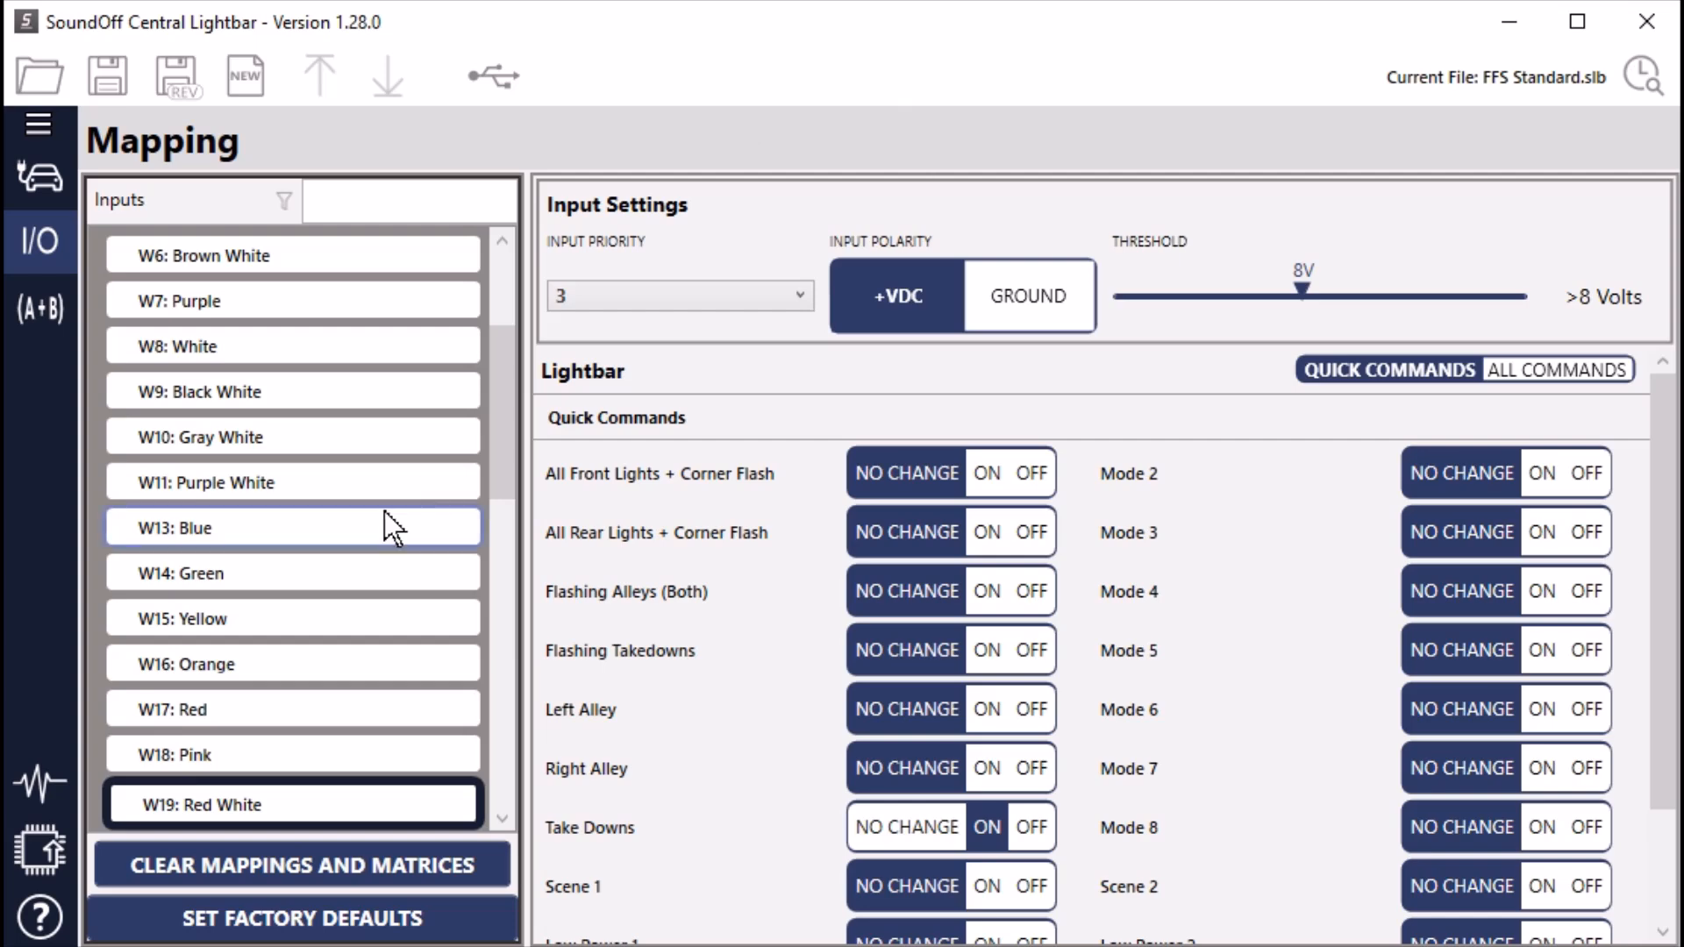
pyautogui.moveTo(40, 849)
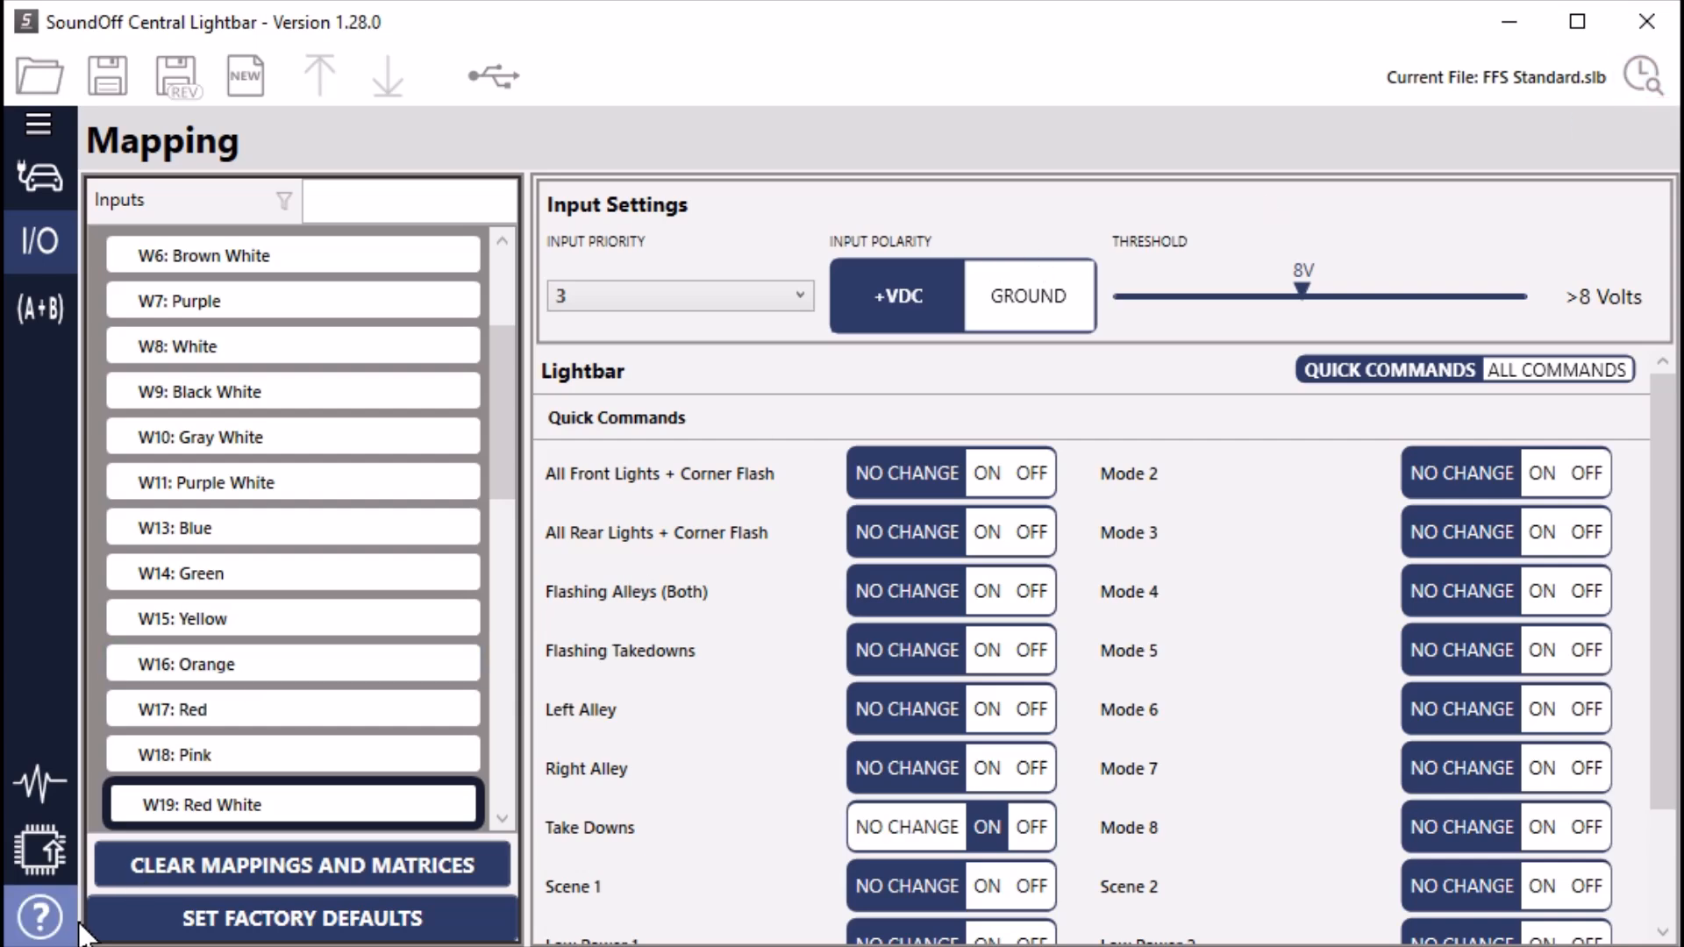
pyautogui.moveTo(502, 414)
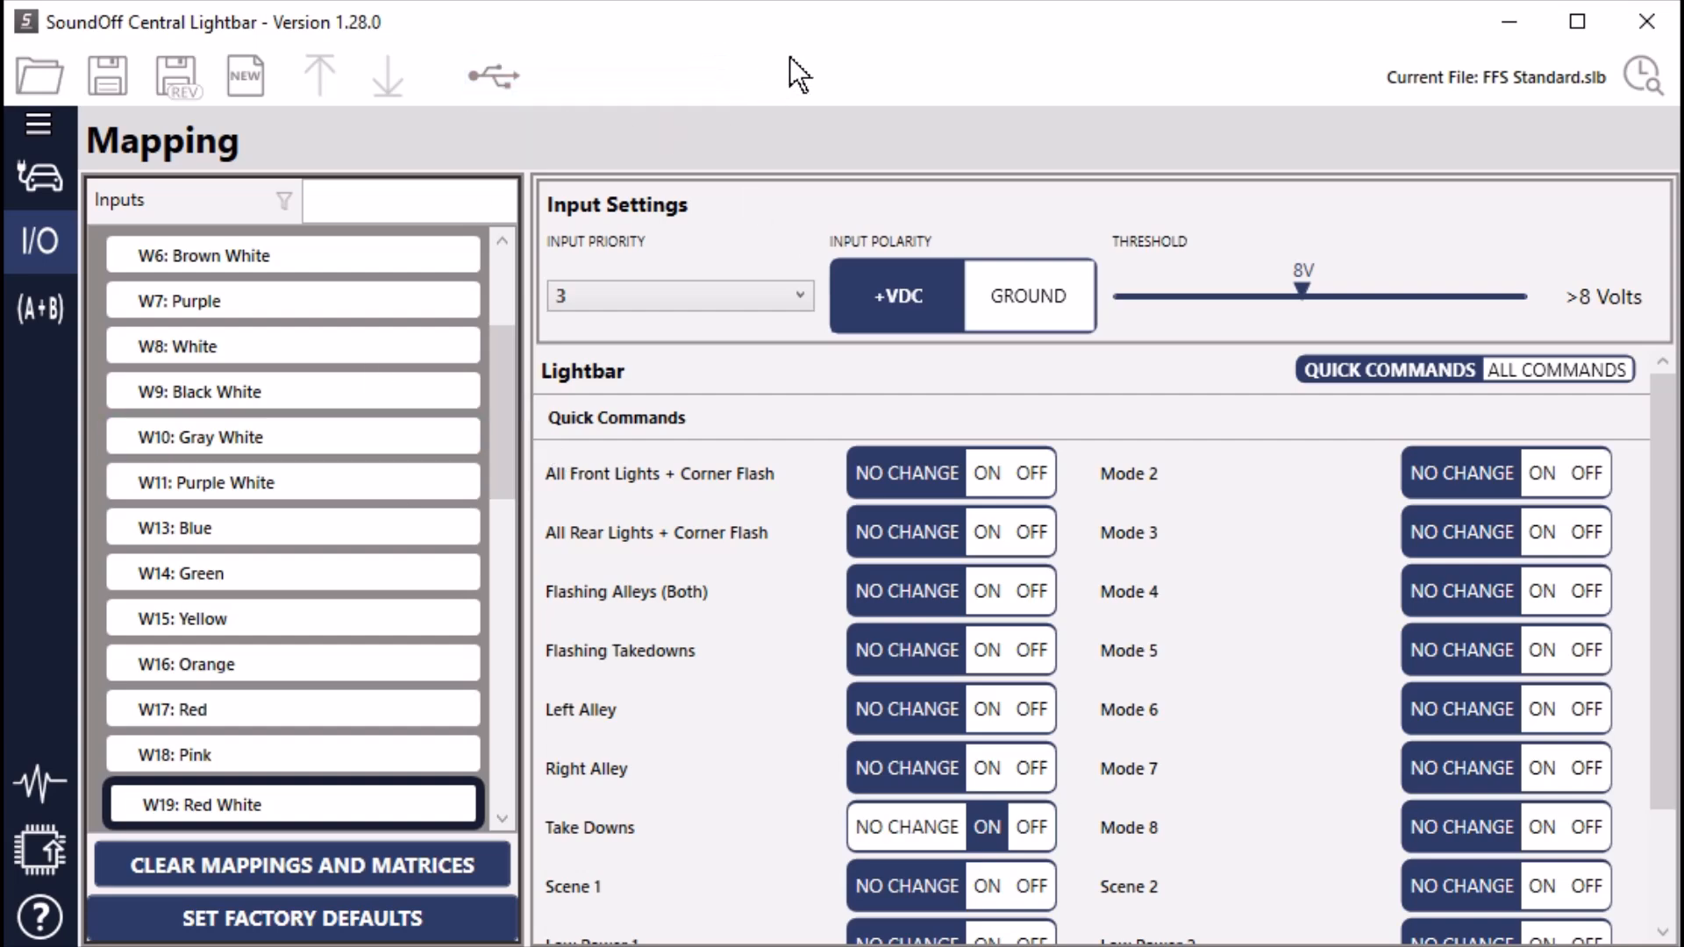
pyautogui.moveTo(709, 87)
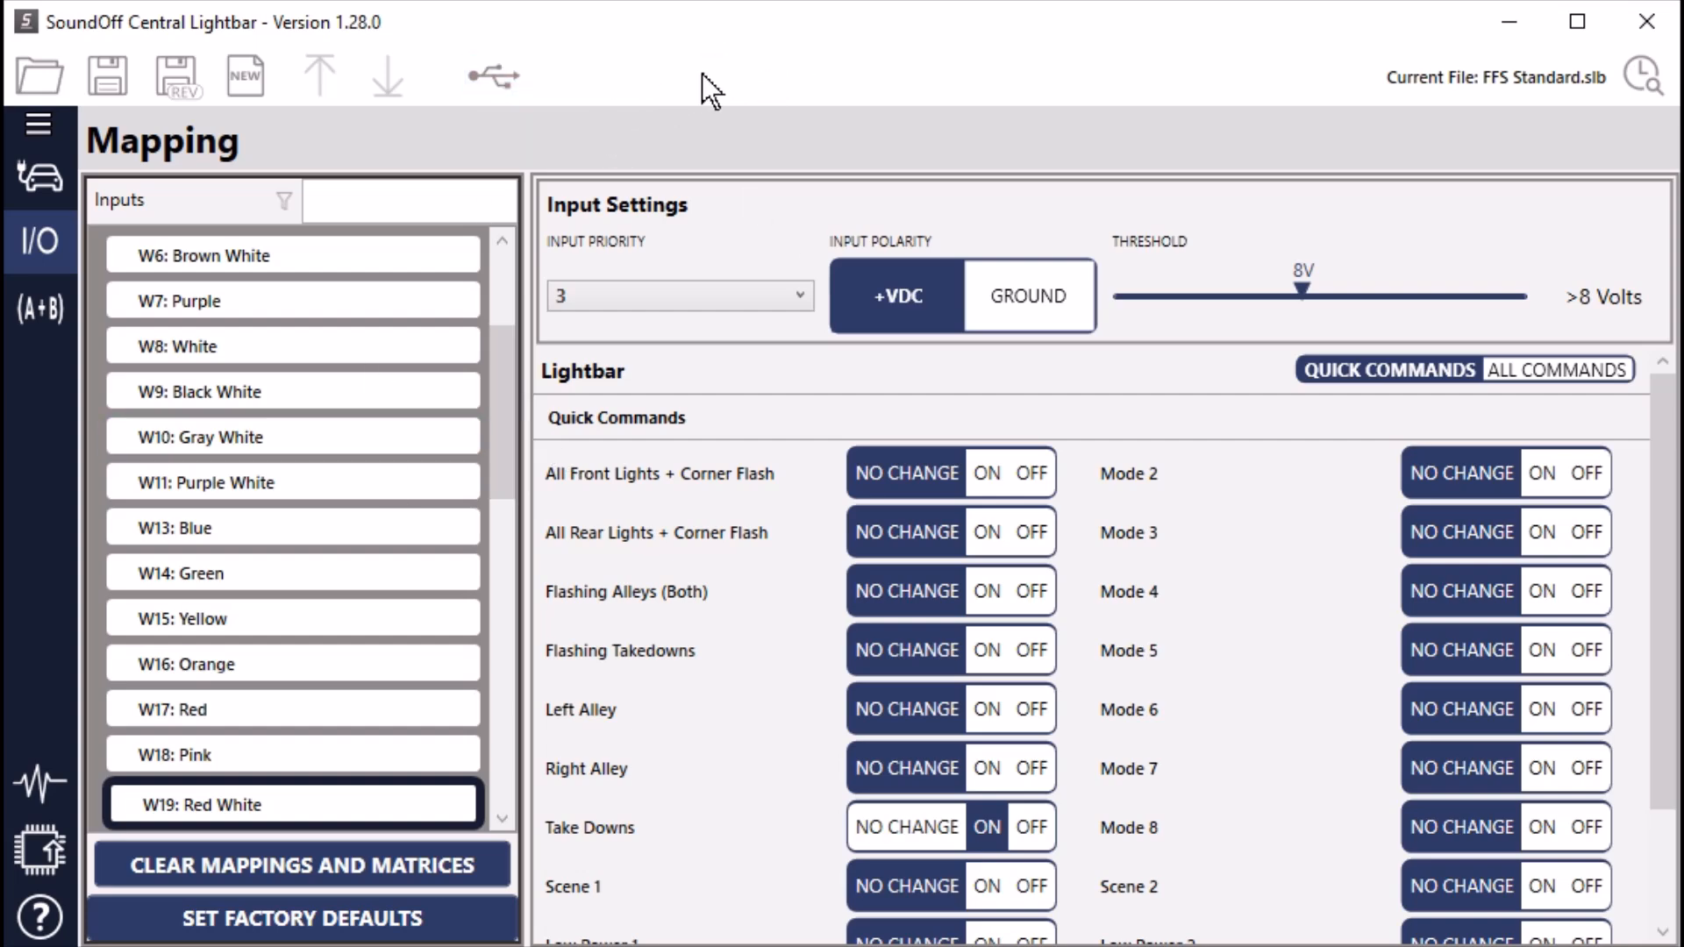
pyautogui.moveTo(635, 147)
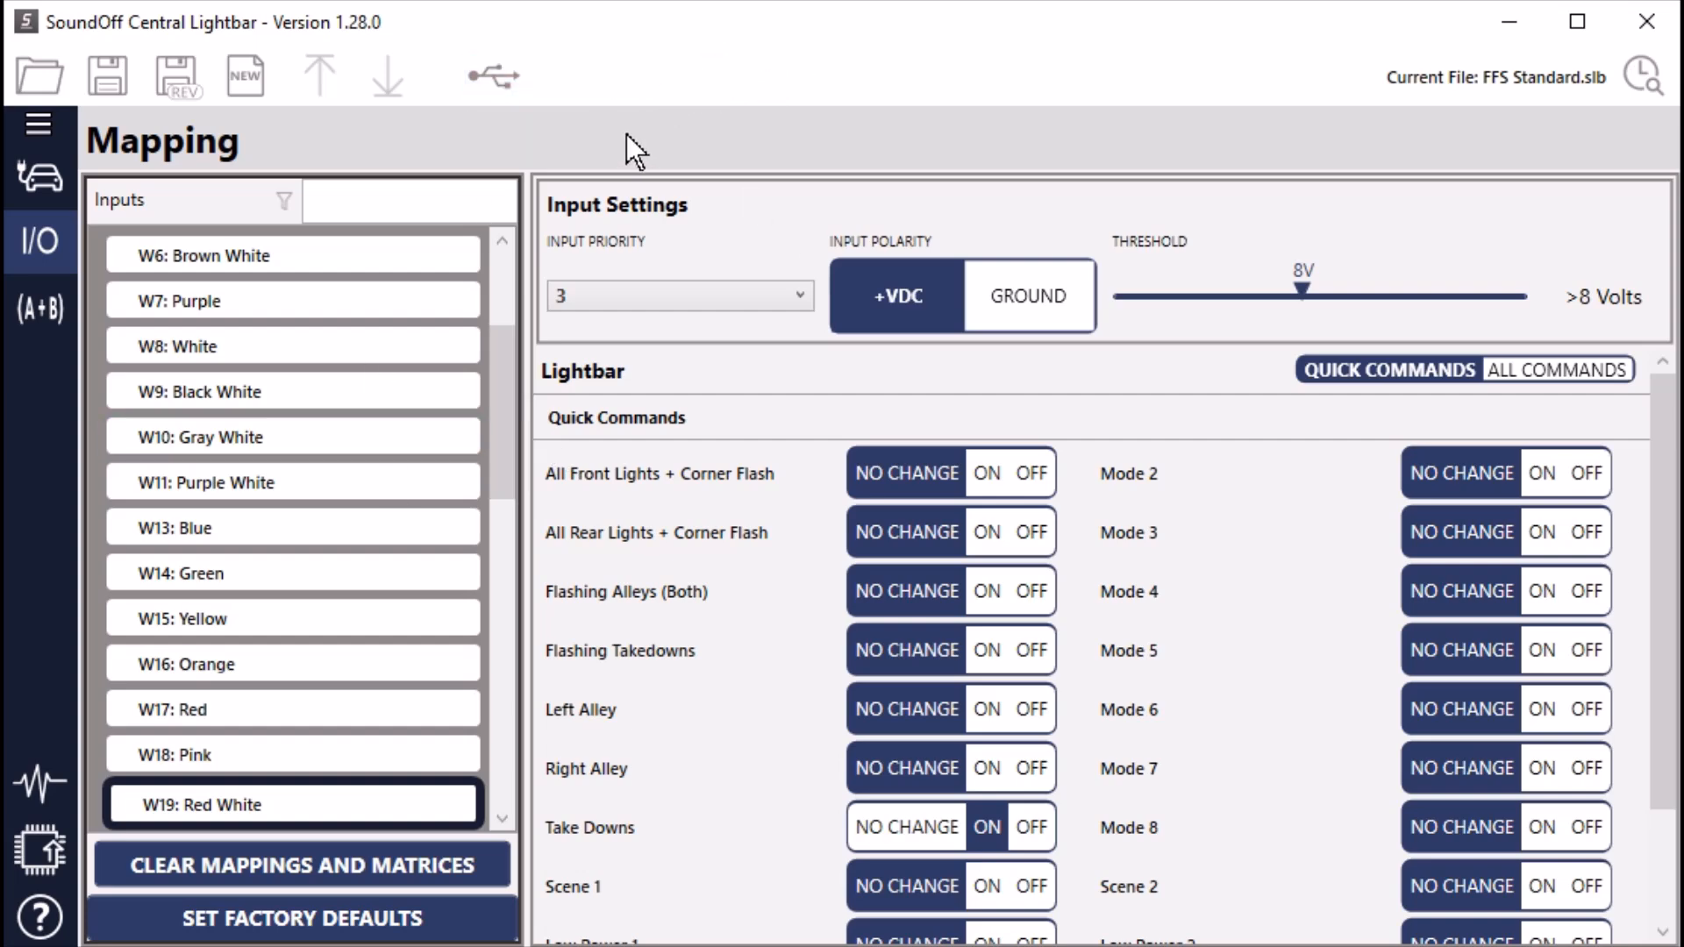
pyautogui.moveTo(604, 136)
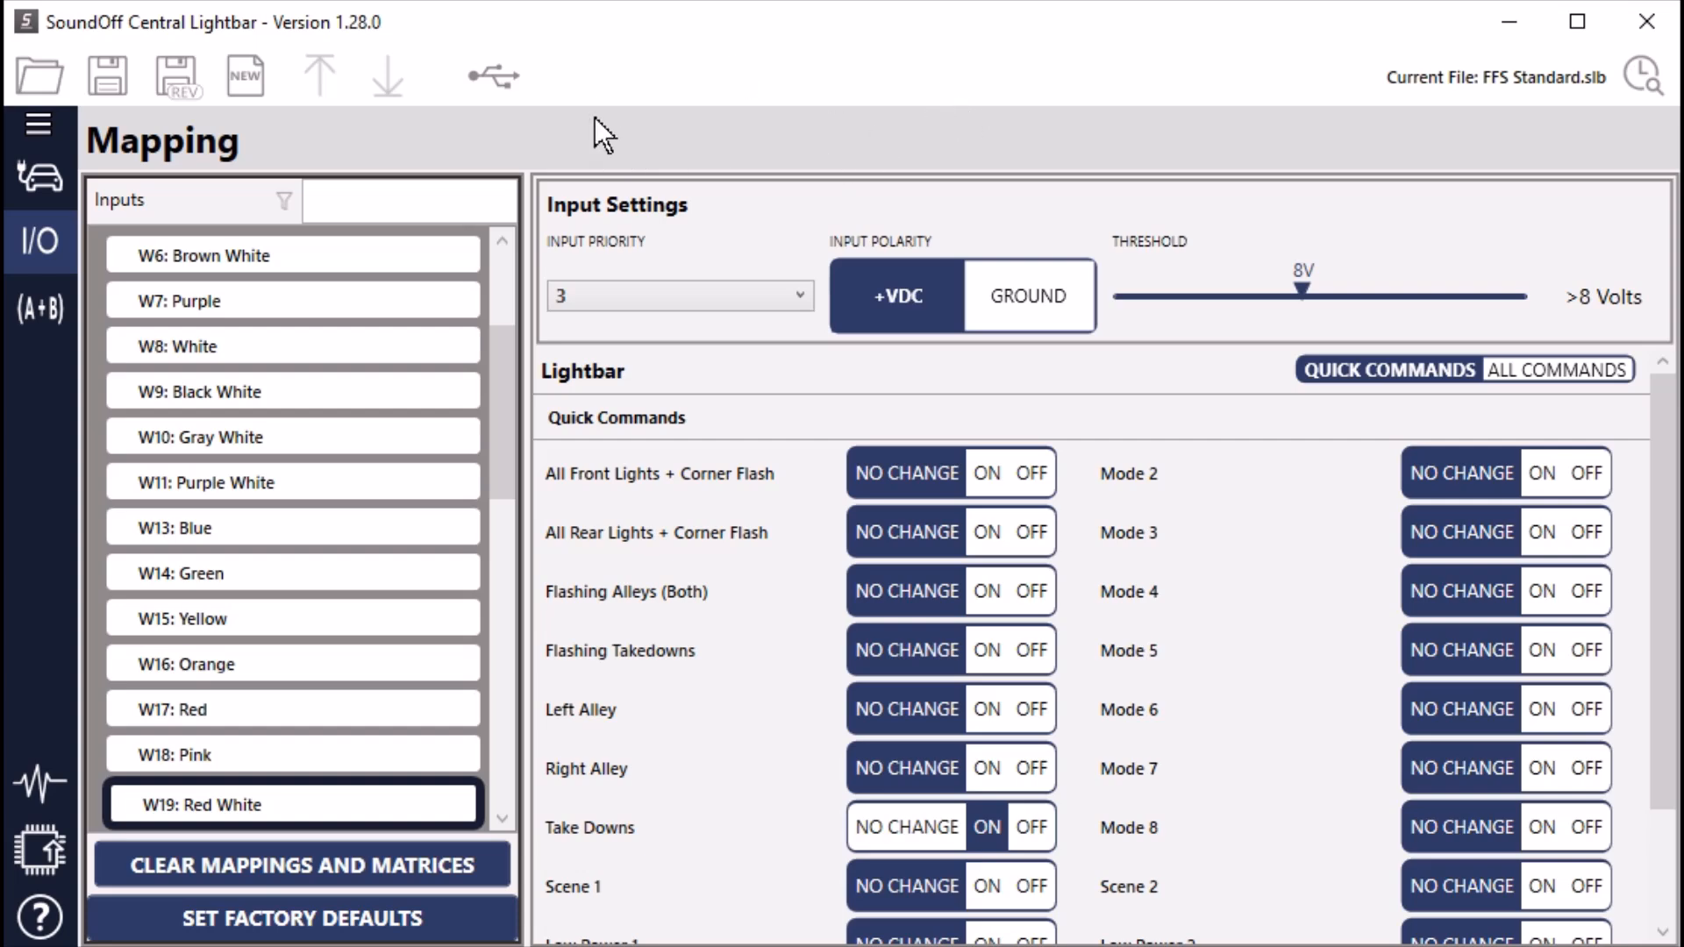
pyautogui.moveTo(590, 698)
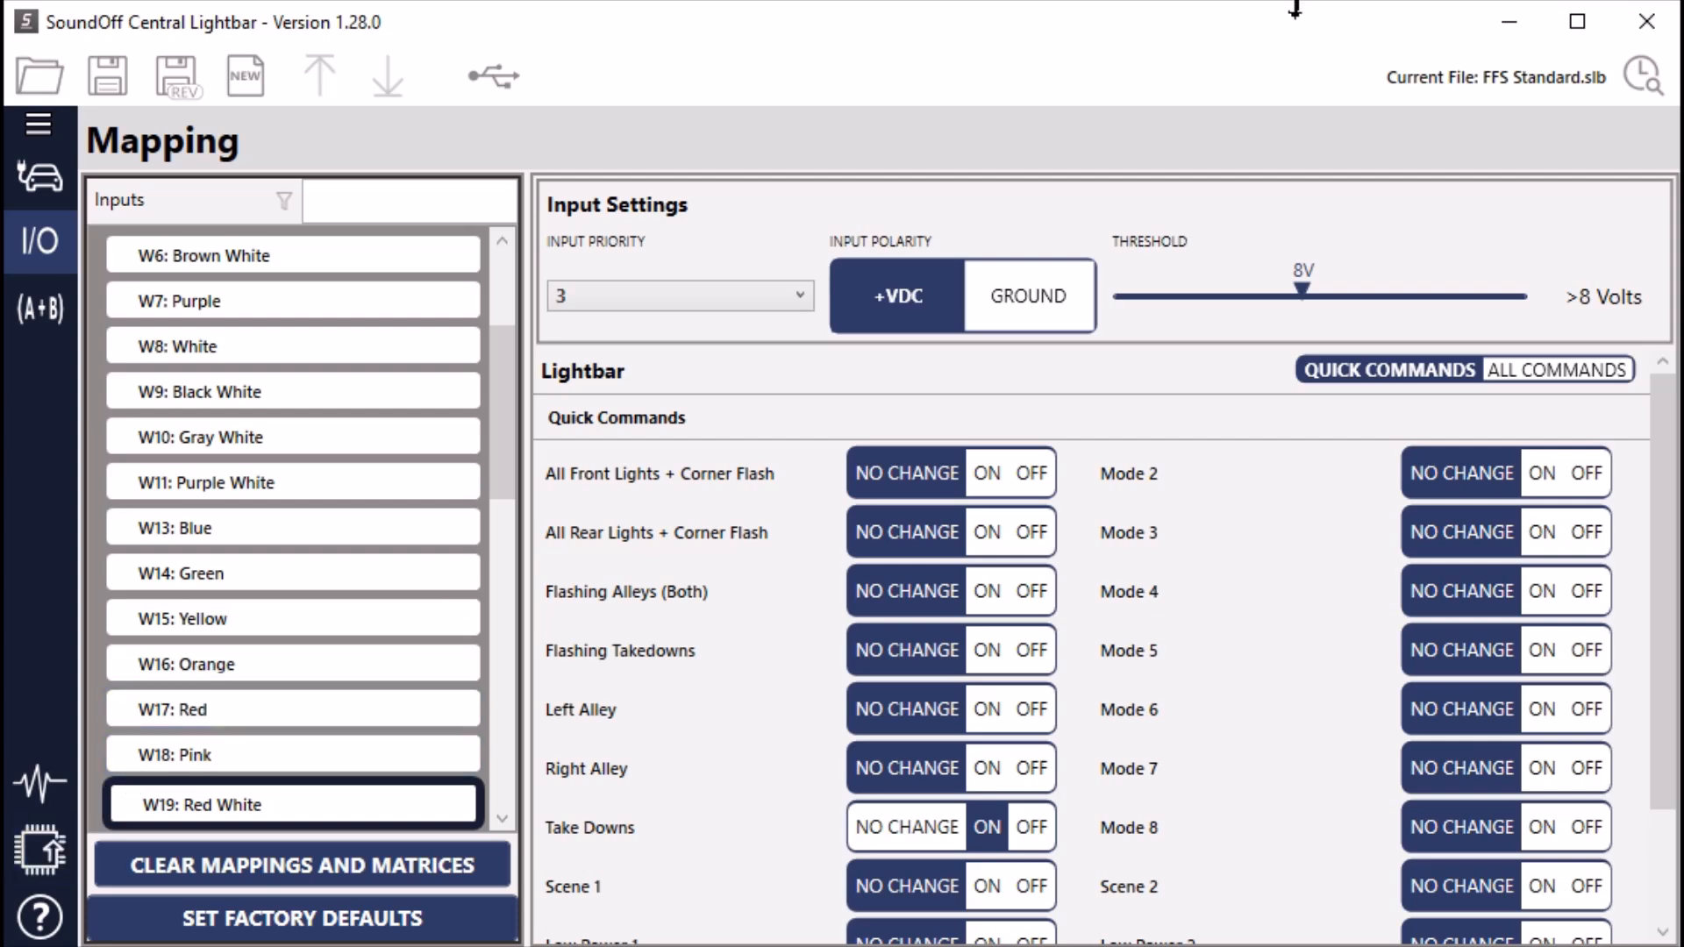
pyautogui.moveTo(372, 184)
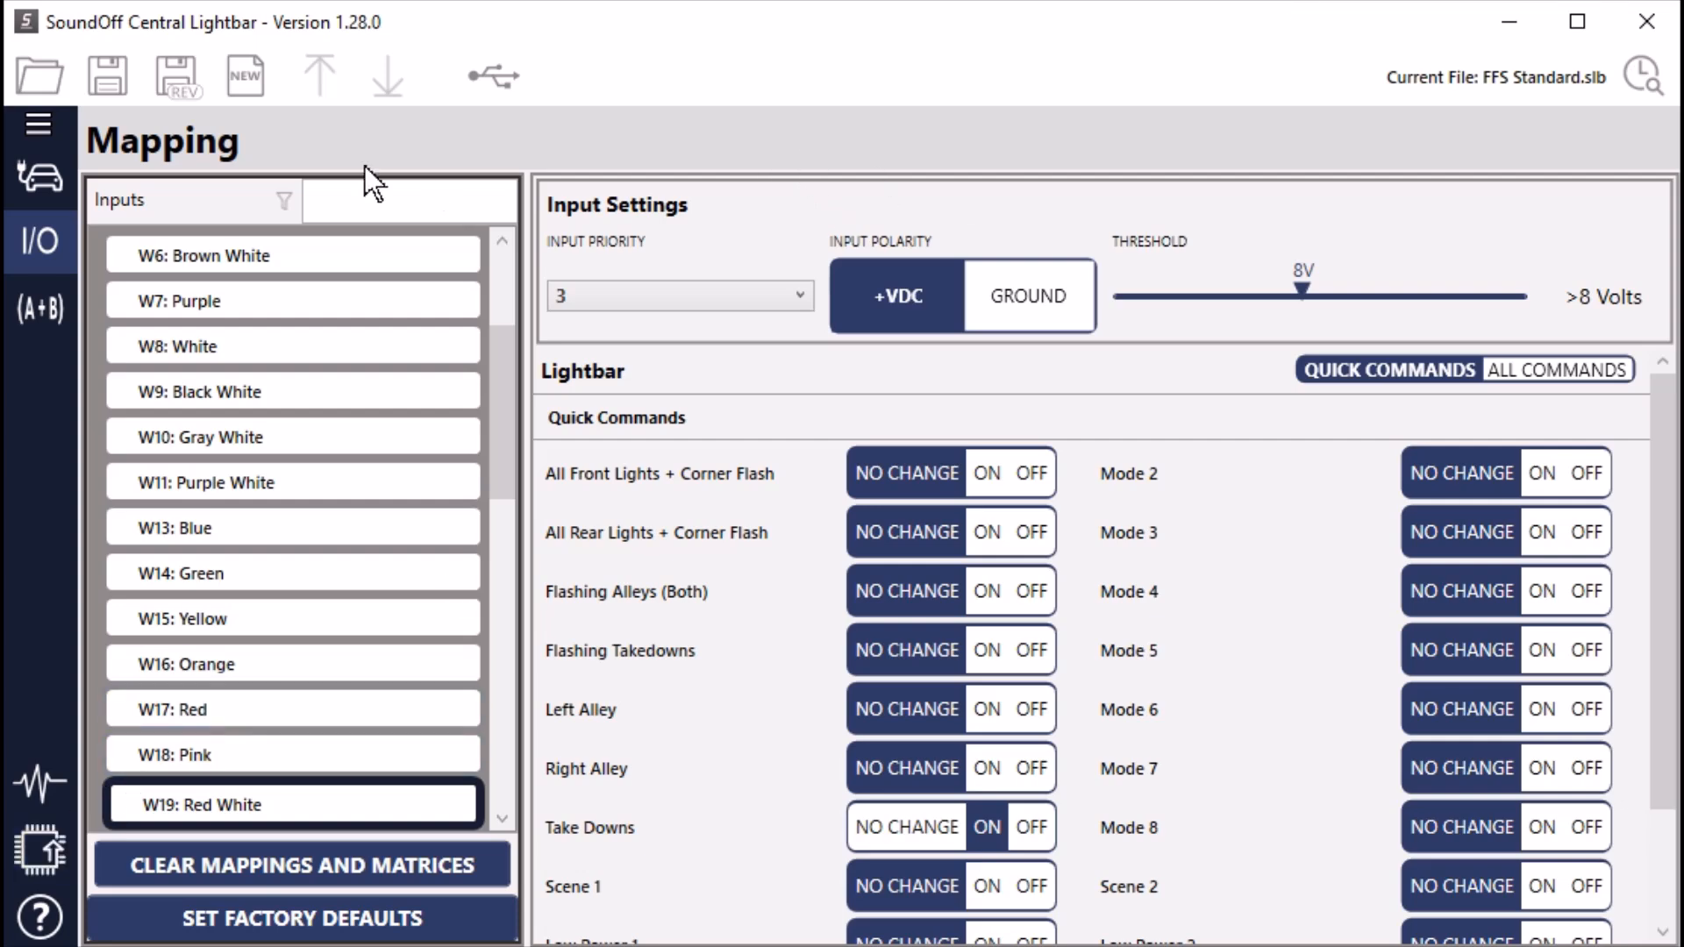
pyautogui.moveTo(456, 156)
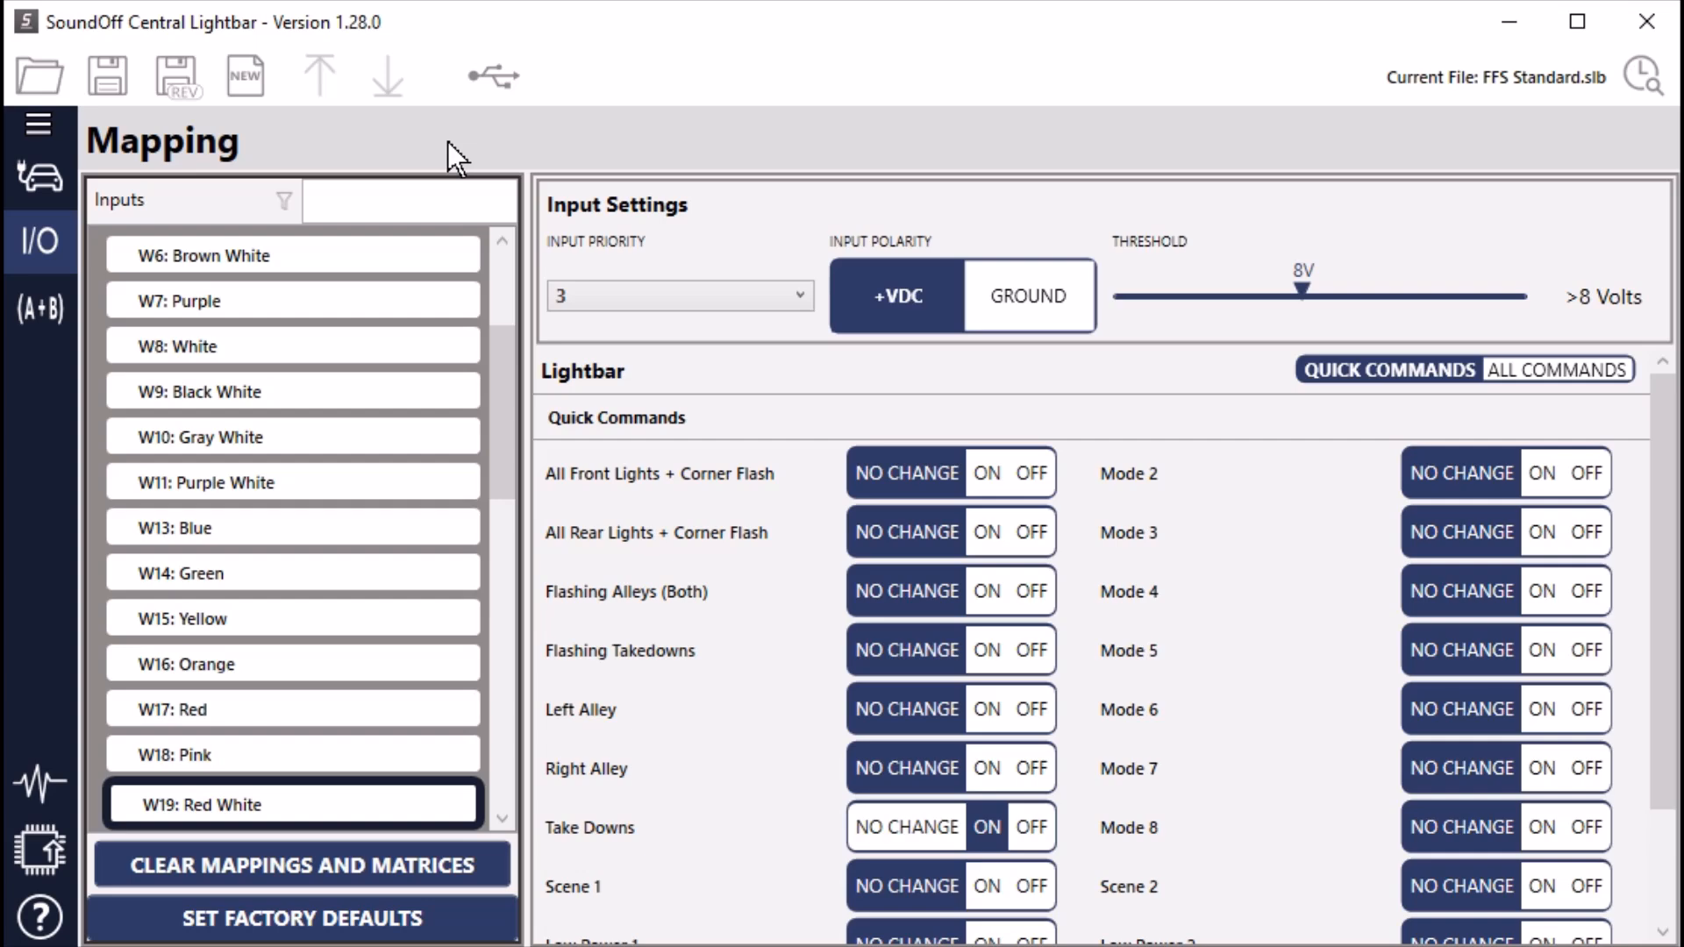
pyautogui.moveTo(107, 75)
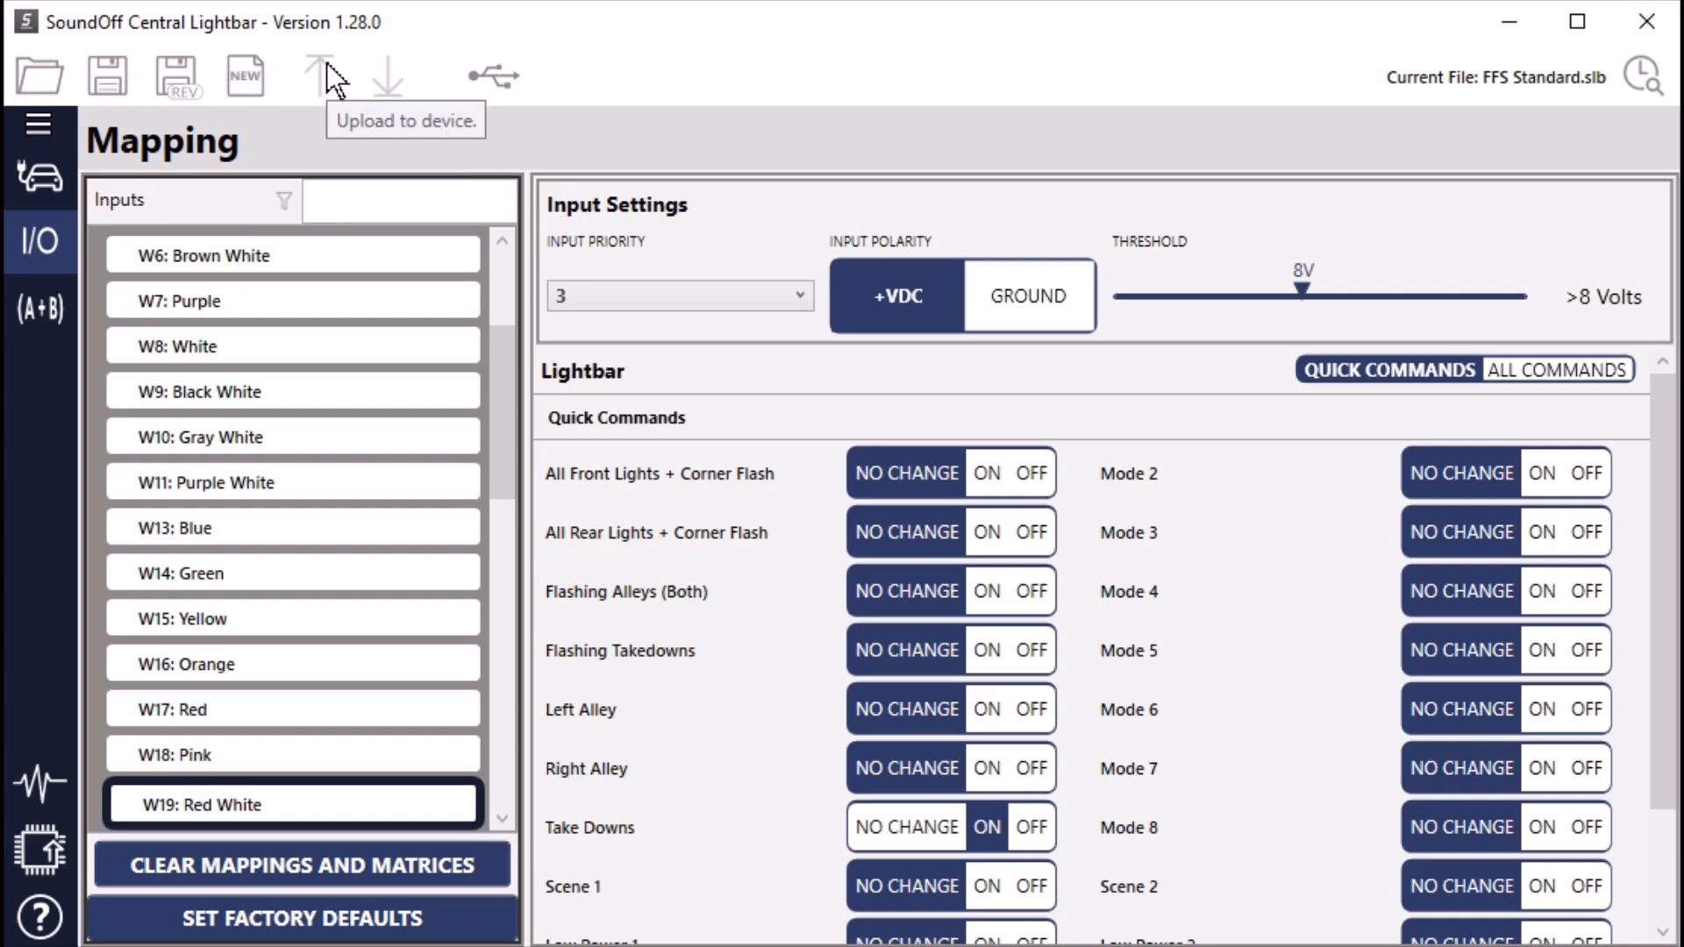
pyautogui.moveTo(1047, 148)
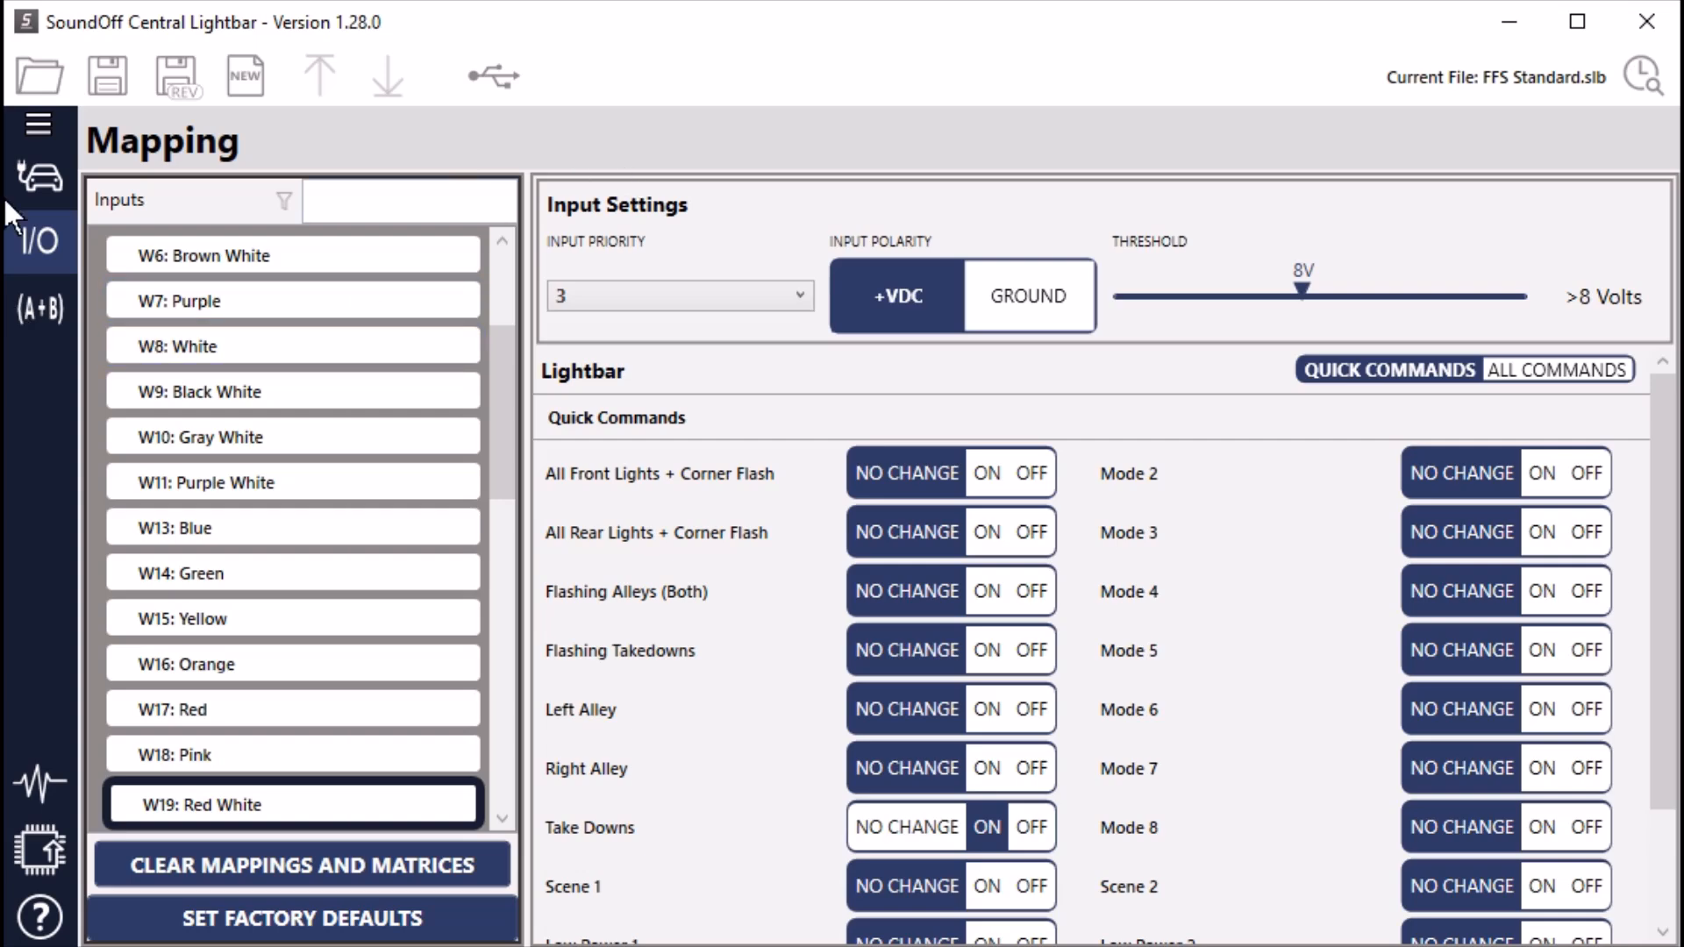
pyautogui.moveTo(204, 156)
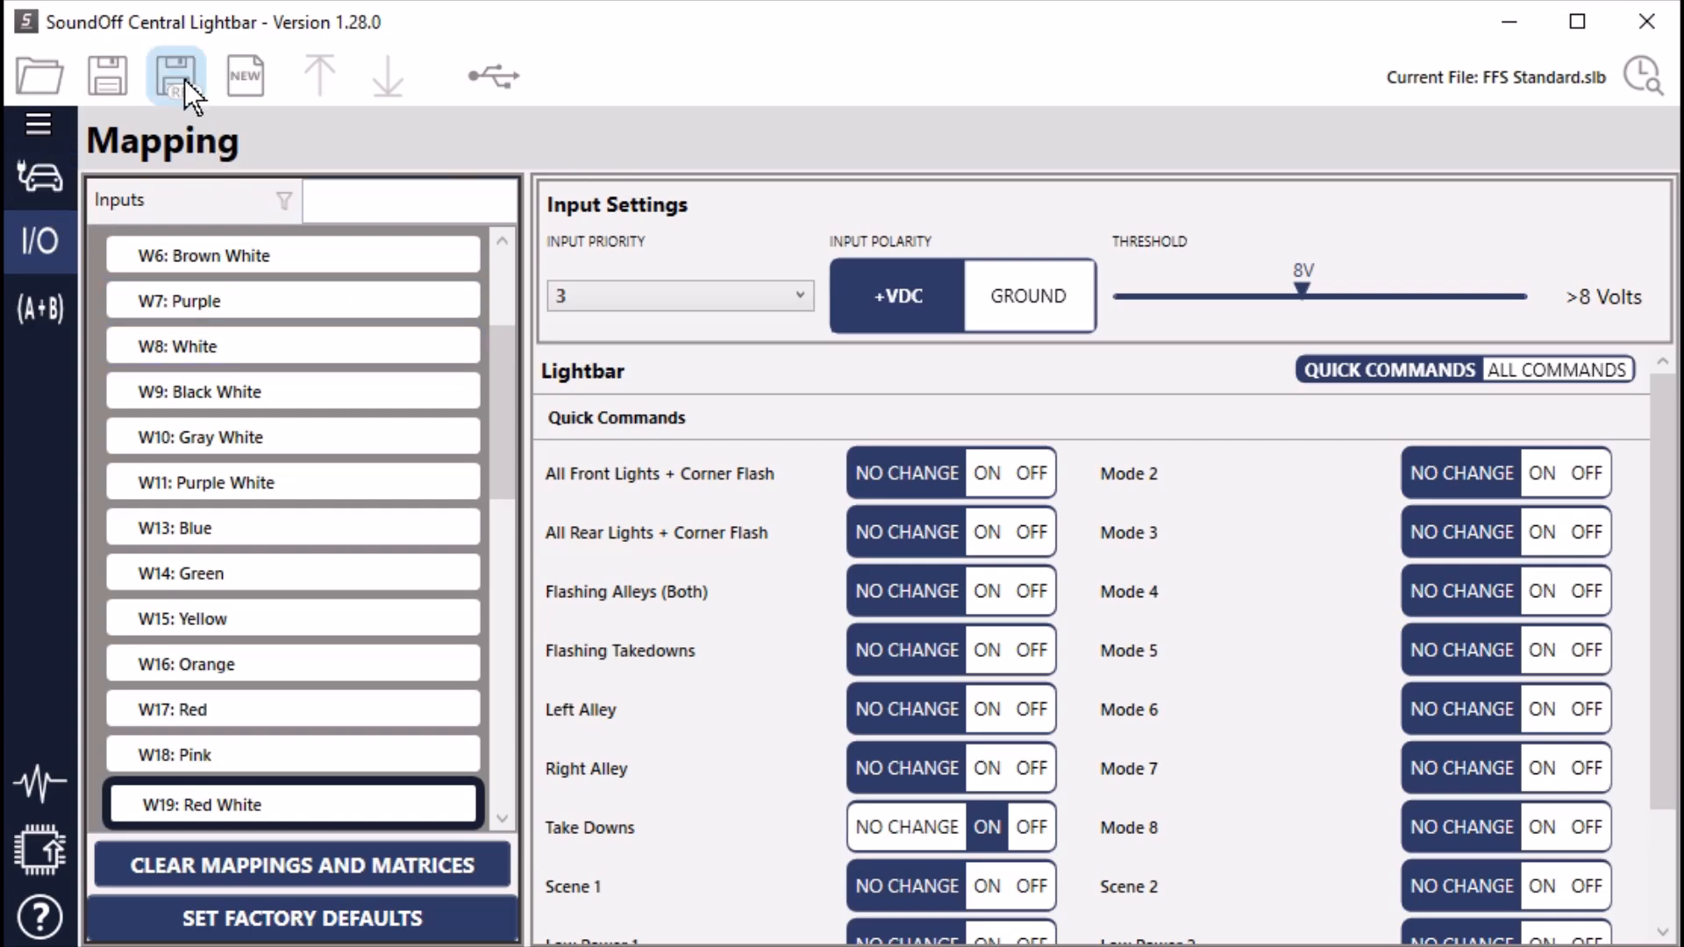
pyautogui.moveTo(175, 75)
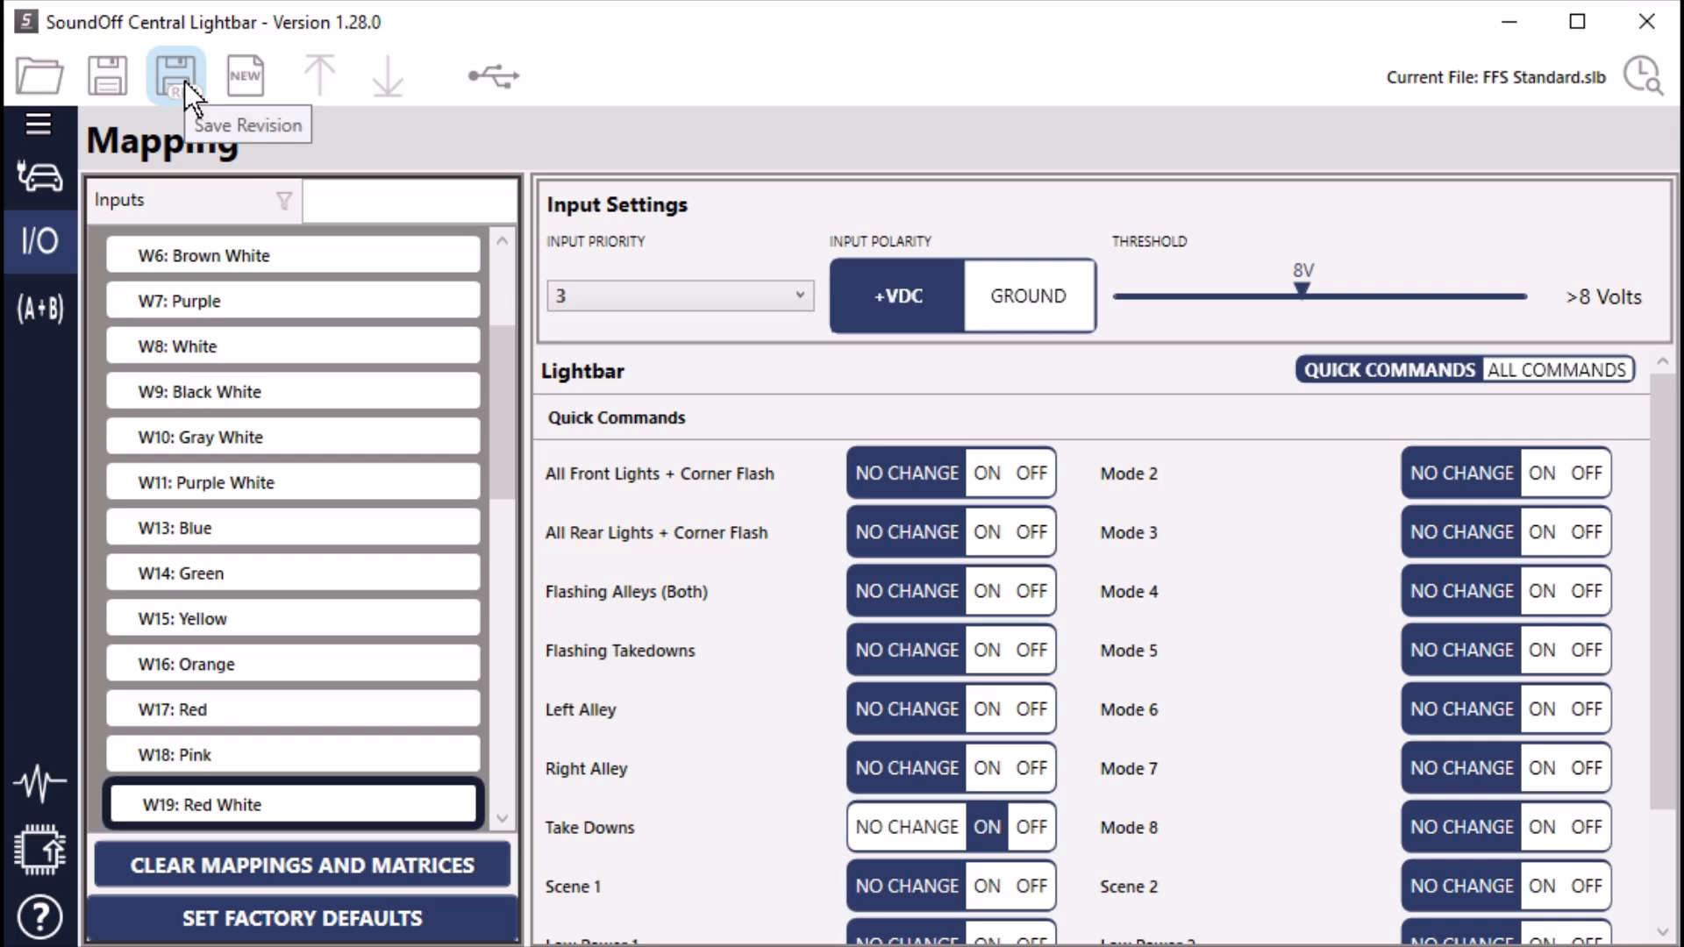